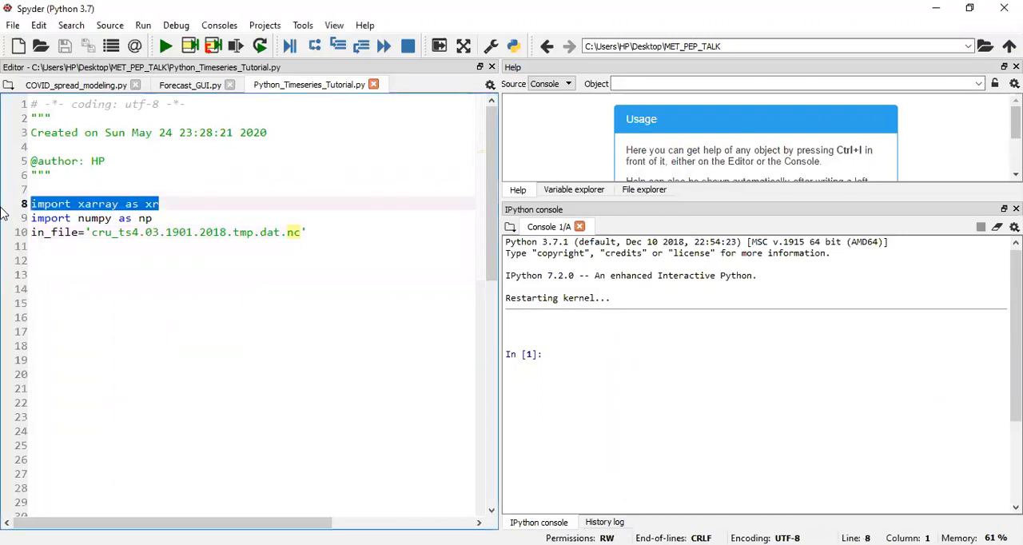
- Install the pymannkendall package with pip from the IPython console
left_click(183, 203)
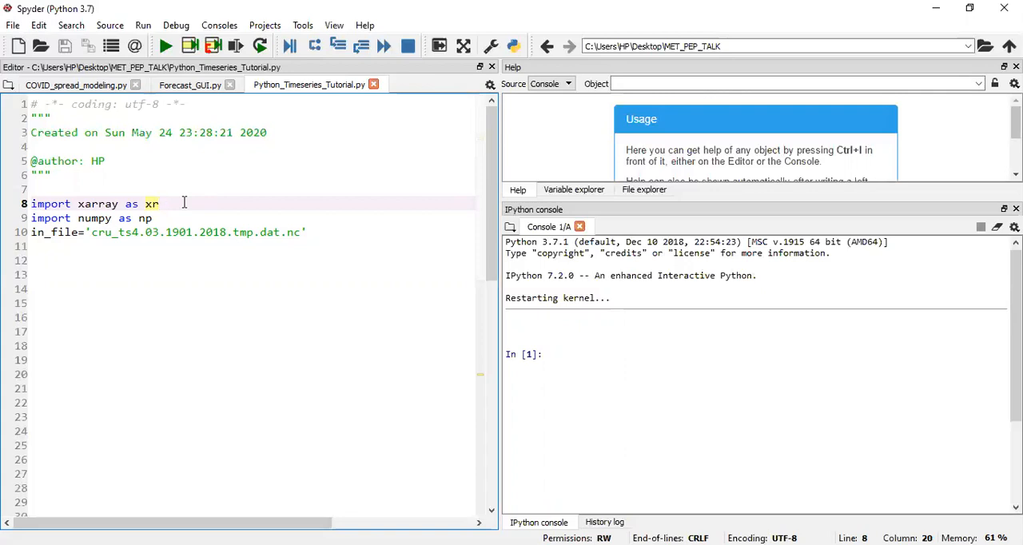
left_click(160, 203)
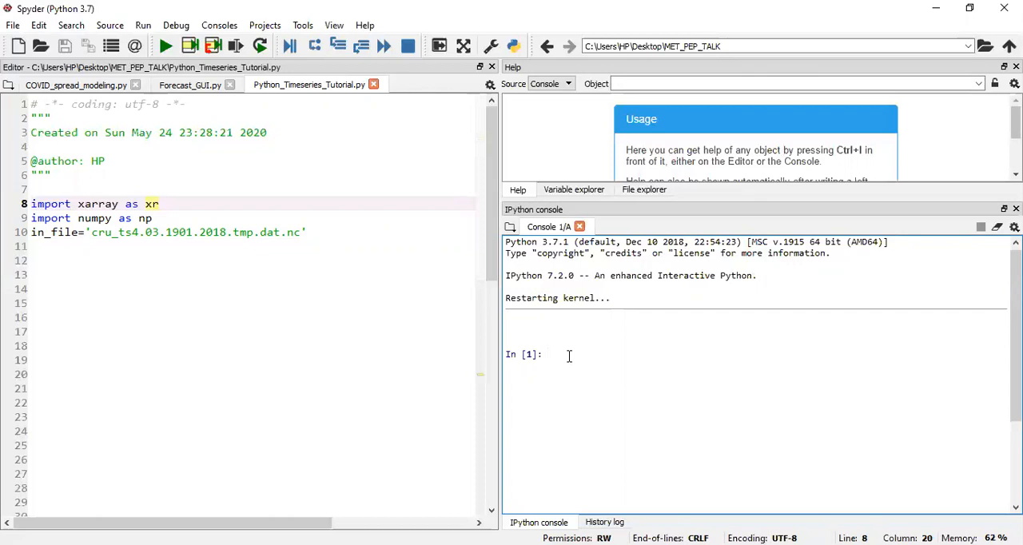
left_click(568, 355)
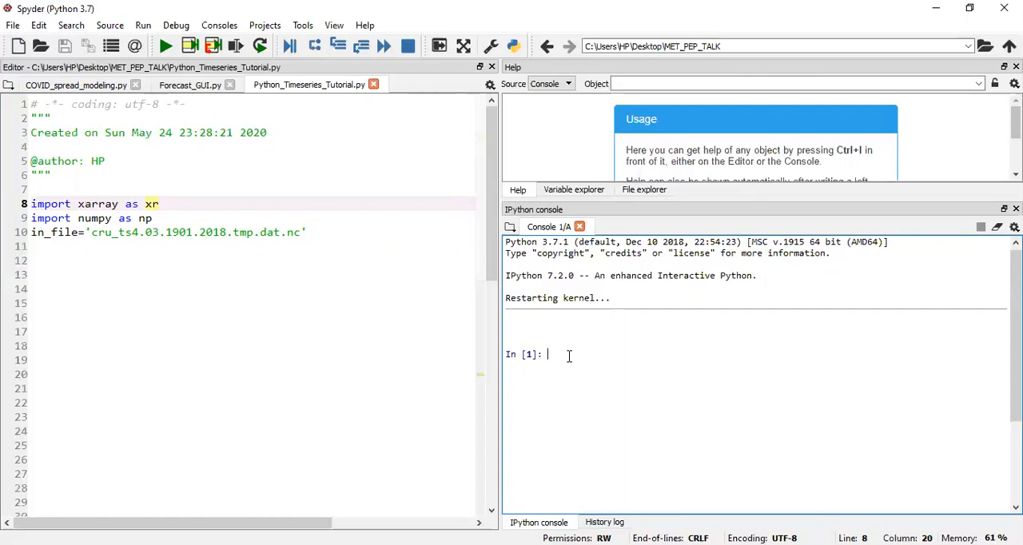
type("pip")
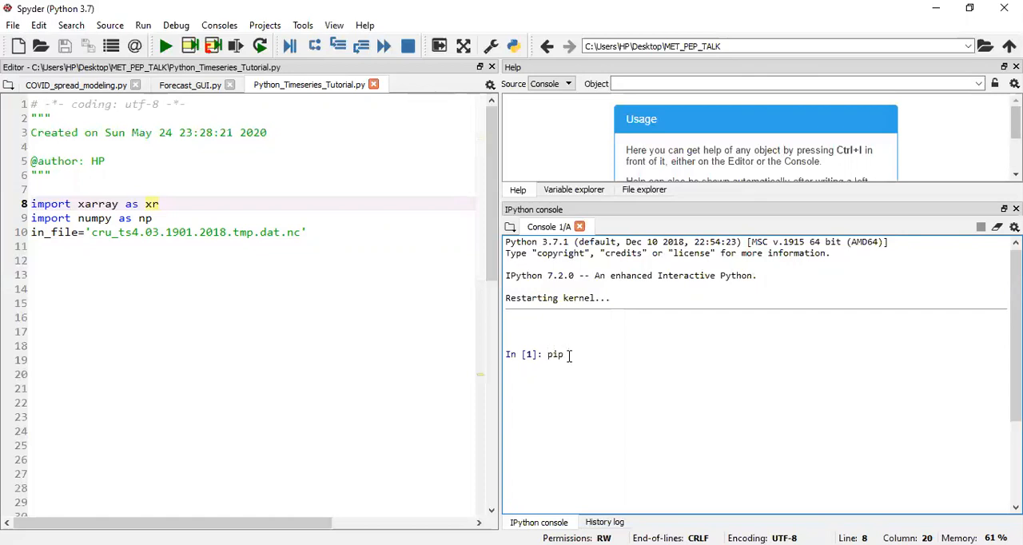
type("install")
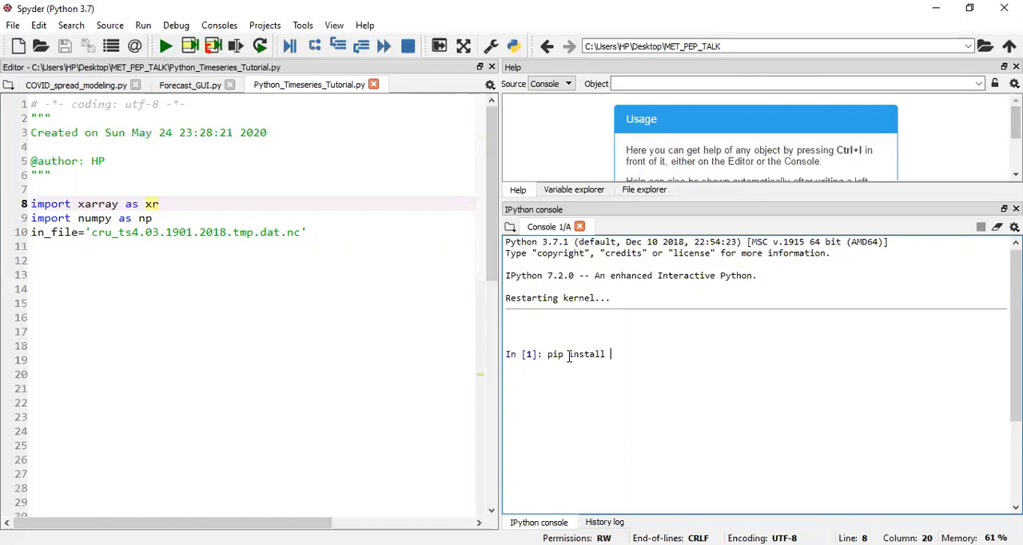
type("xarray")
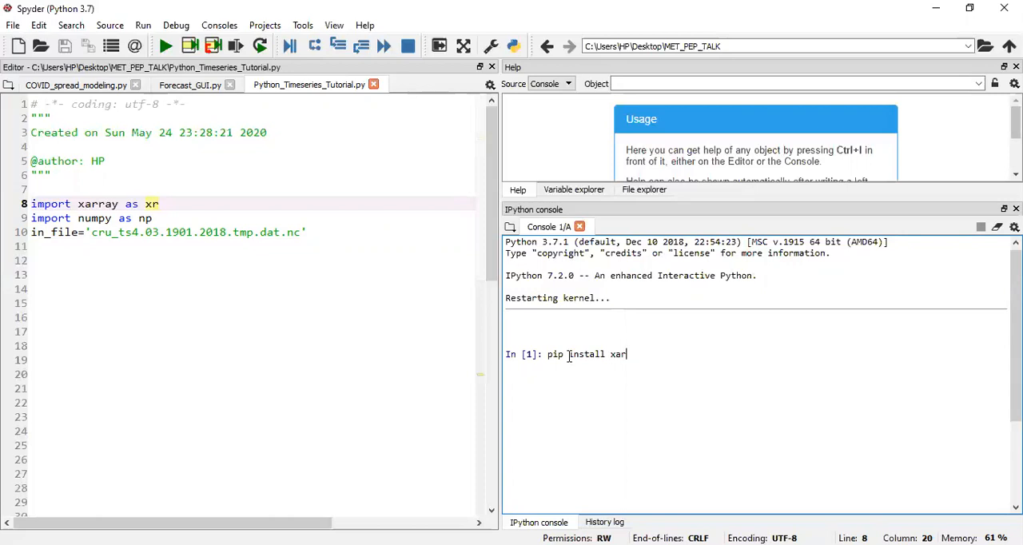
key("BackSpace")
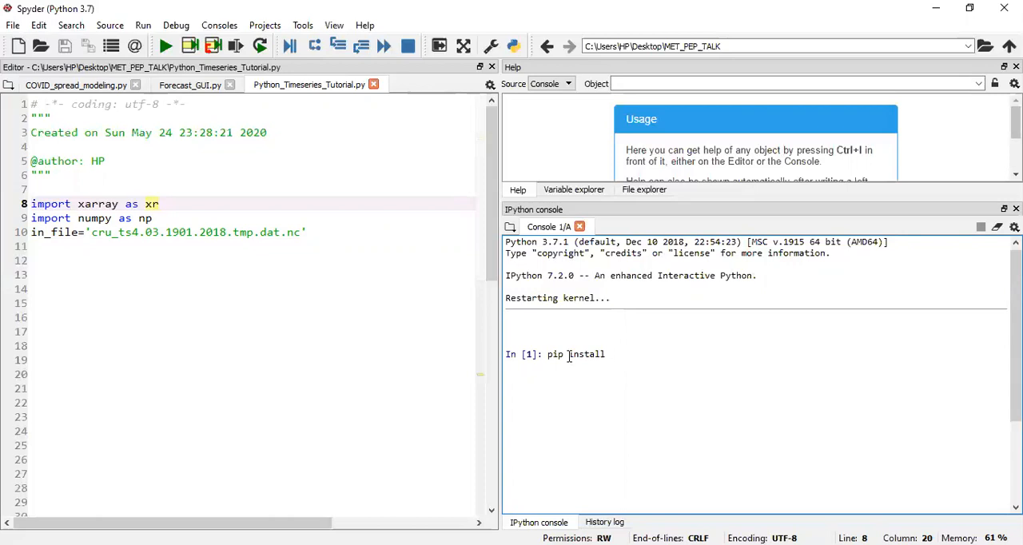
type("py")
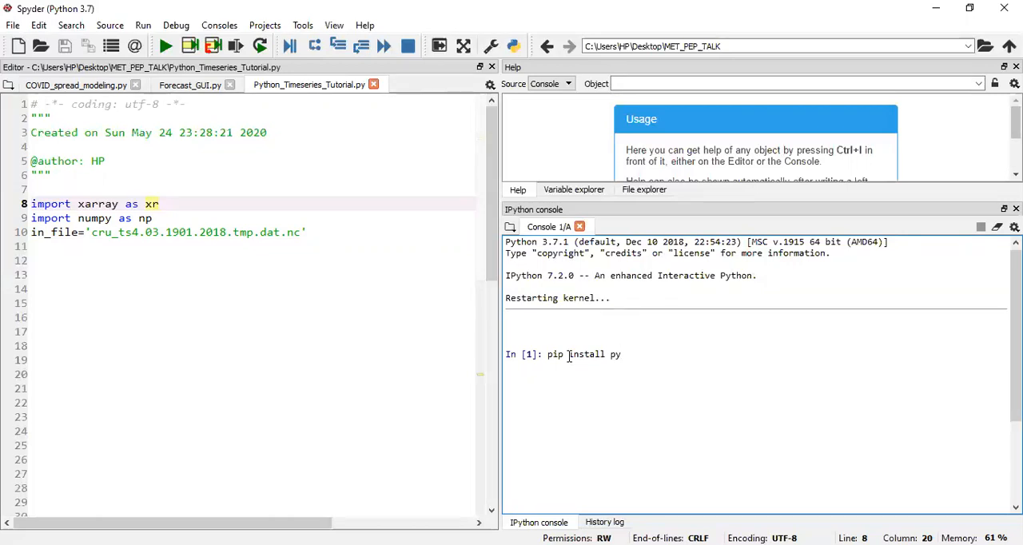
type("mannkend")
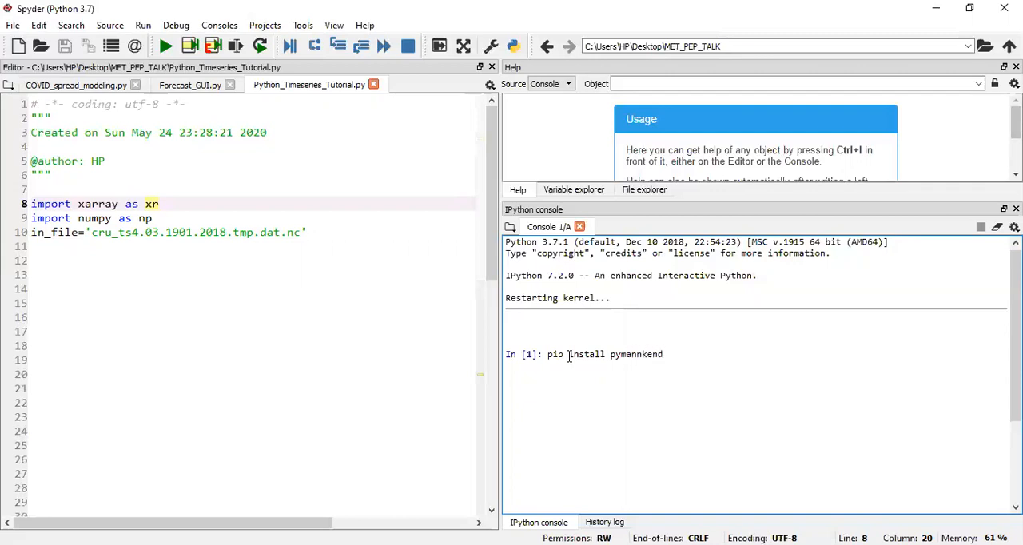
type("all")
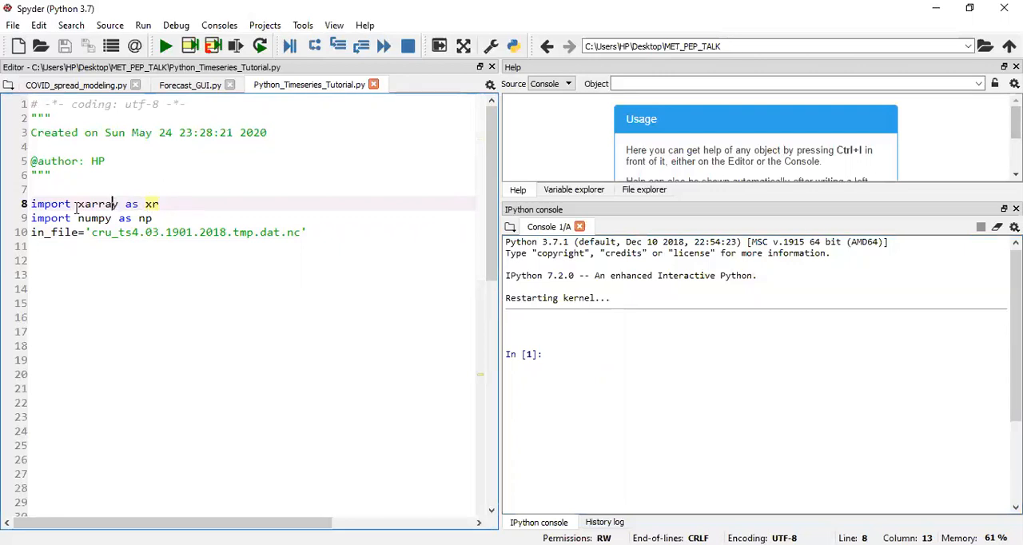
- Alias xarray as xr and add 'import pymannkendall as pmk' after the numpy import
double_click(95, 203)
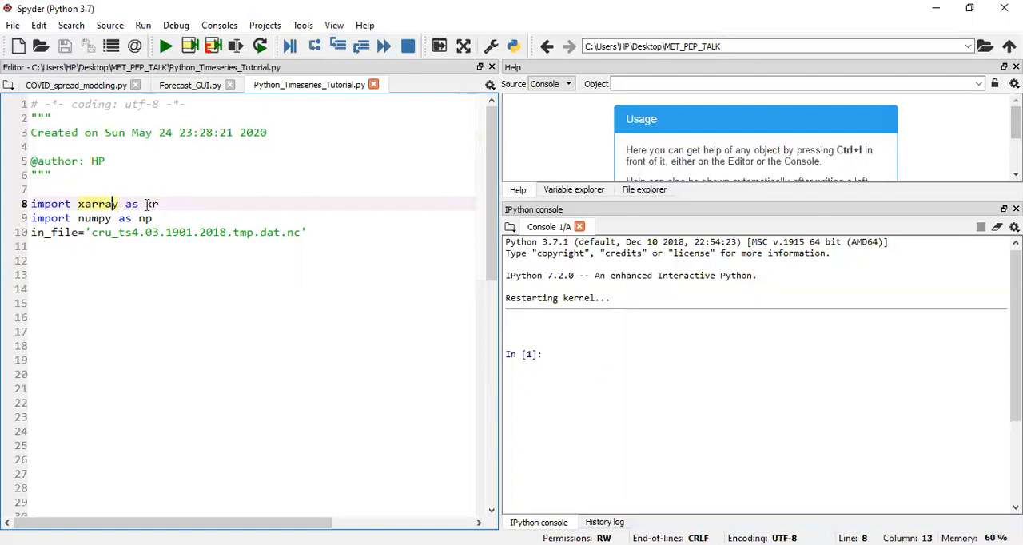
type("xr")
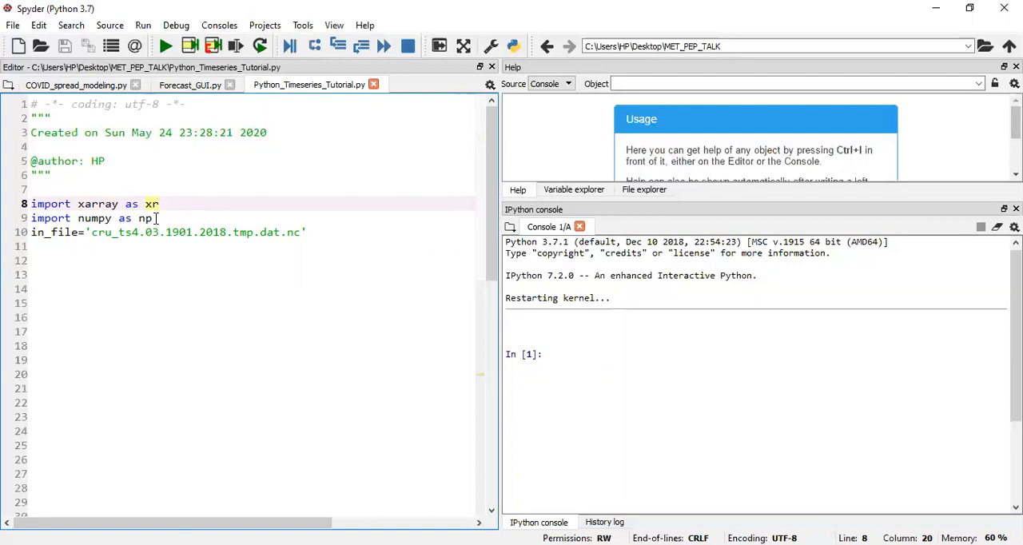
left_click(154, 219)
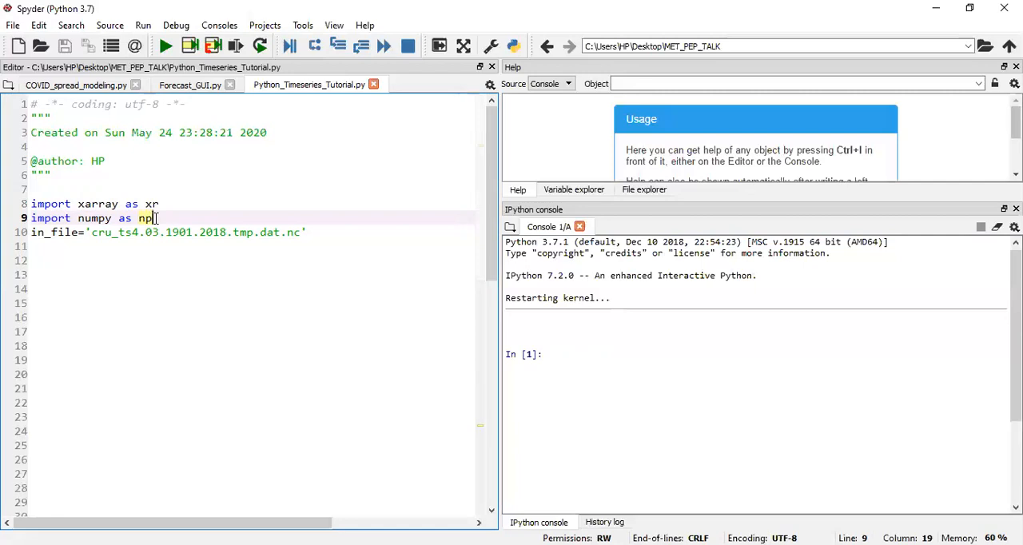
key("Enter")
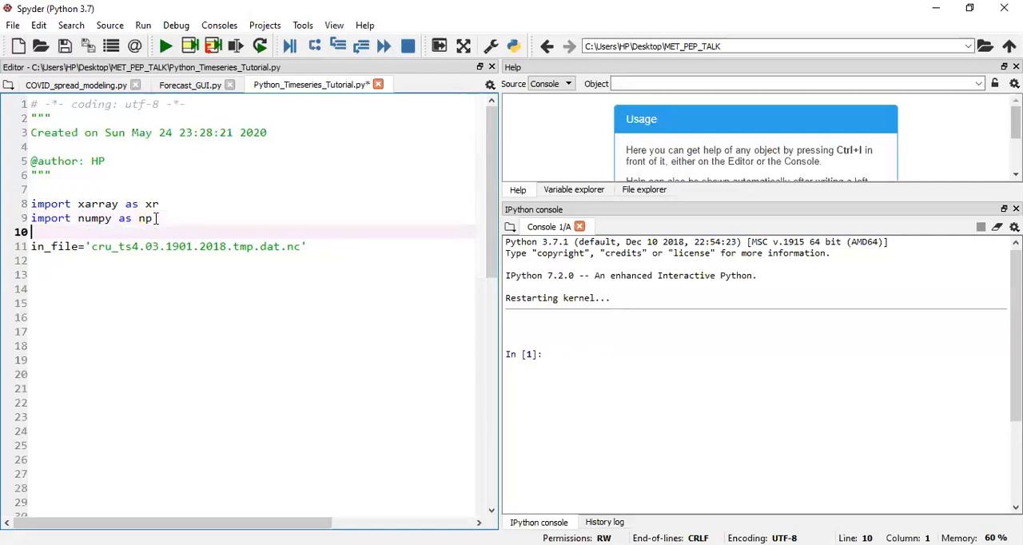
type("import py")
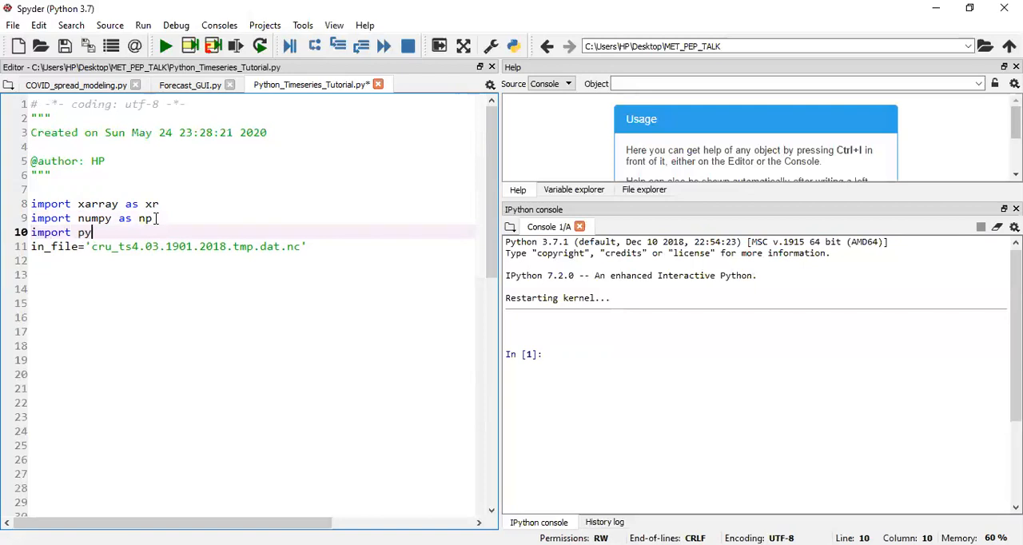
type("mann")
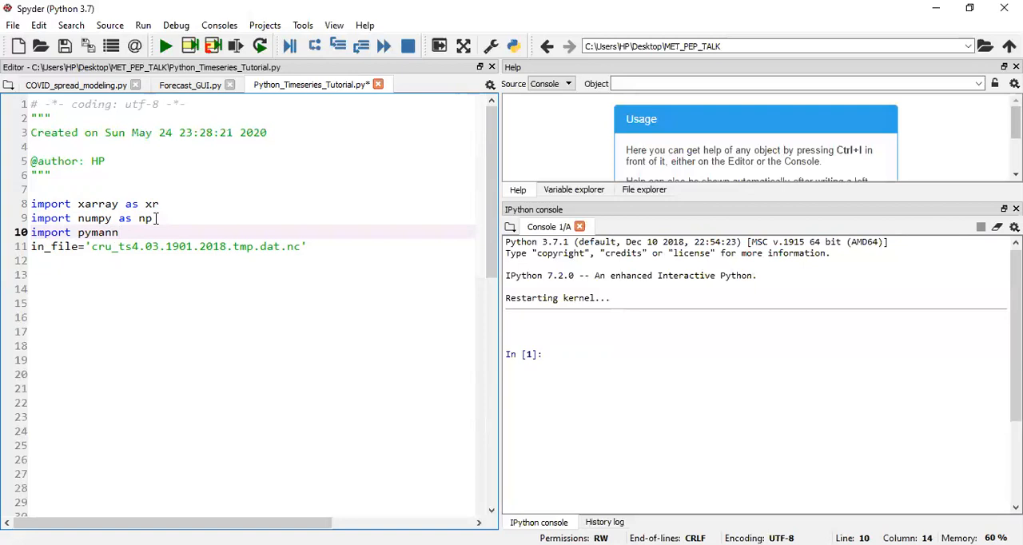
type("kendall")
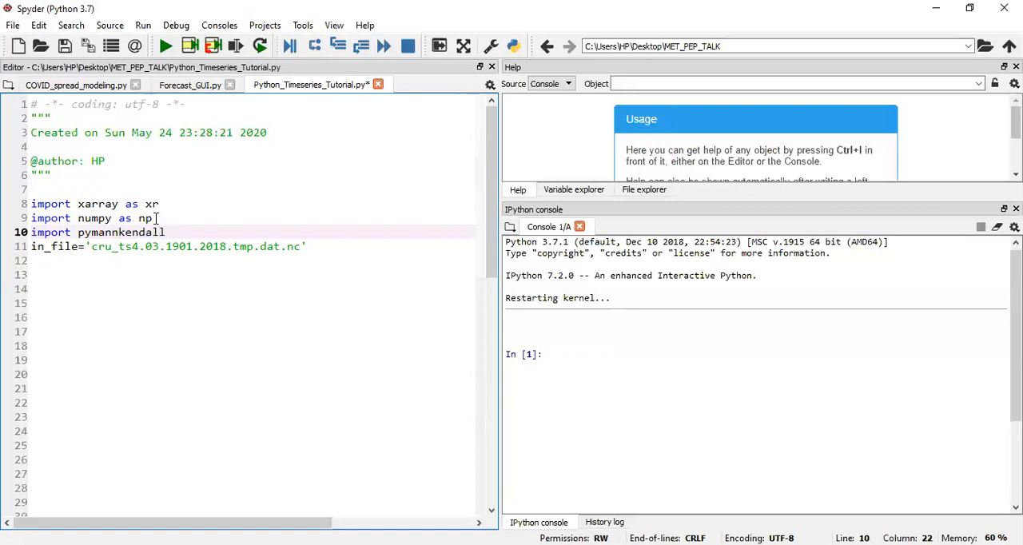
type("as pmk")
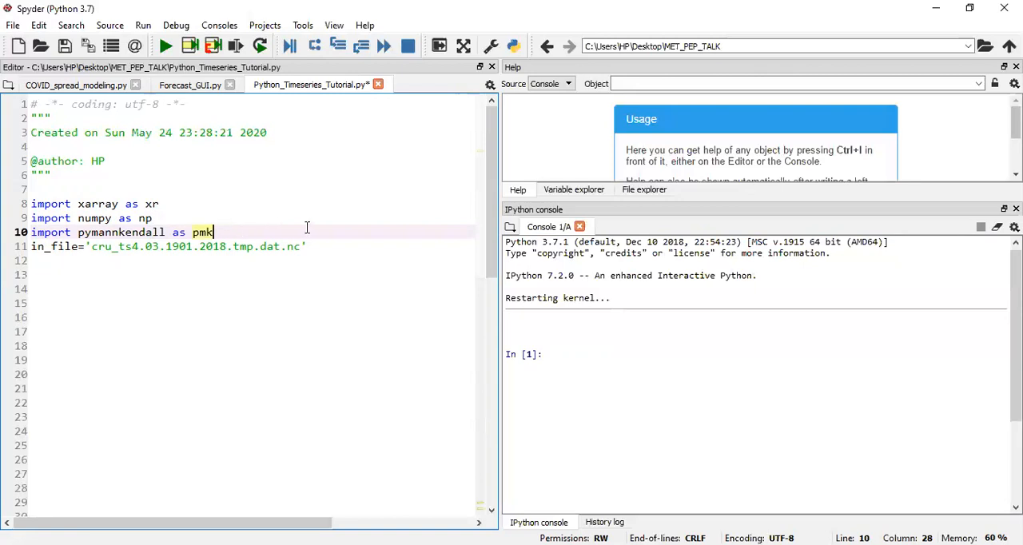
mouse_move(369, 95)
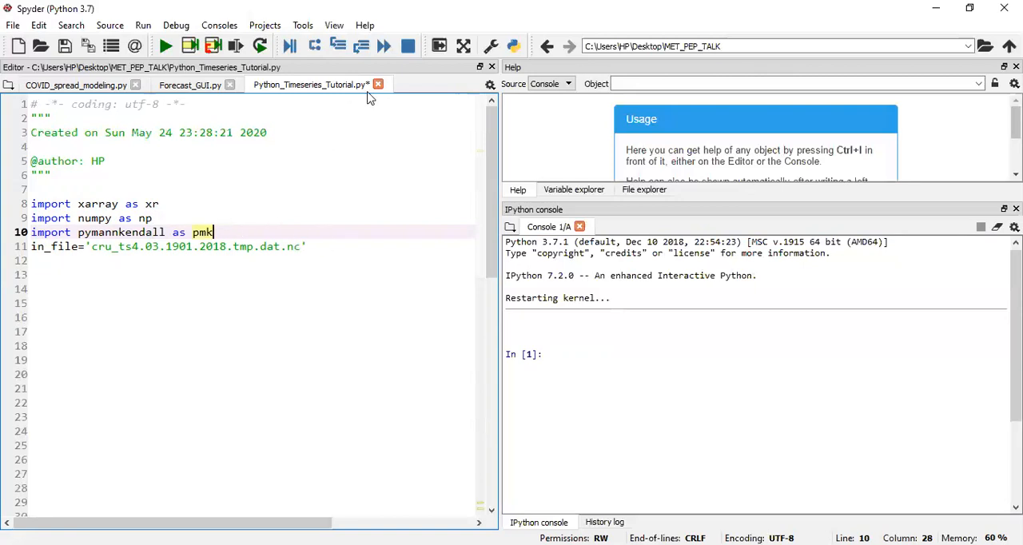
mouse_move(302, 222)
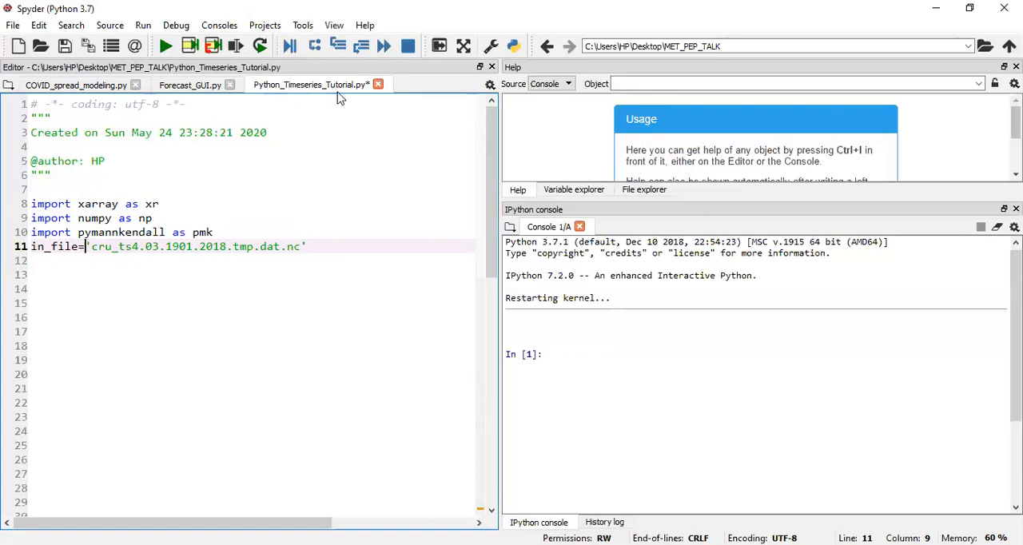
mouse_move(324, 214)
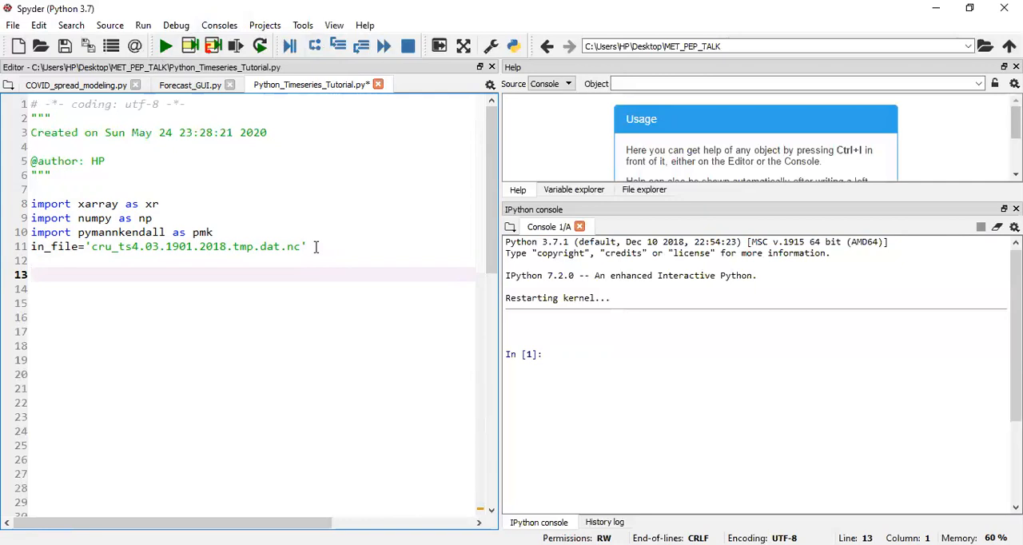
- Add the line Data=xr.open_dataset(in_file) to load the input NetCDF file
type("Data")
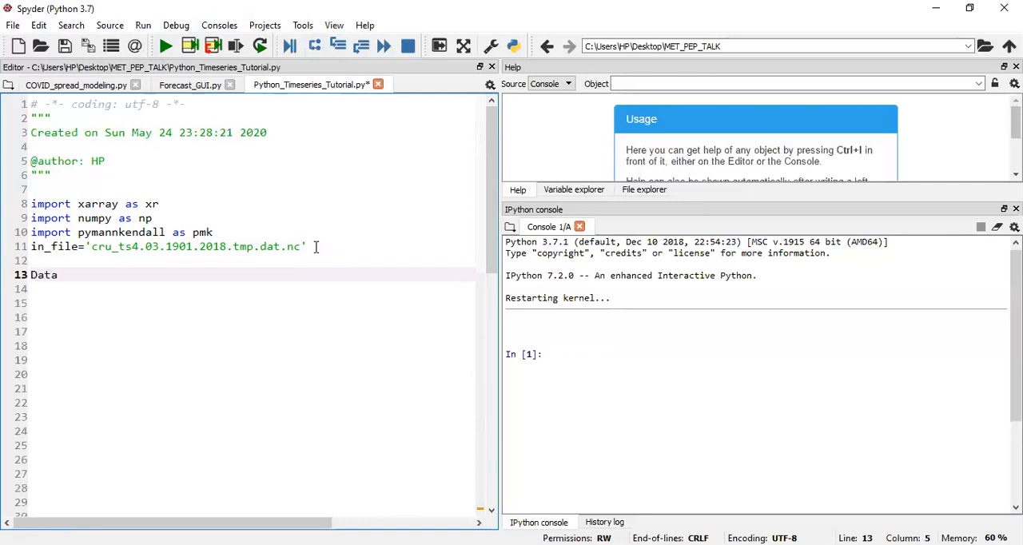
type("=")
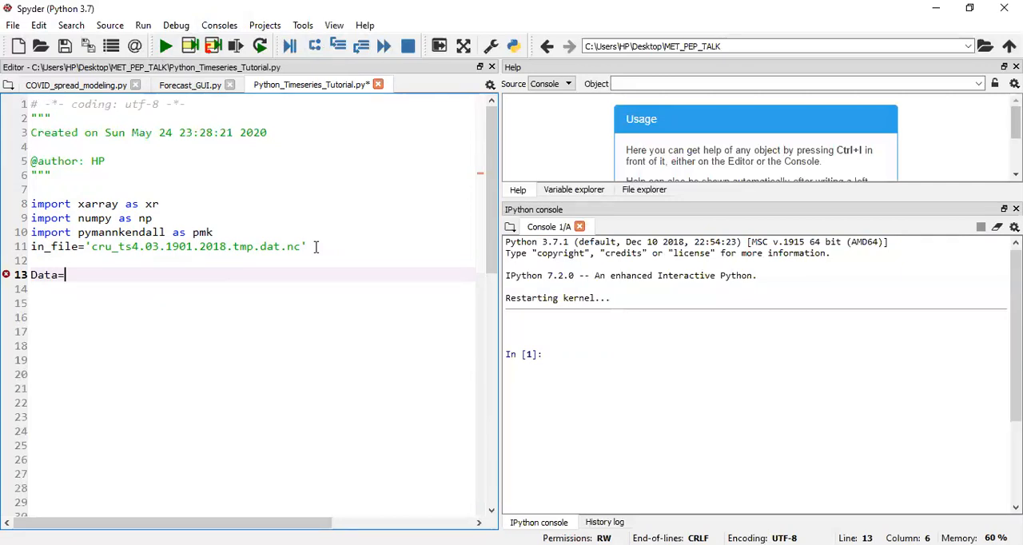
type("xr.")
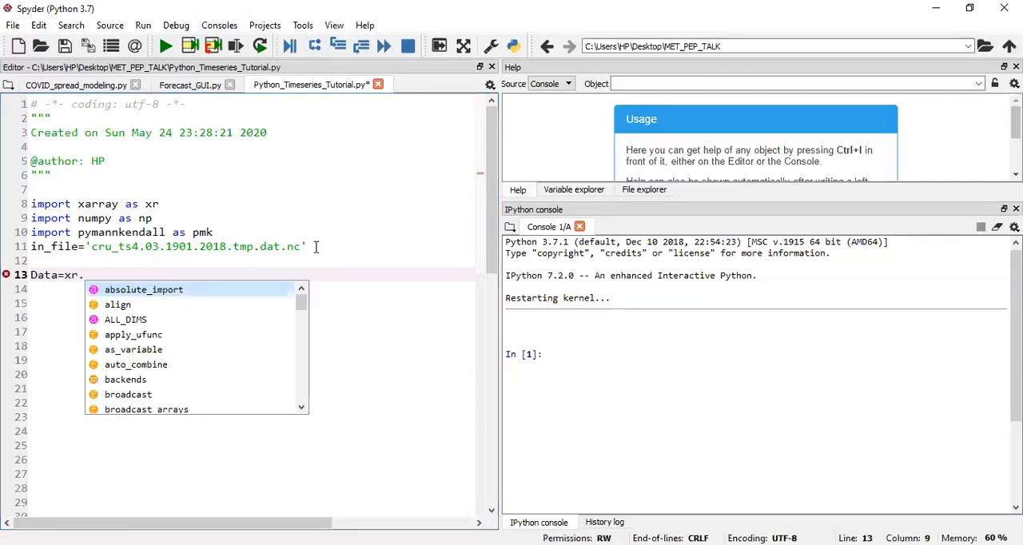
type("read")
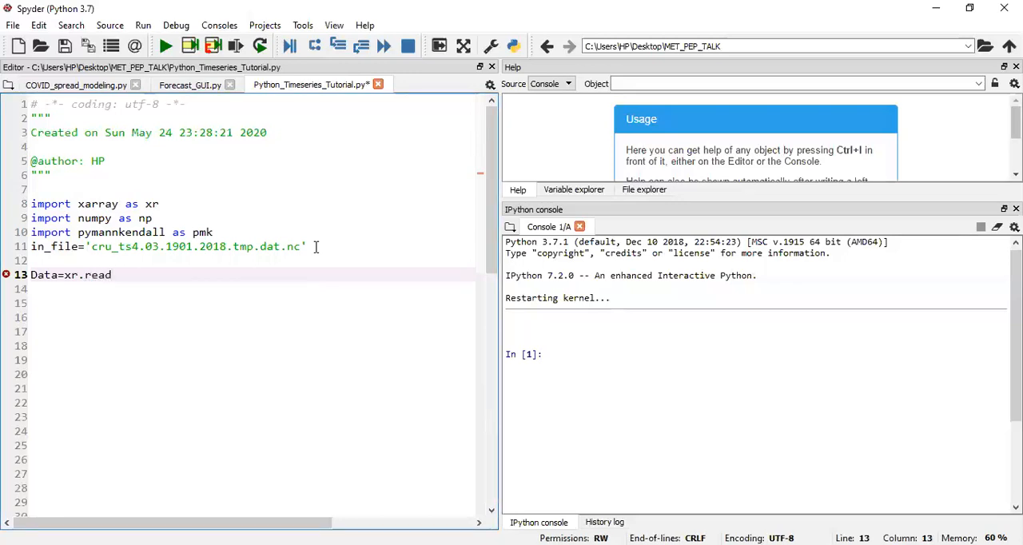
key("BackSpace")
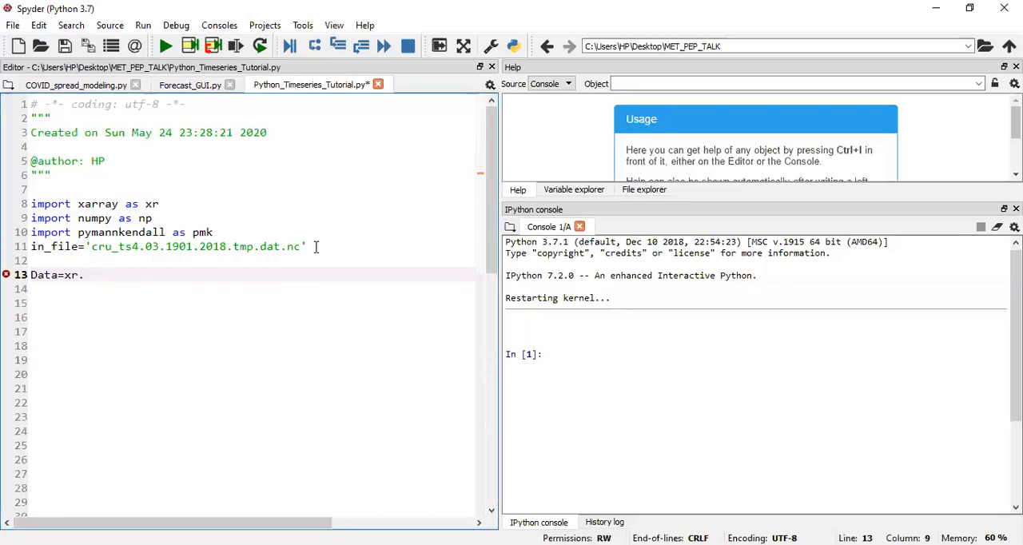
type("open_")
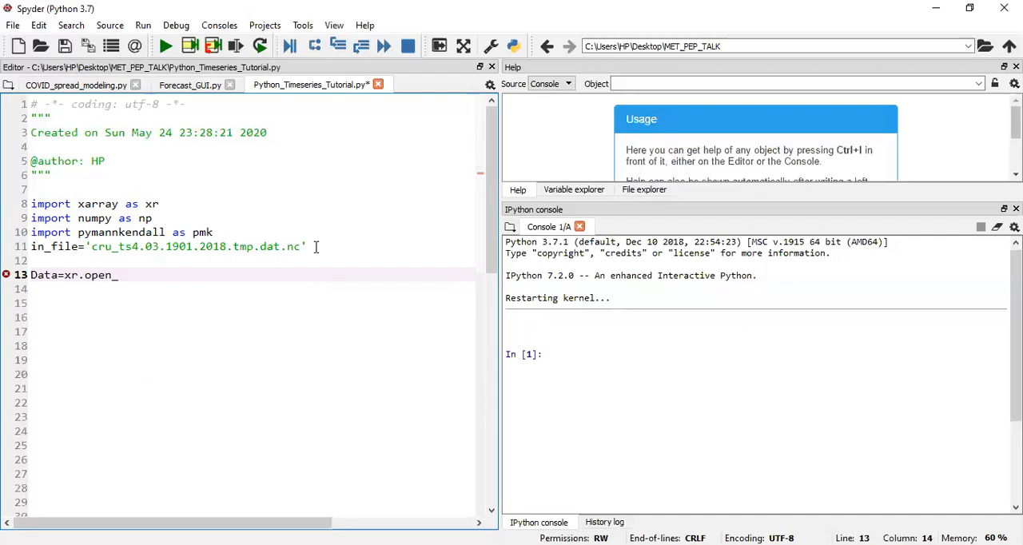
type("dataset")
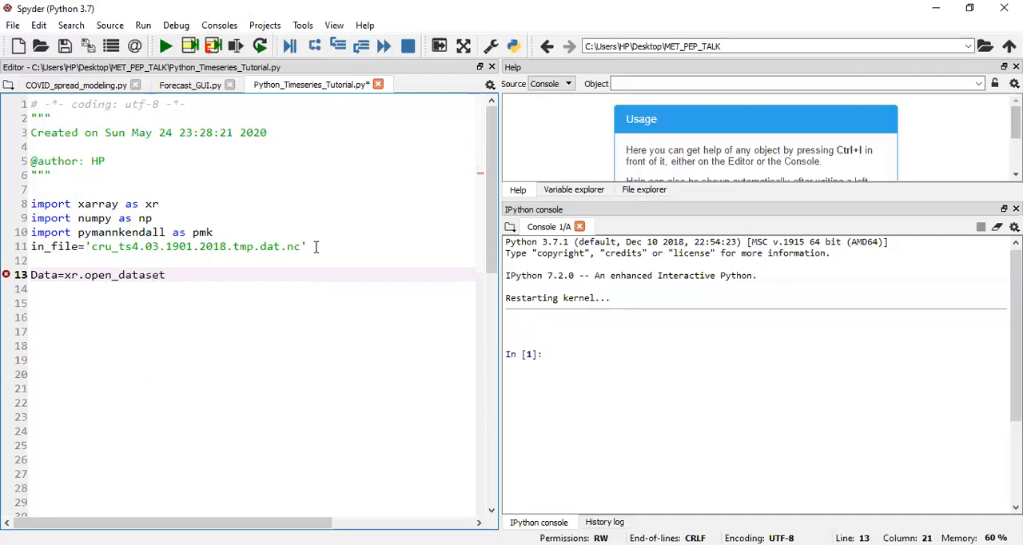
type("(")
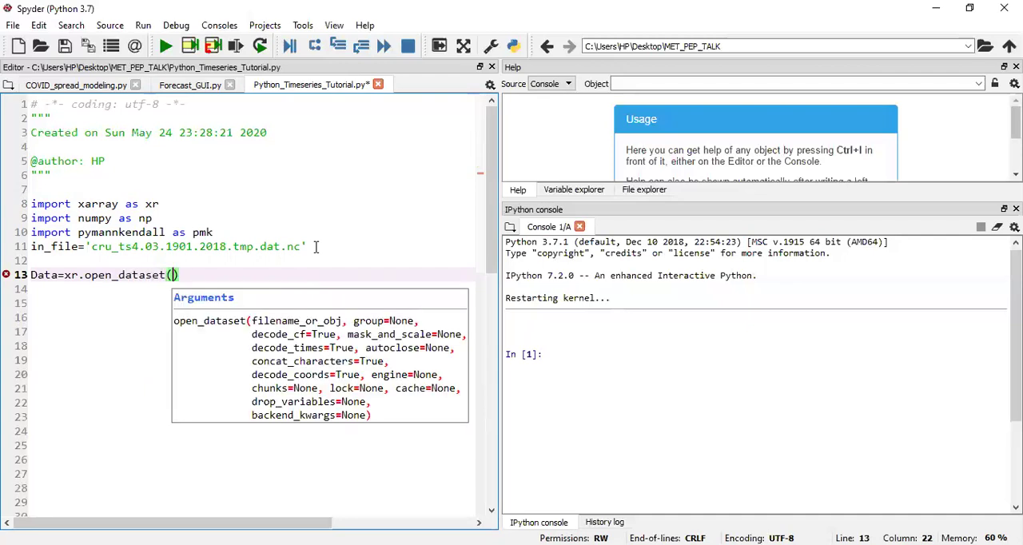
type("in_fi")
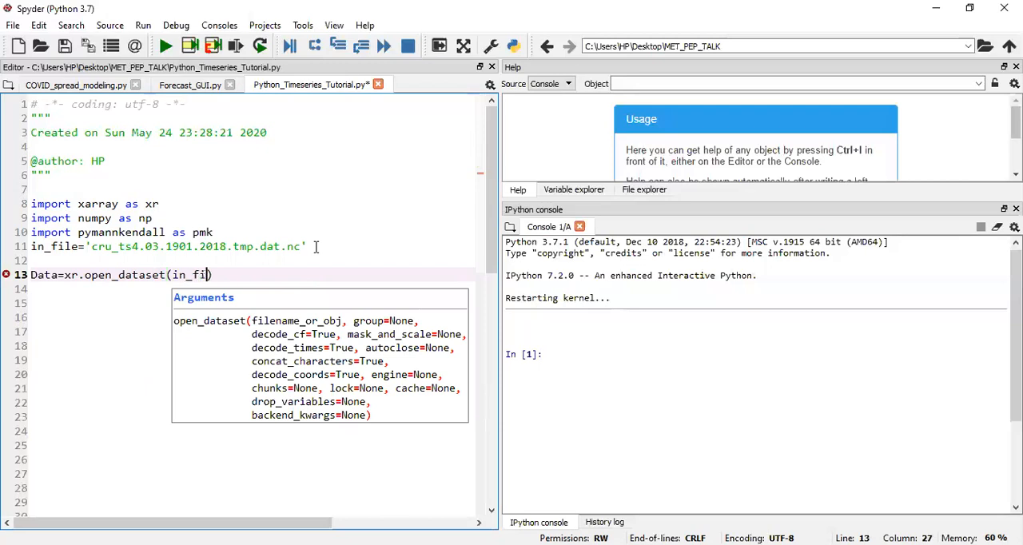
type("le")
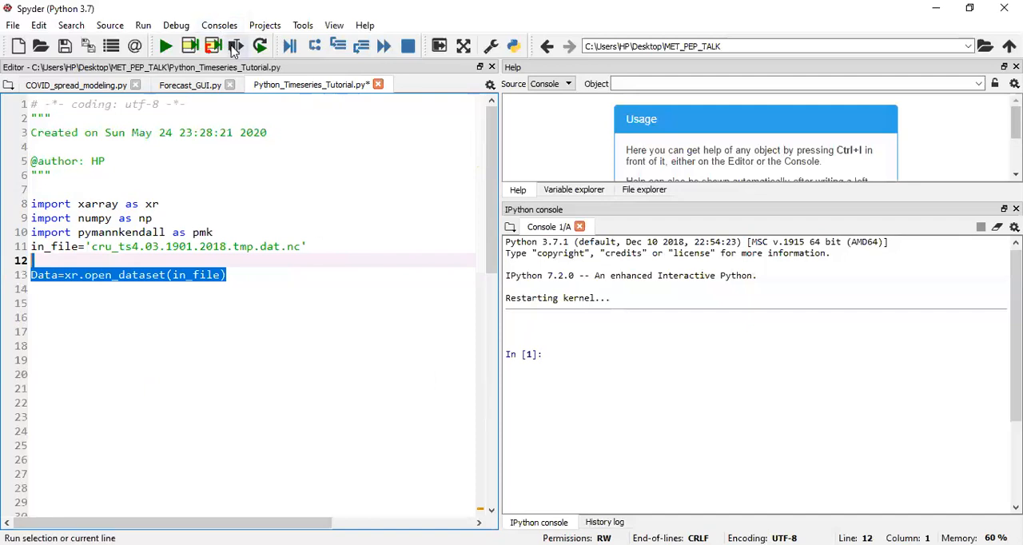
mouse_move(237, 48)
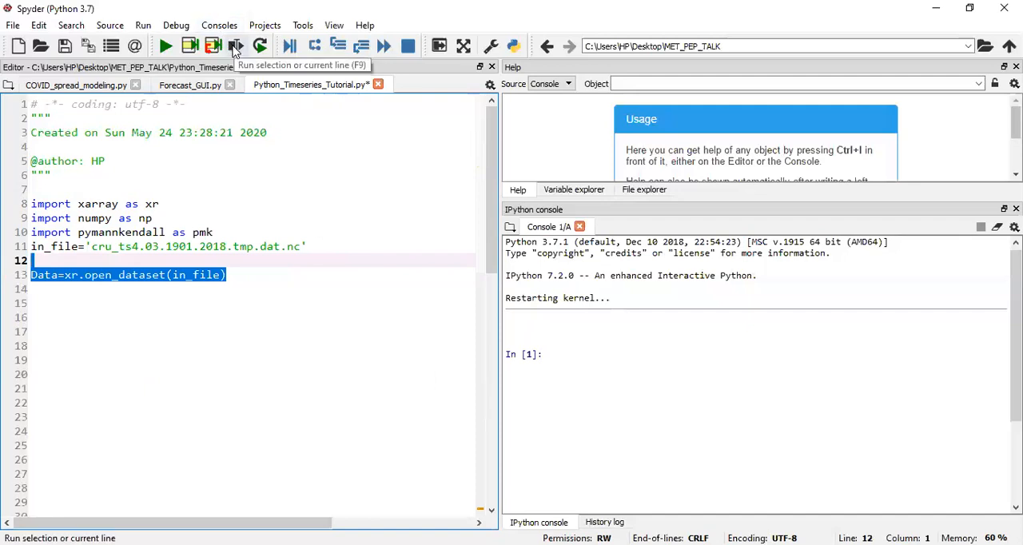
- Run the open_dataset line, then rerun imports through loading together after the xr NameError
left_click(235, 46)
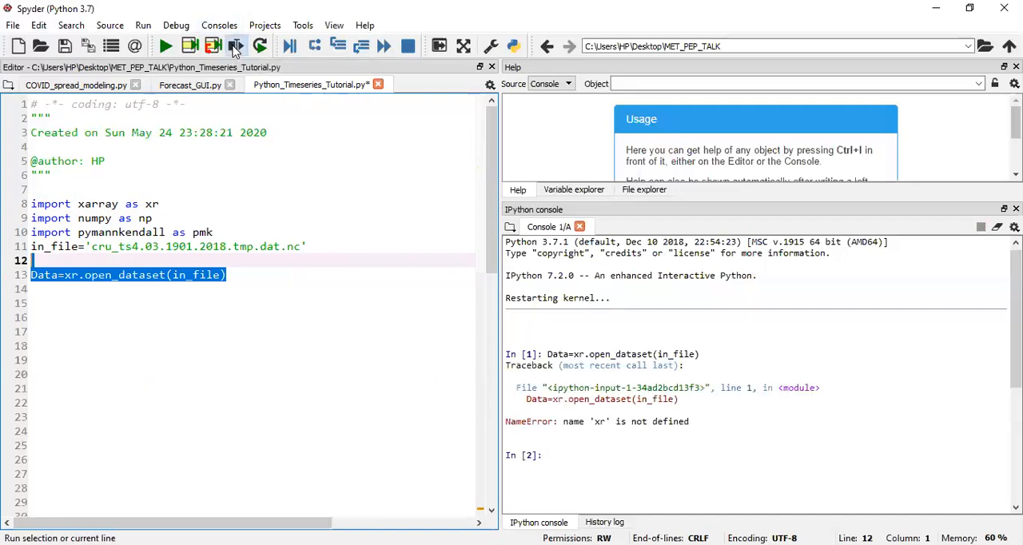
left_click(237, 45)
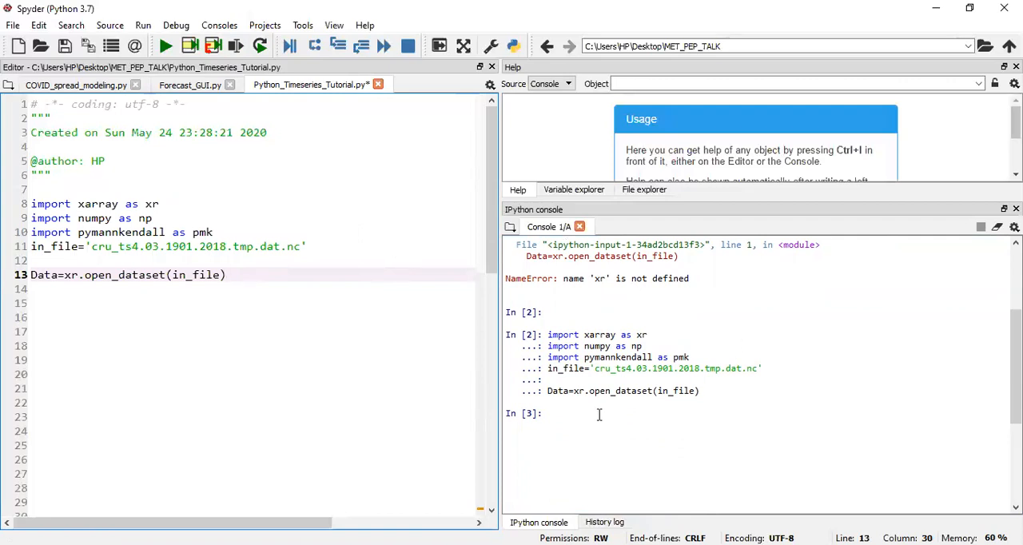
- List the dataset's data variables in the console with Data.data_vars
type("D")
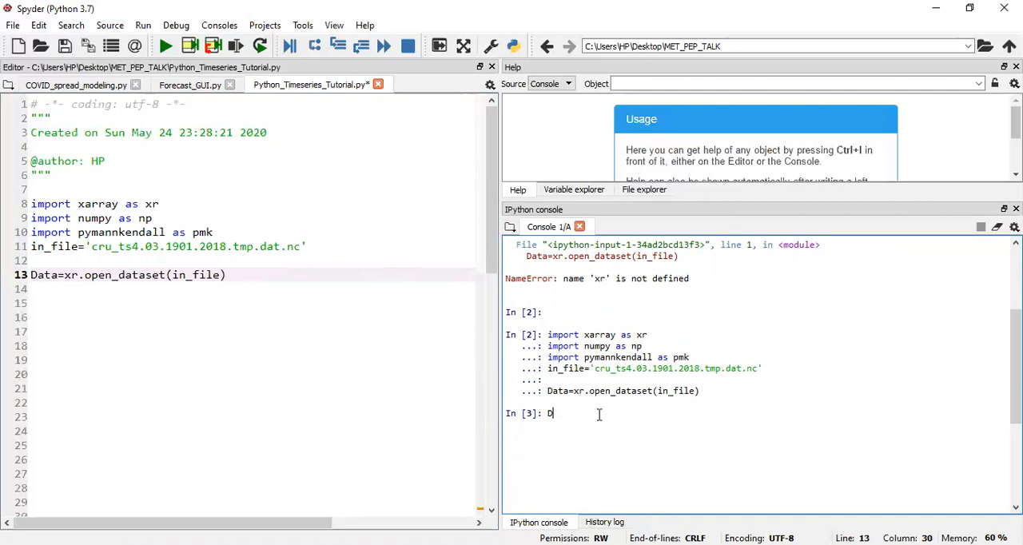
type("ata")
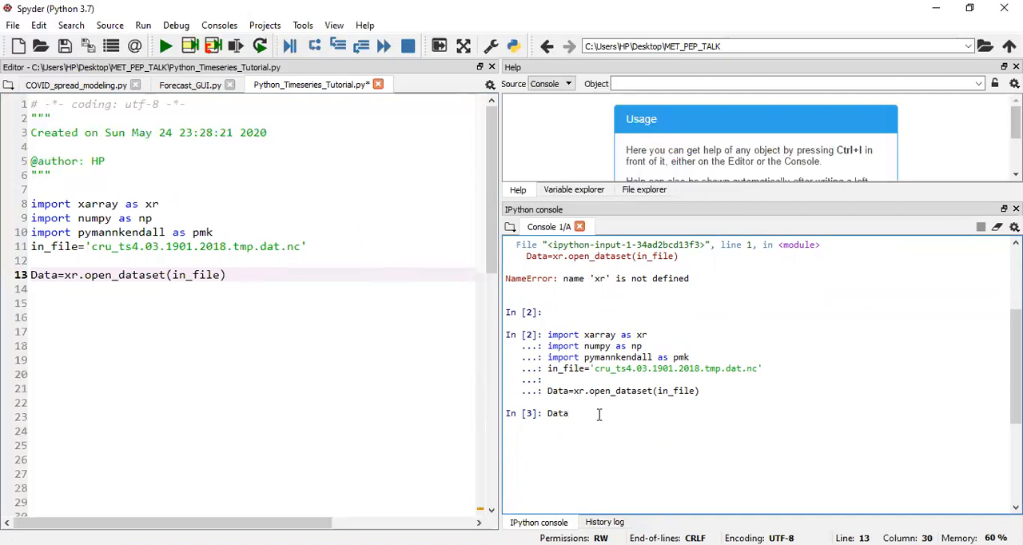
type(".")
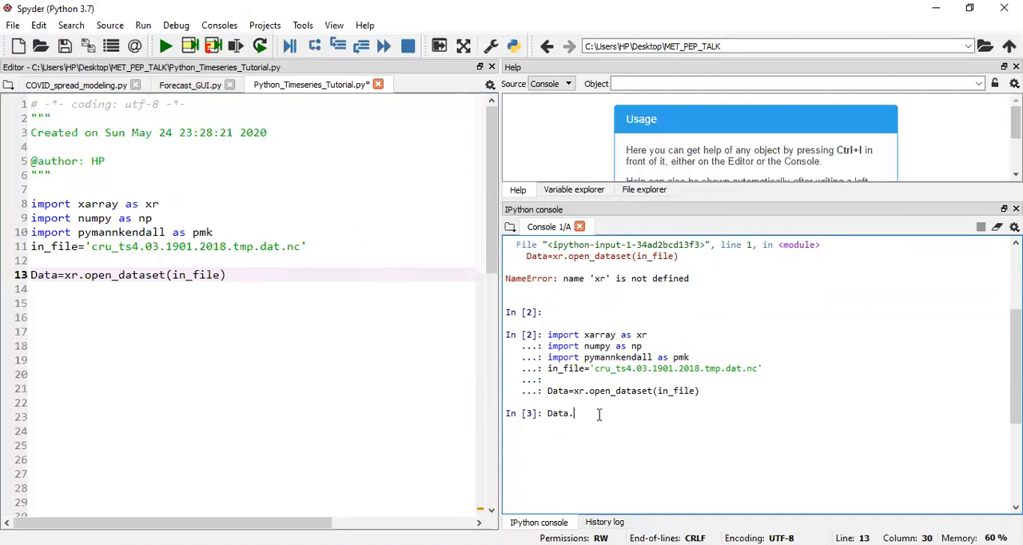
type("data_vars")
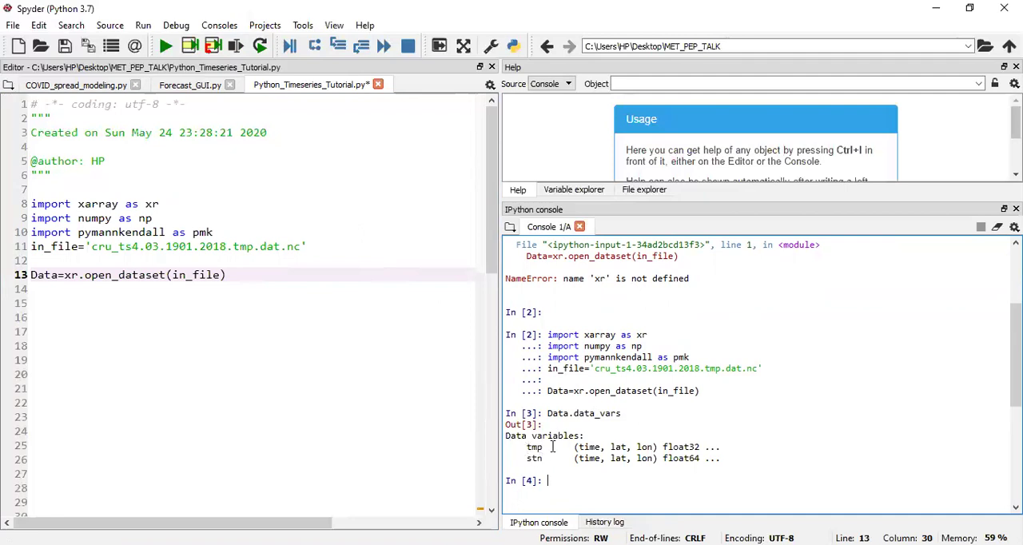
mouse_move(580, 458)
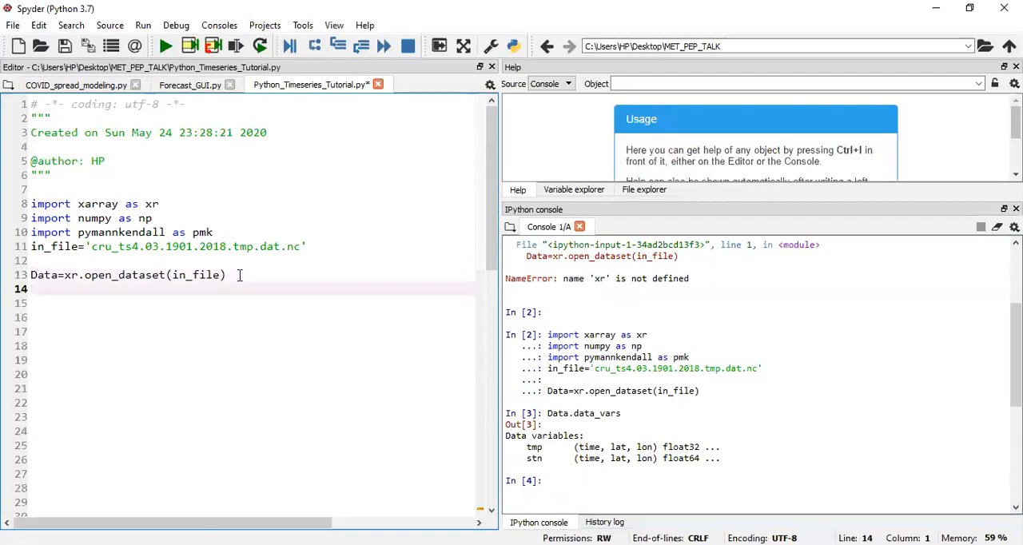
- Add Data_2_use=Data['tmp'] to extract the temperature variable by bracket notation
type("Data_")
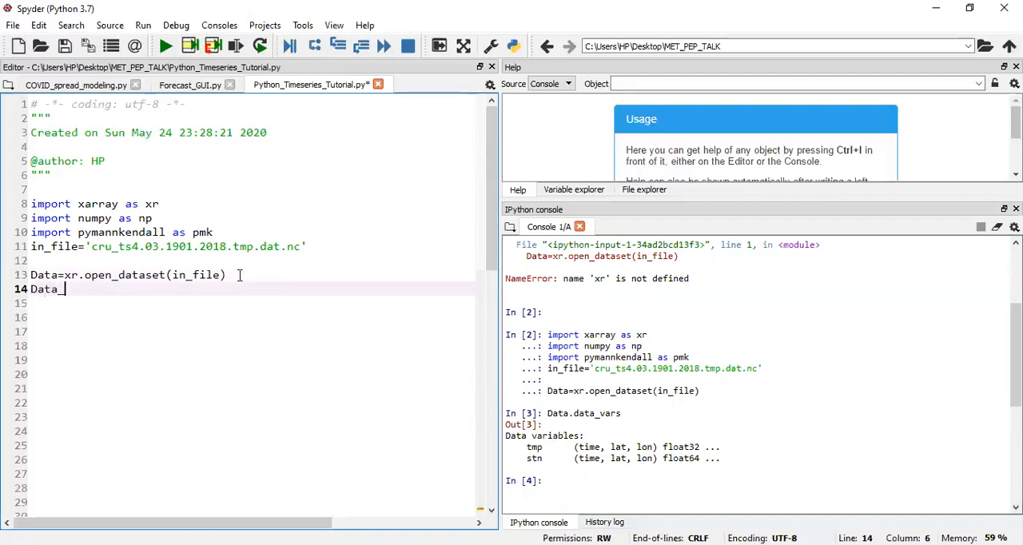
type("2_use")
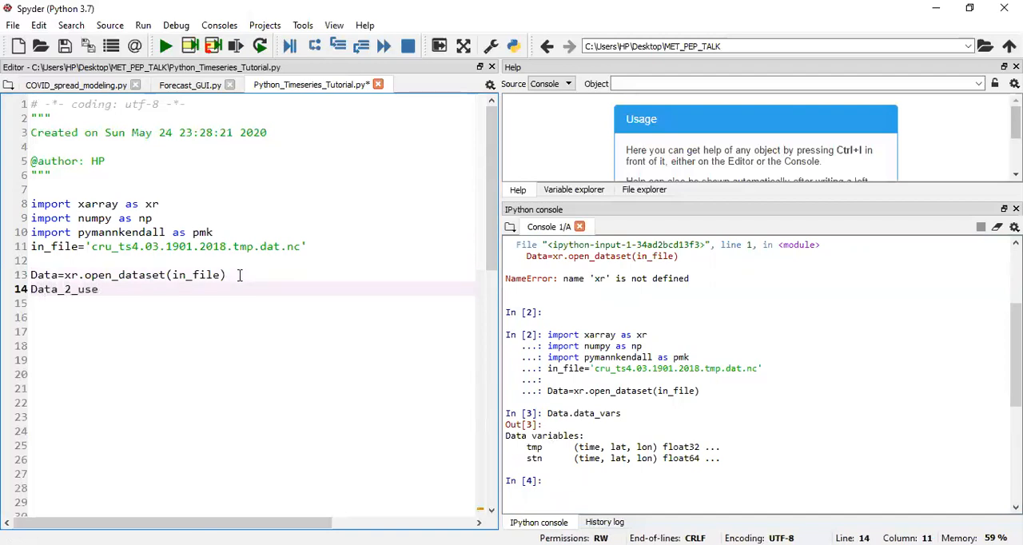
type("=")
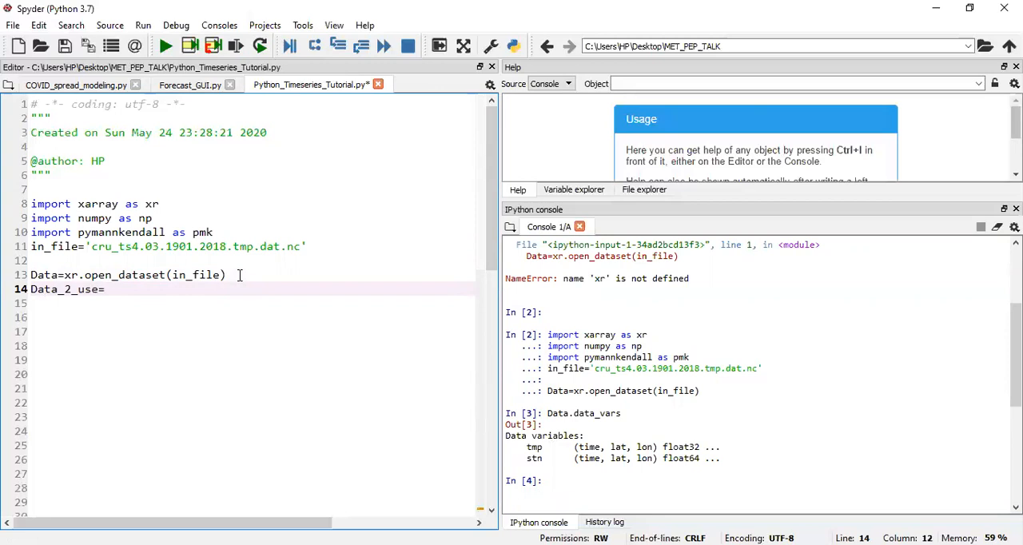
type("Data")
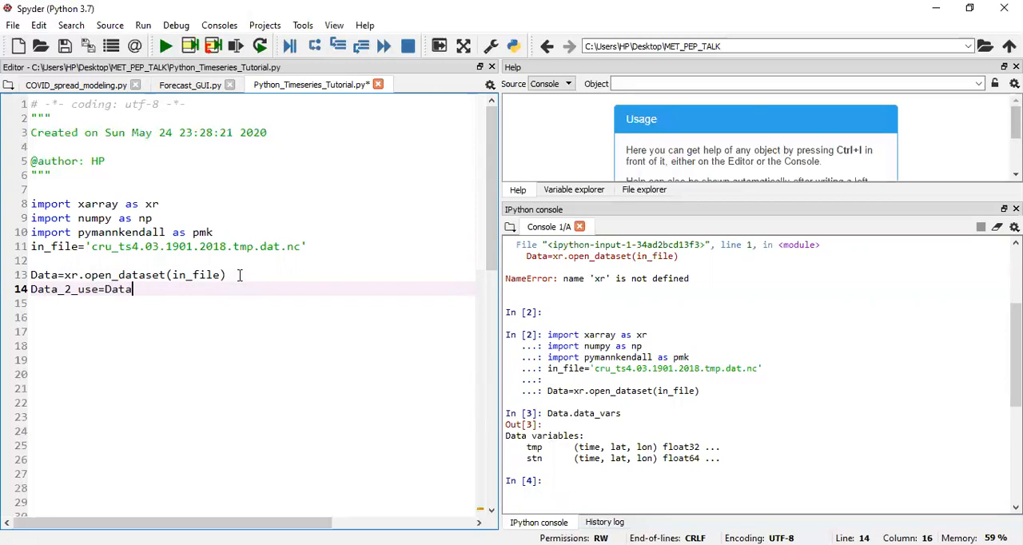
type("['")
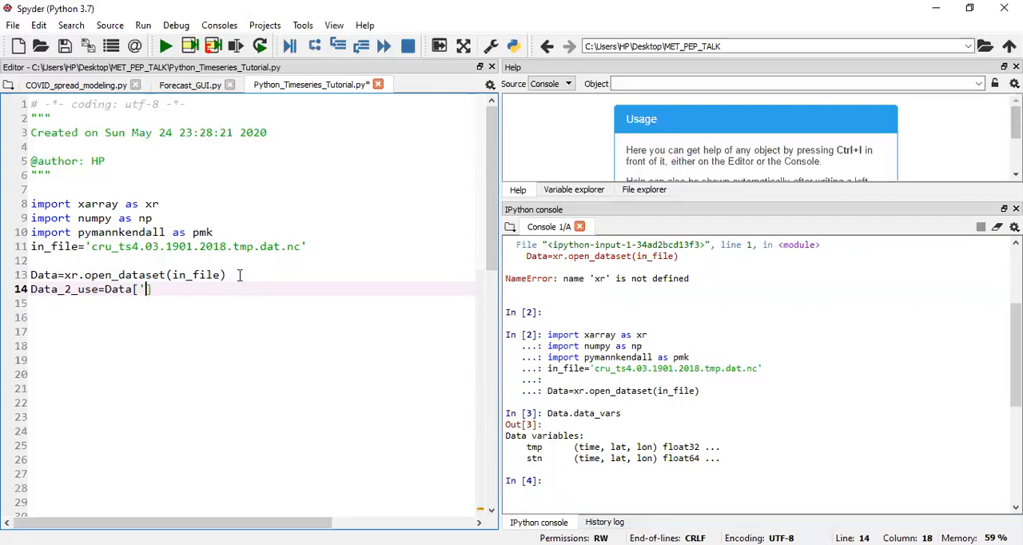
type("tmp")
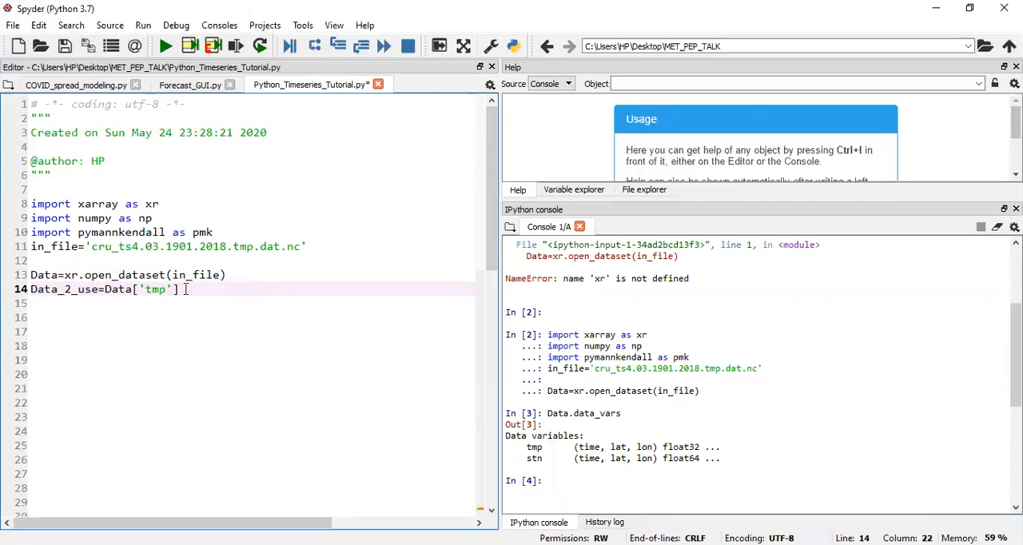
- Add the attribute-style Data_2_use=Data.tmp line and select it as a duplicate
type("D")
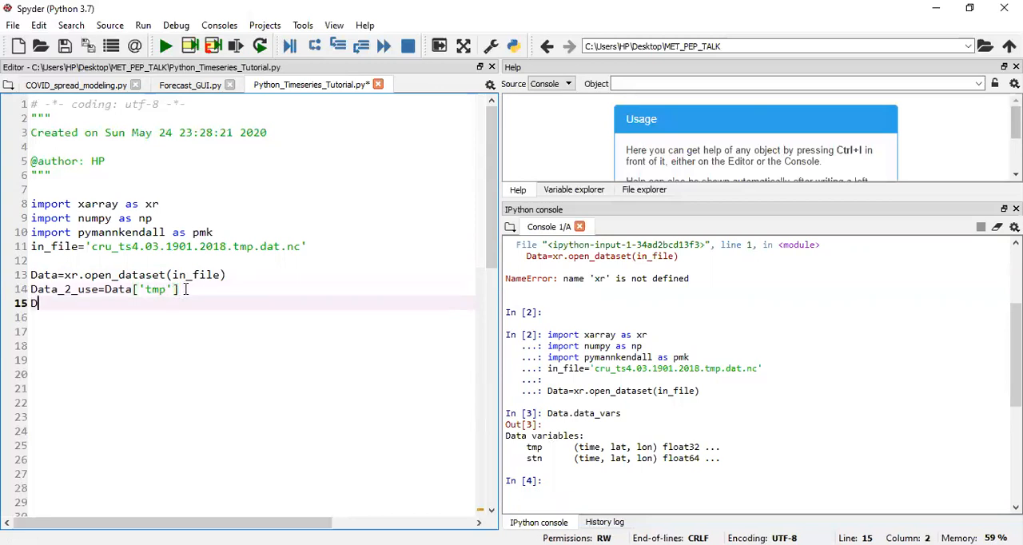
type("ata_2")
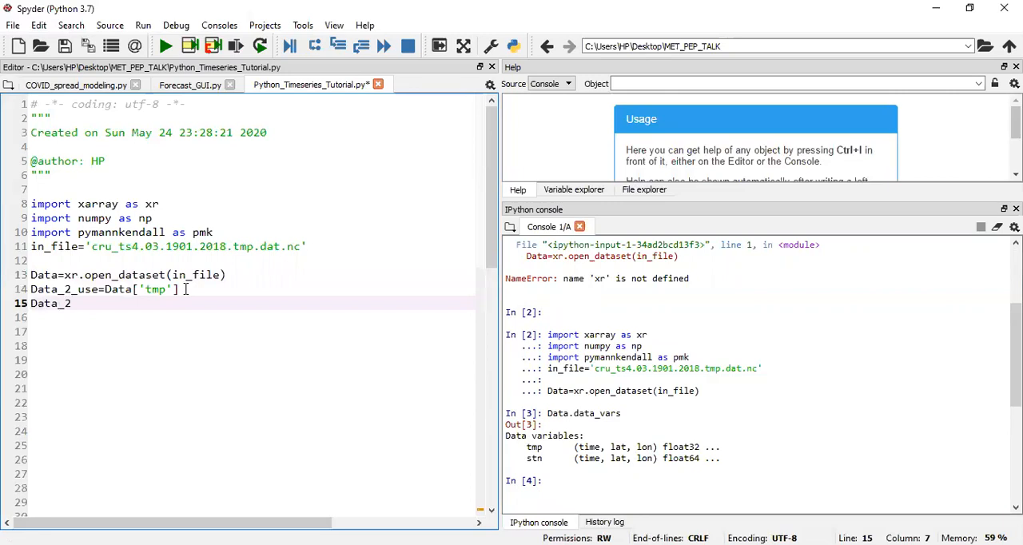
type("_use=")
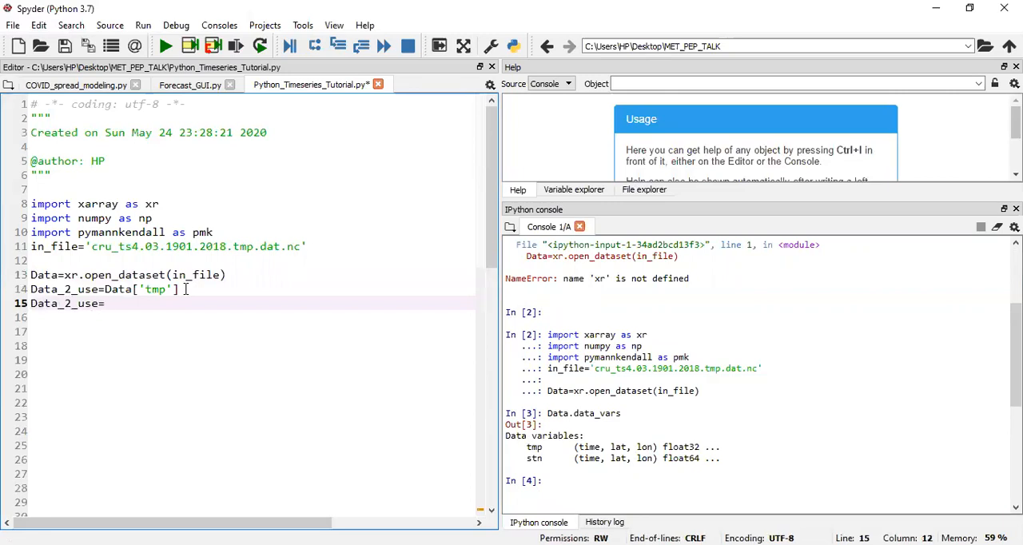
type("Data.tm")
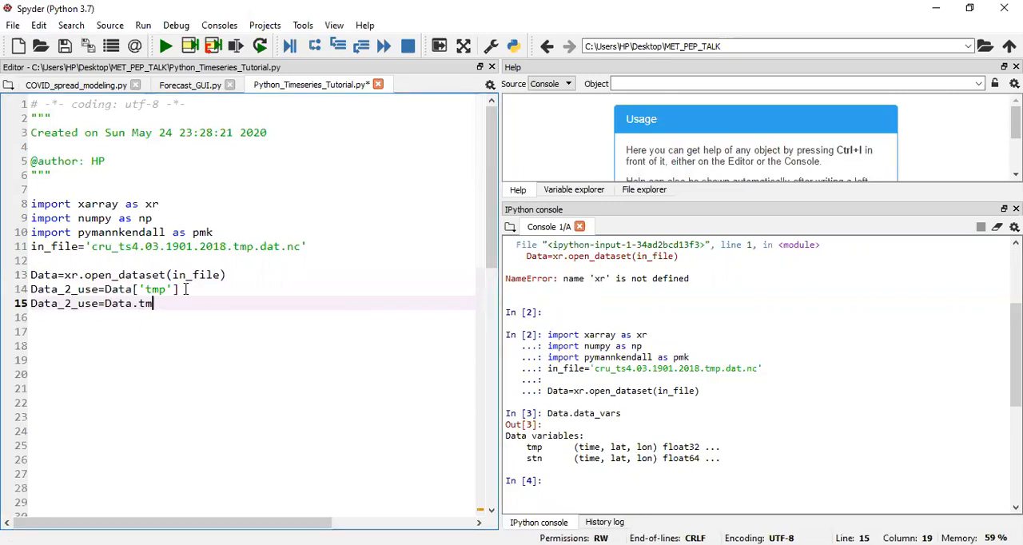
type("p")
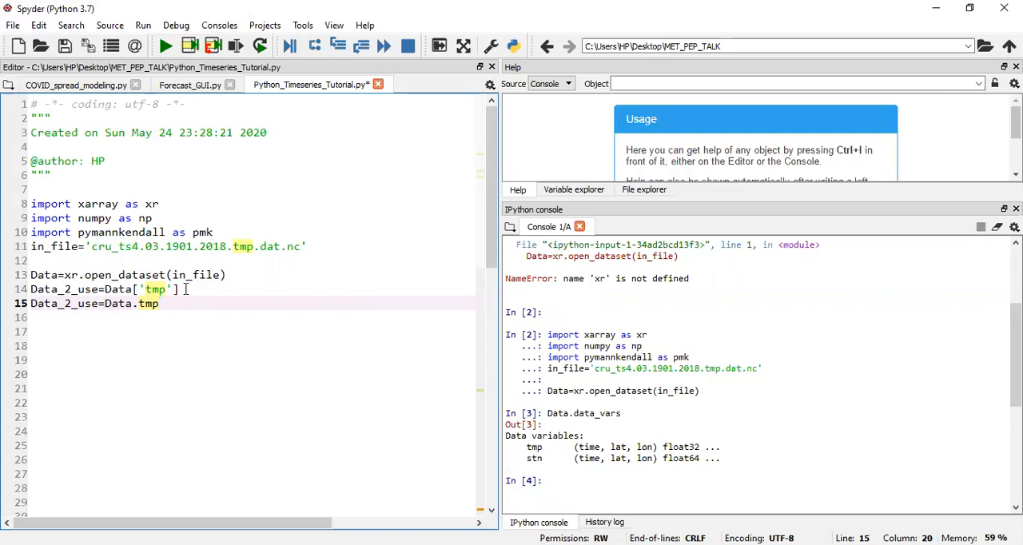
triple_click(92, 303)
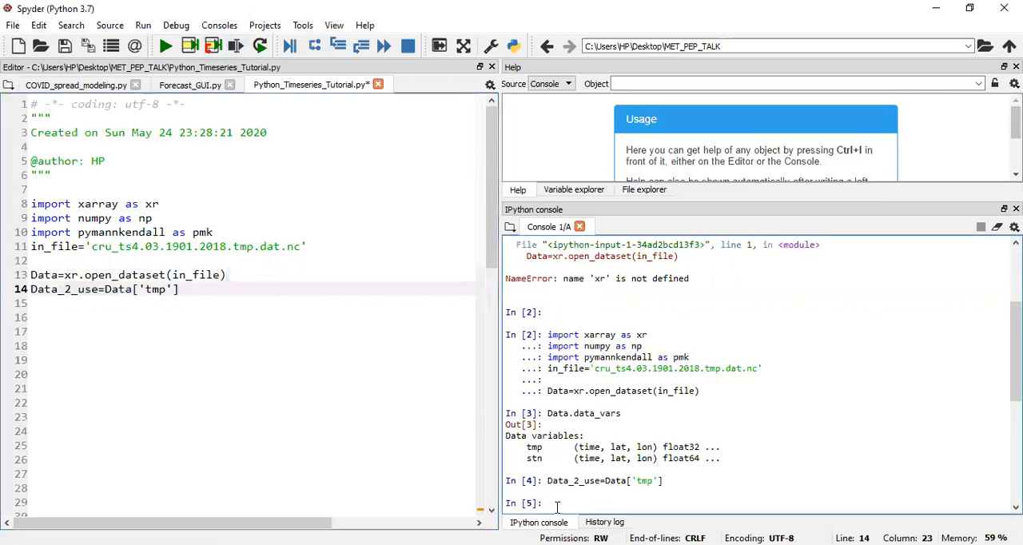
- Display Data_2_use in the console as the 1416×360×720 temperature array
type("Data_2_use")
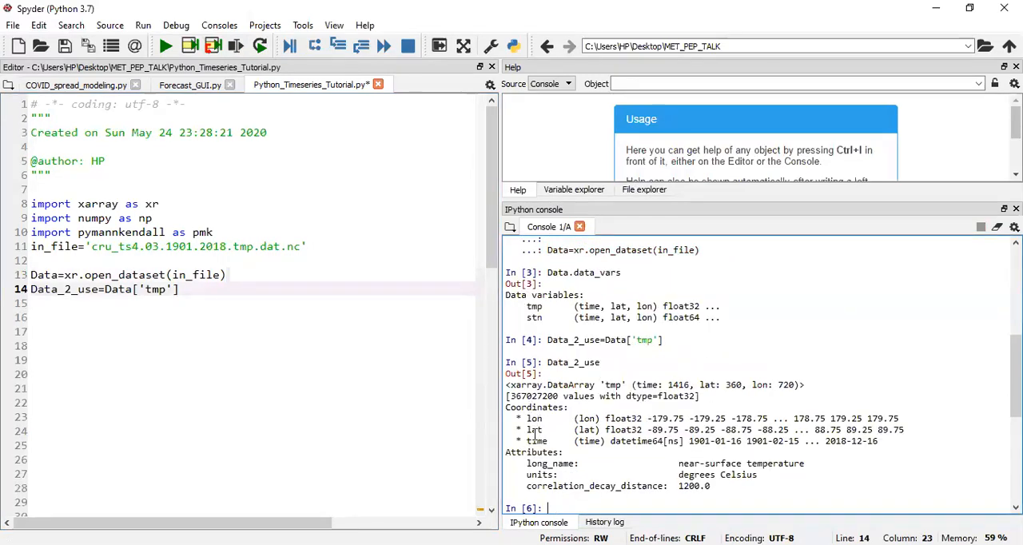
mouse_move(593, 378)
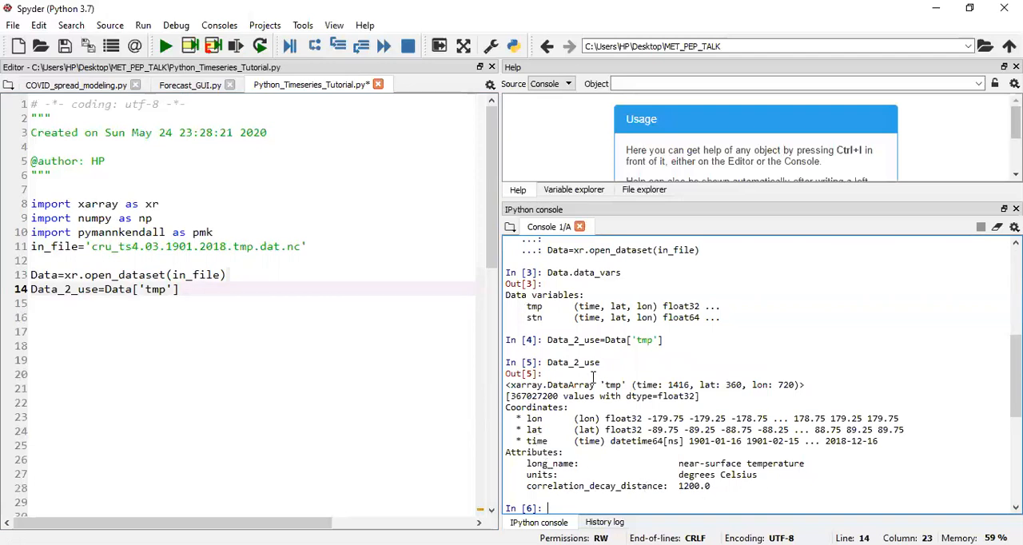
double_click(614, 385)
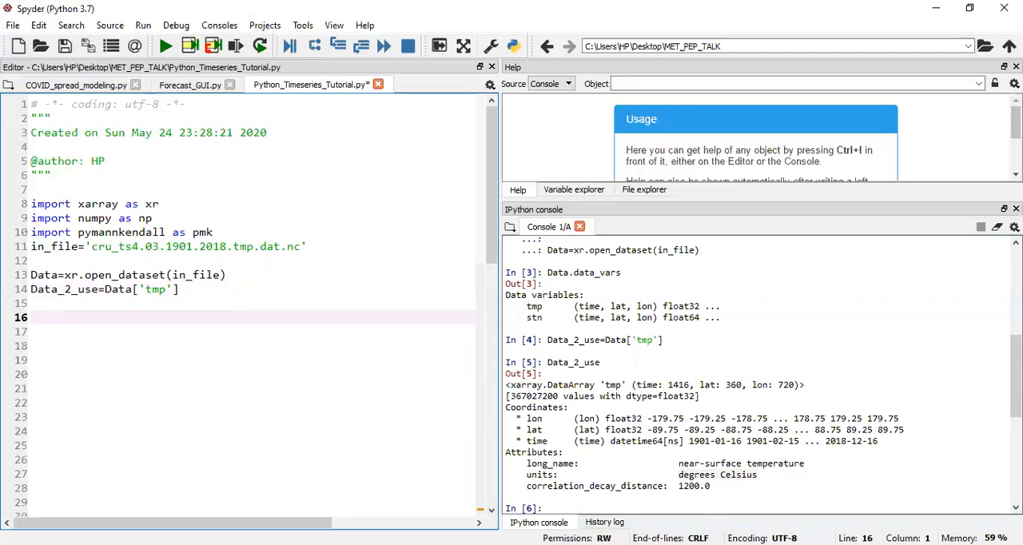
mouse_move(102, 402)
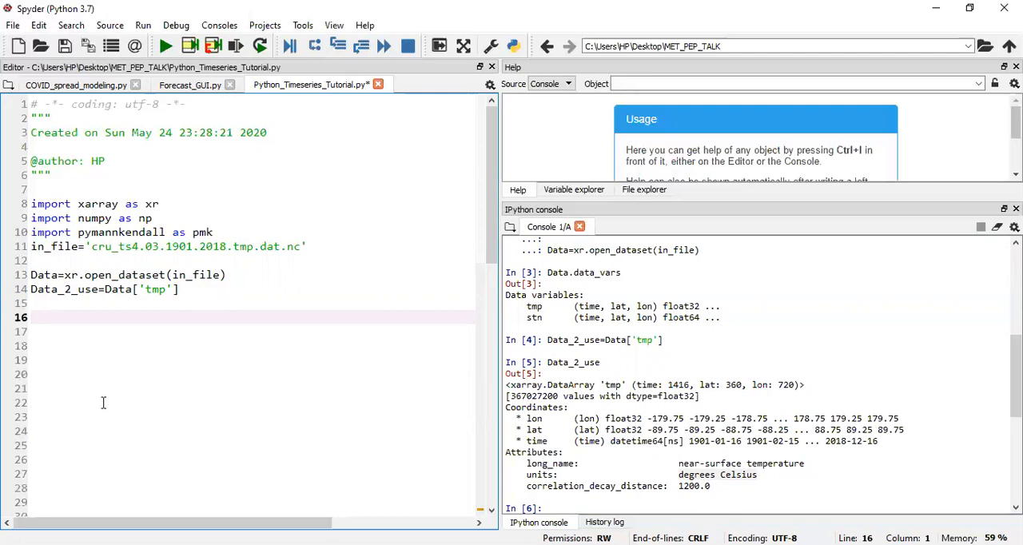
- Start a '#Single Line Select' section with SLS=Data_2_use.sel(
type("#")
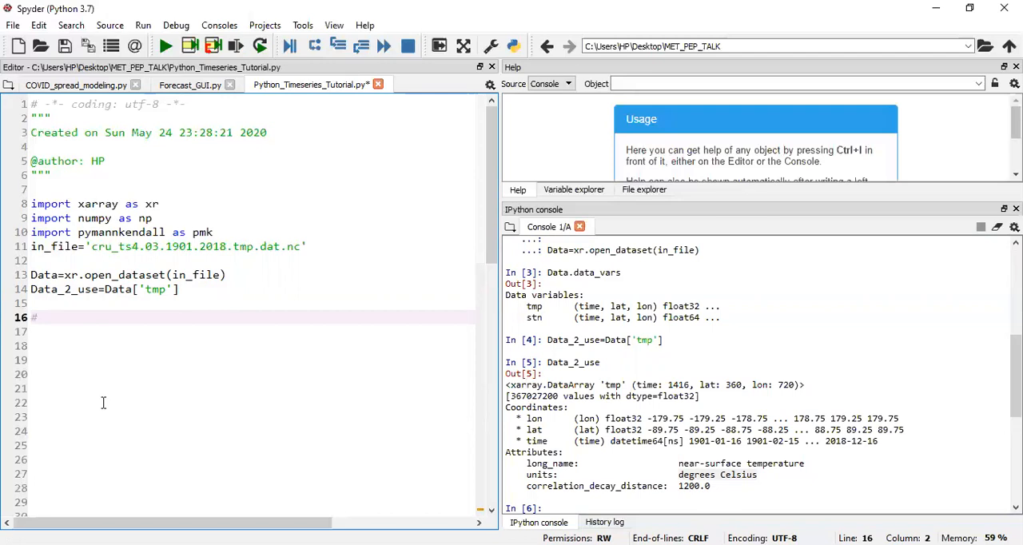
type("Single")
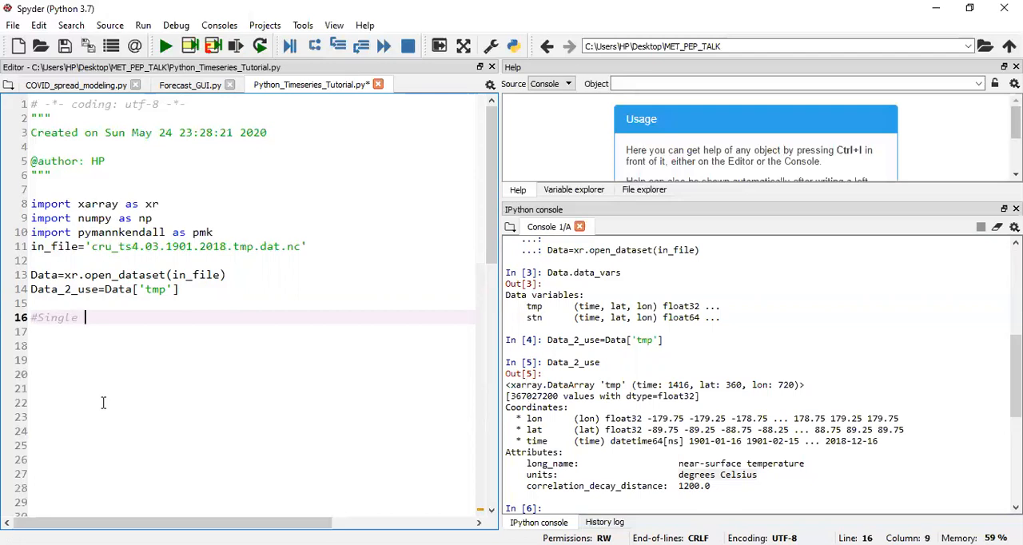
type("Line")
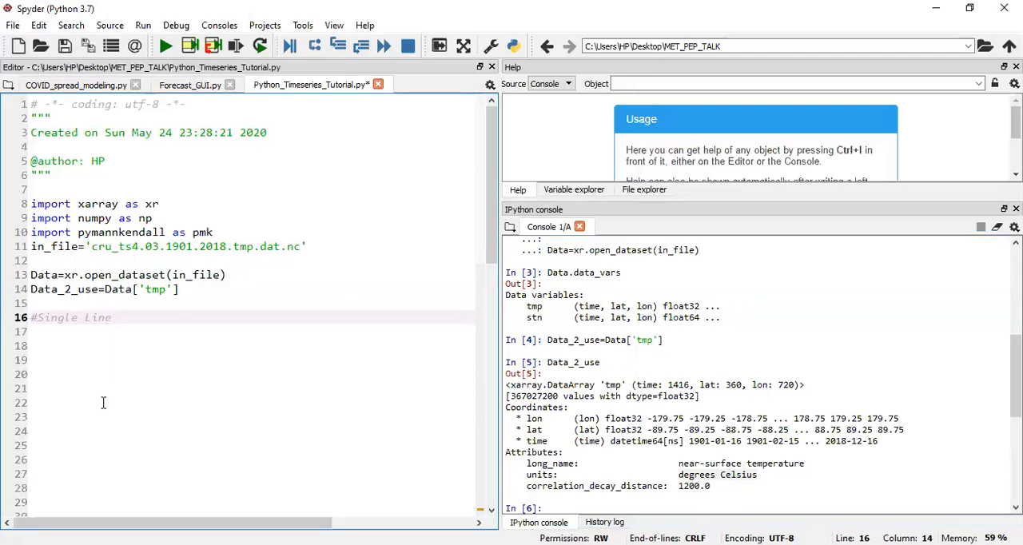
type("Selection")
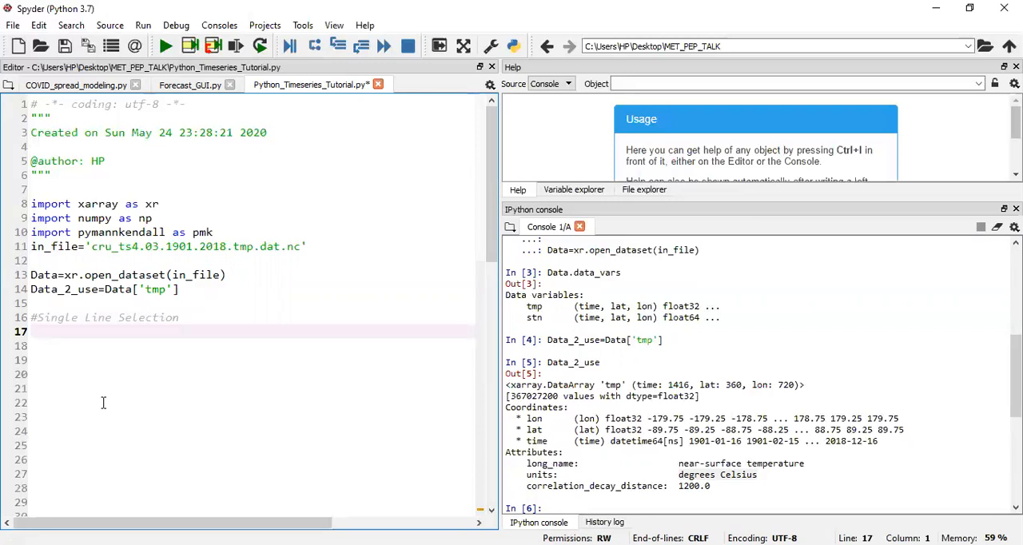
type("SLS")
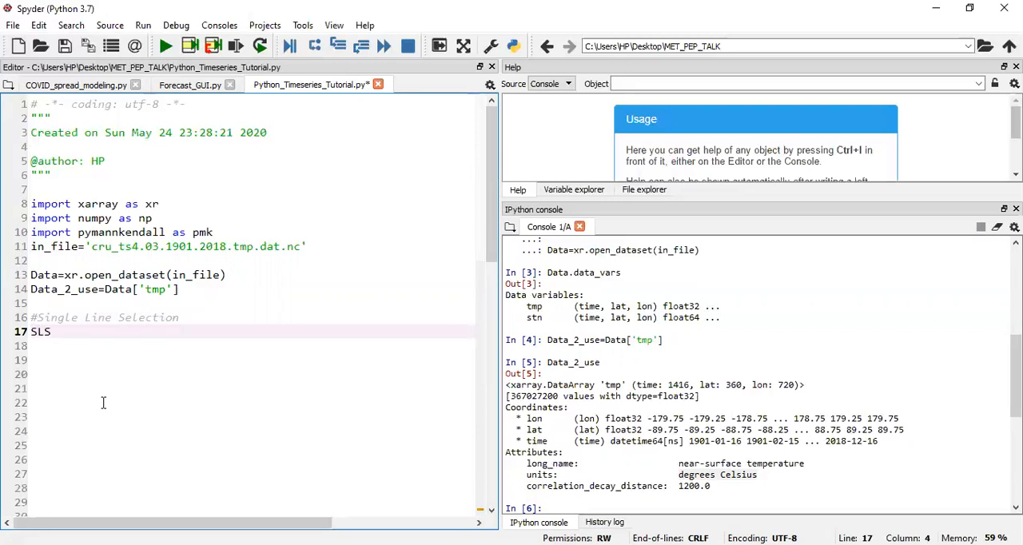
type("=")
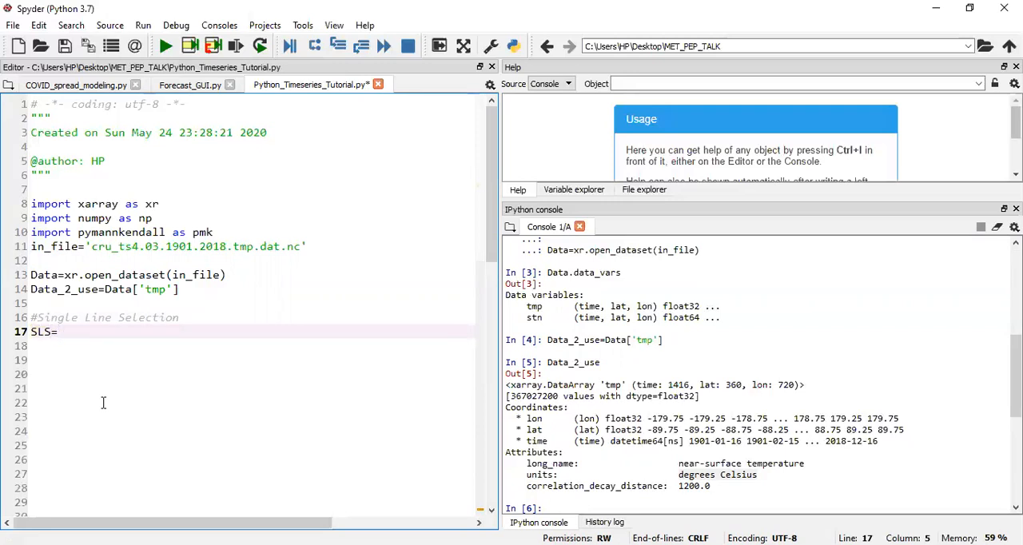
type("D")
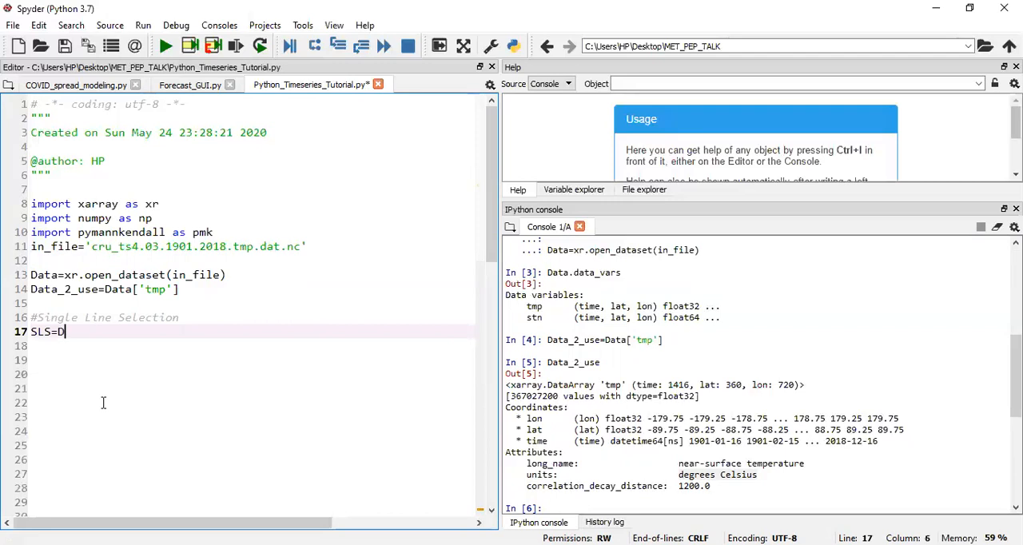
type("ata_2")
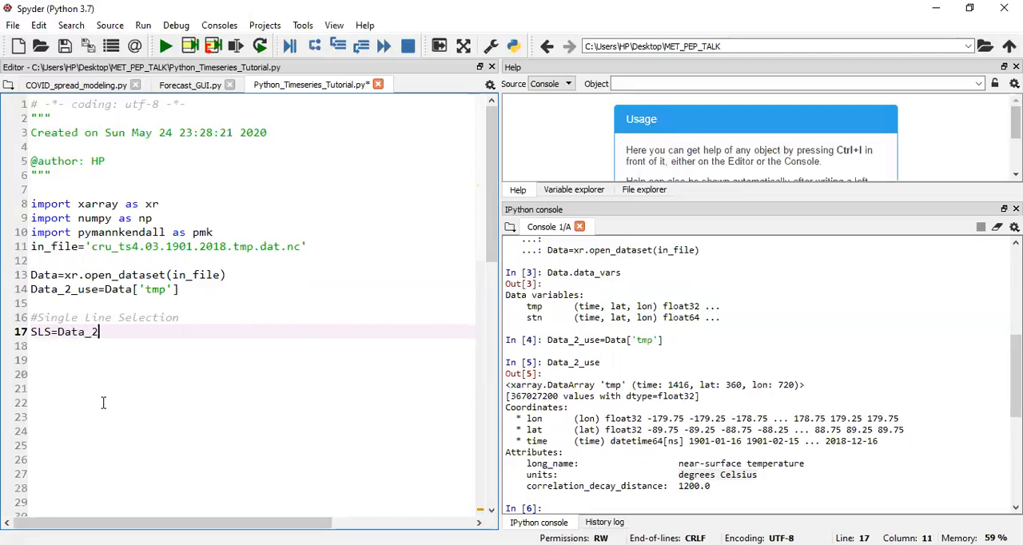
type("_use.")
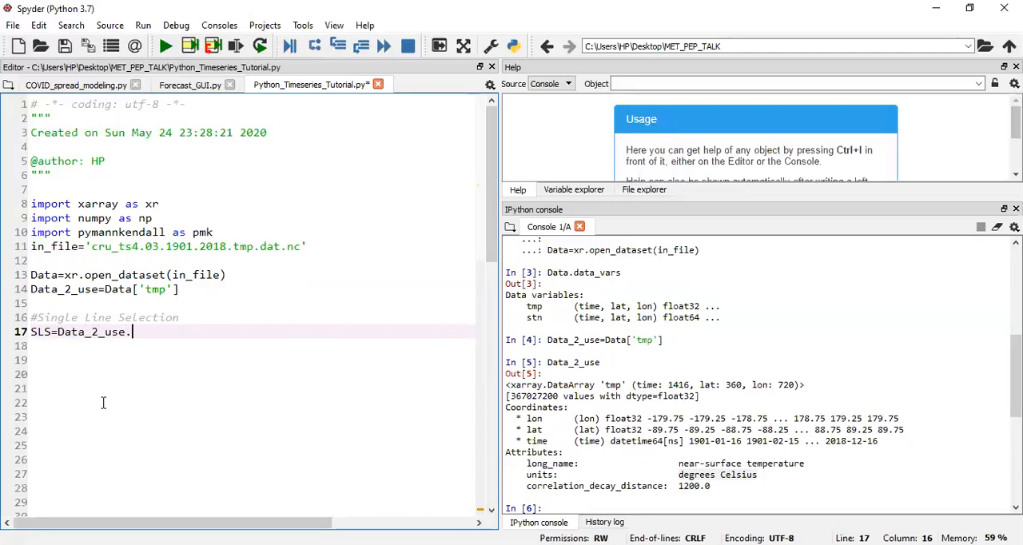
type("sel(")
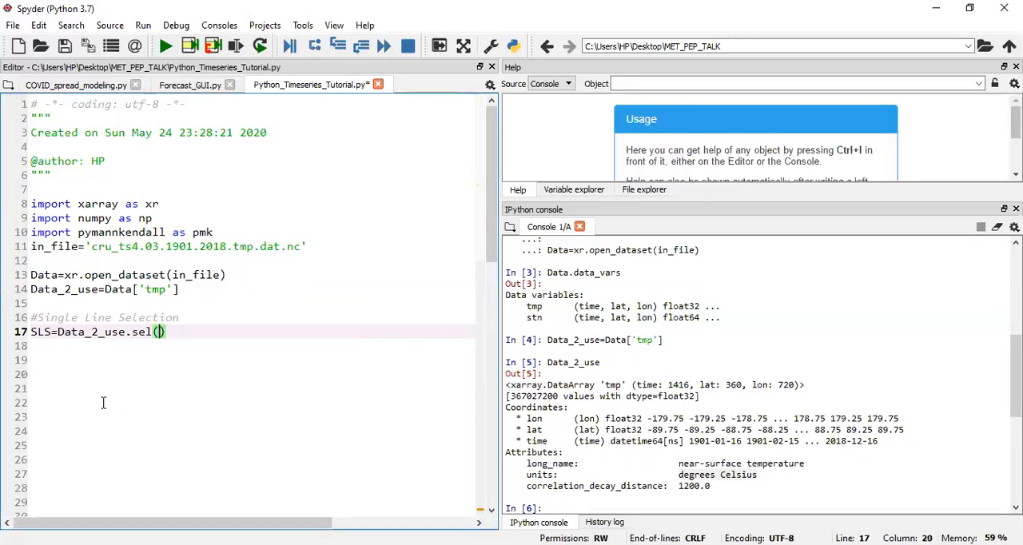
- Complete the selection with lon=0.5, lat=7.5, method='nearest'
type("lon=")
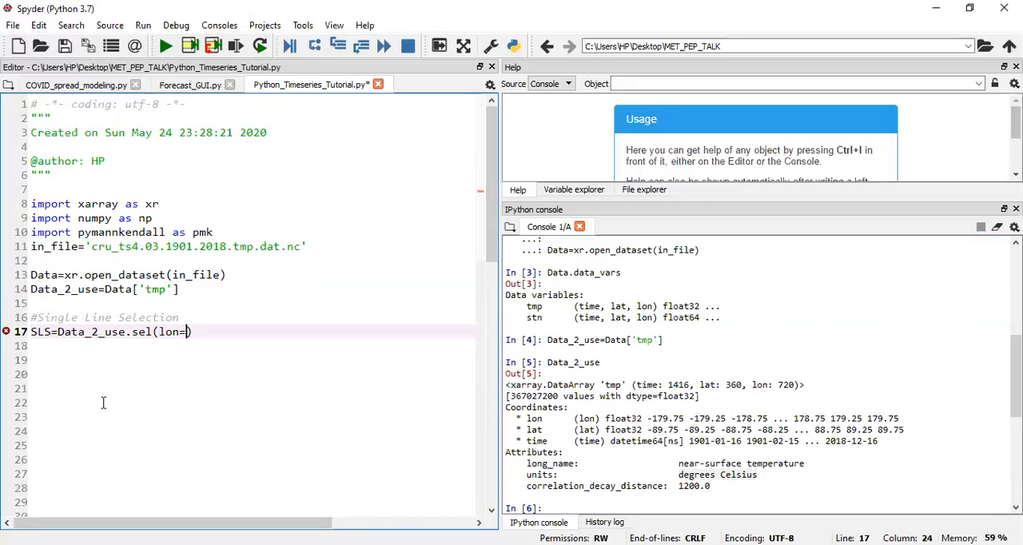
type(")")
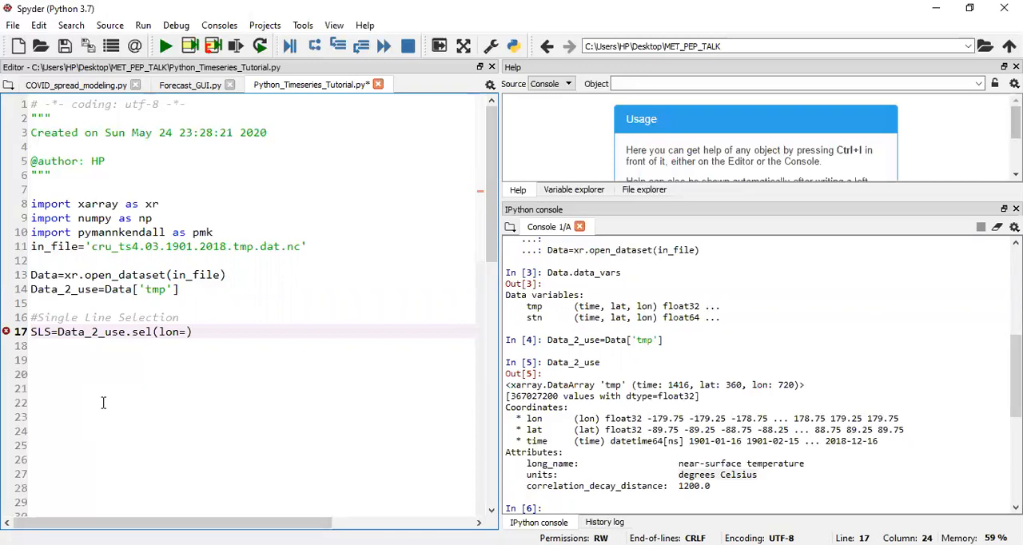
type("0.5,")
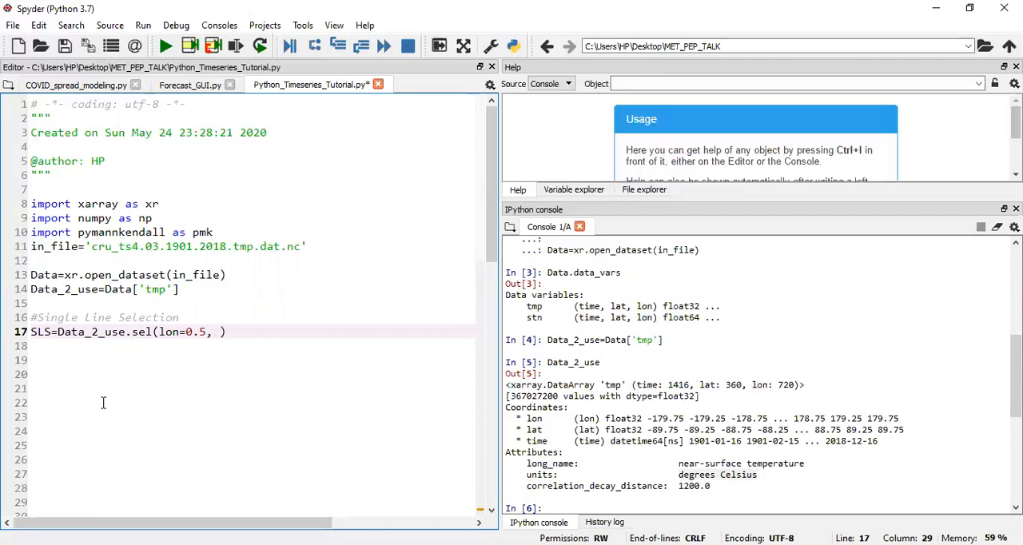
type("lat")
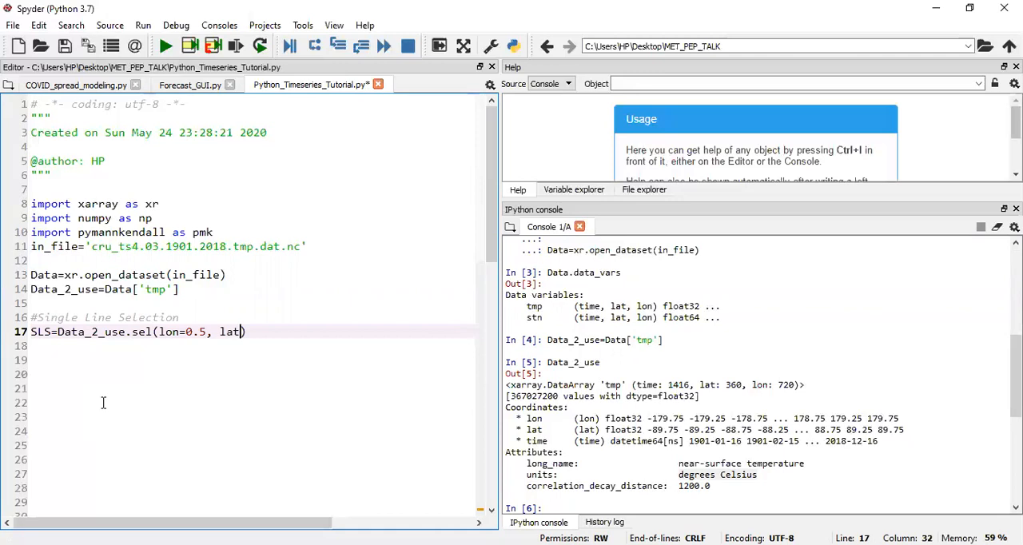
type("=")
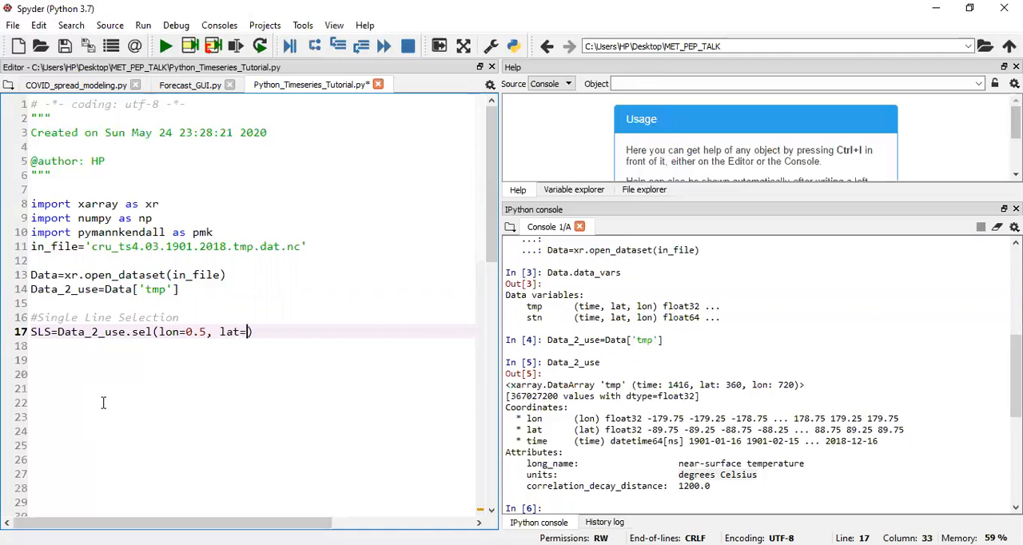
type("7.5")
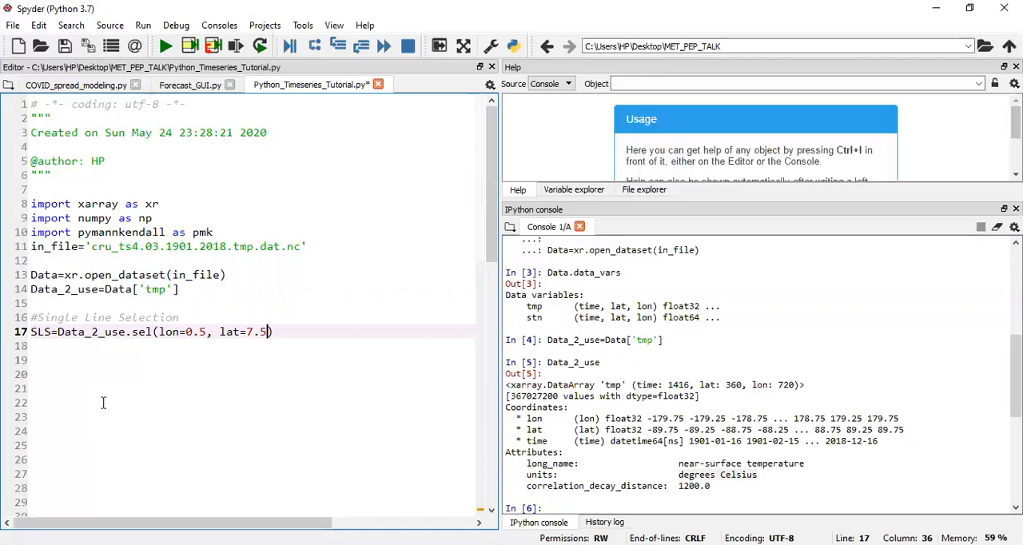
mouse_move(105, 246)
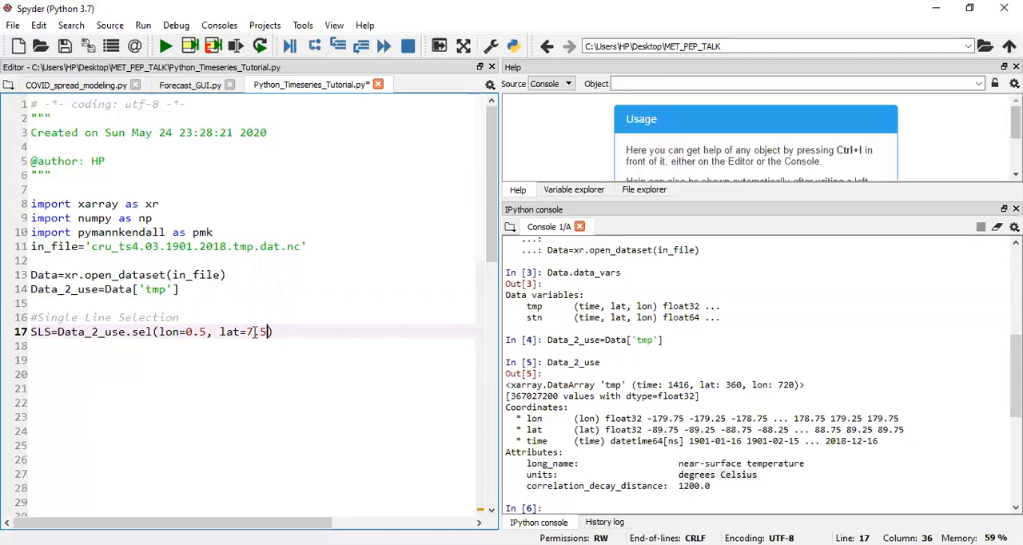
type(",")
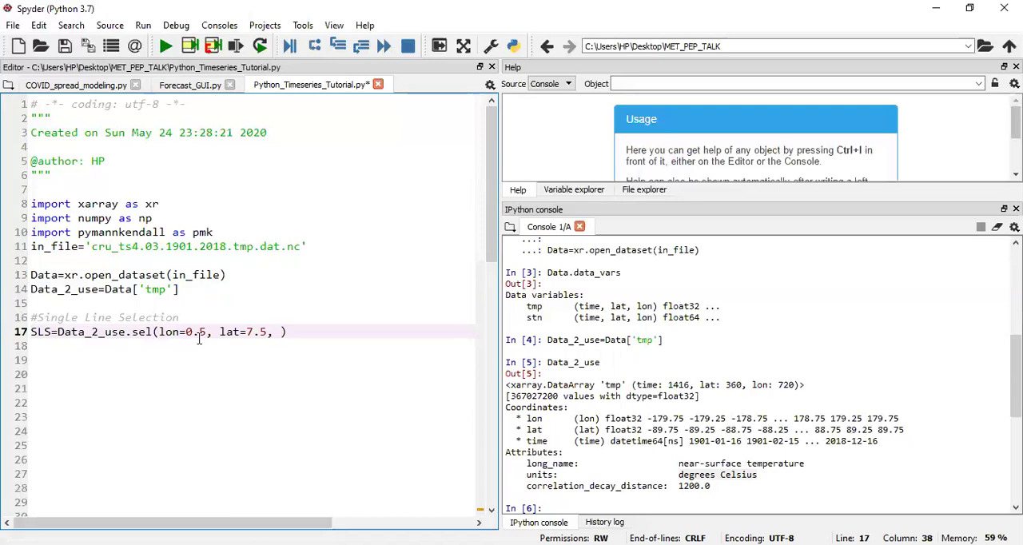
type("method='")
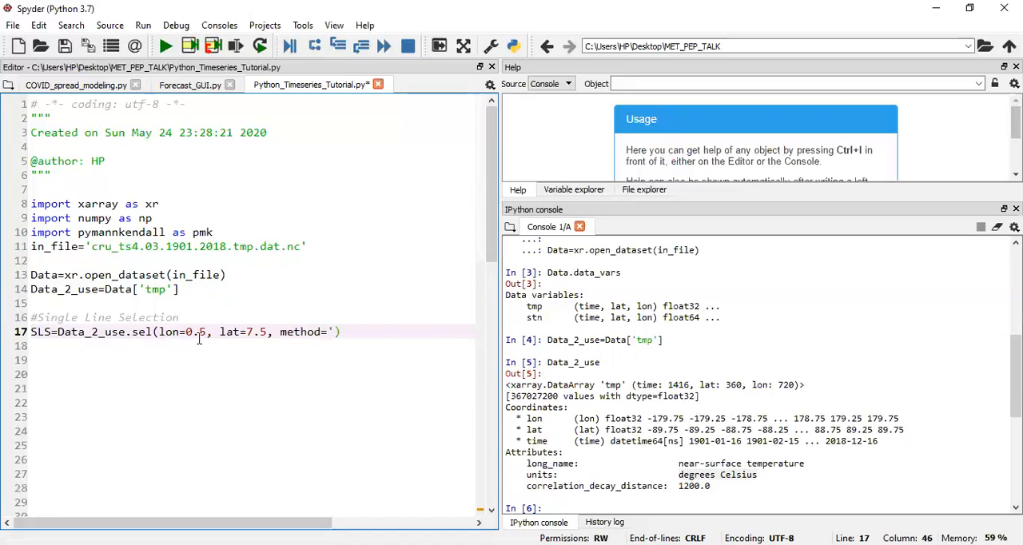
type("neares")
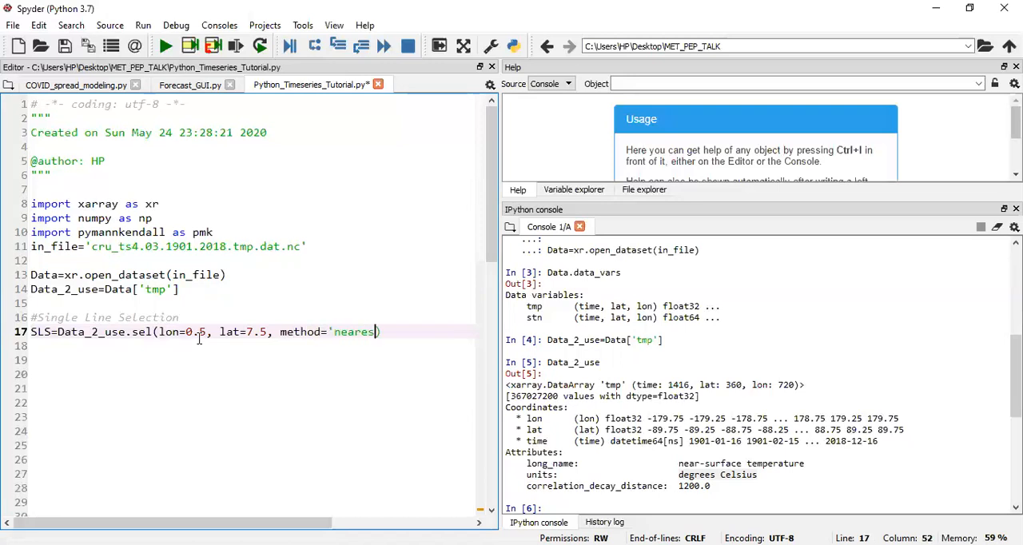
type("t')")
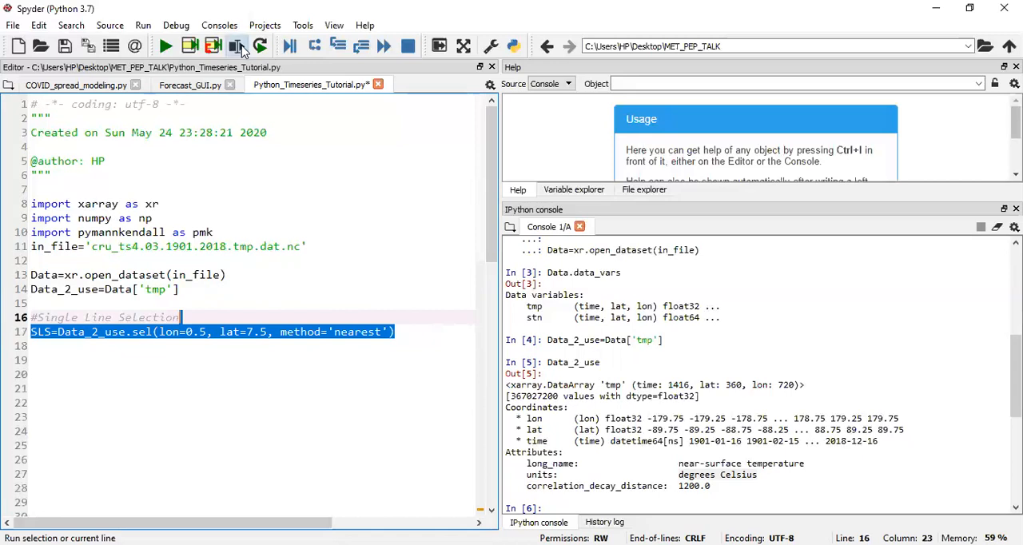
- Run the single-point selection lines and display SLS in the console
left_click(234, 46)
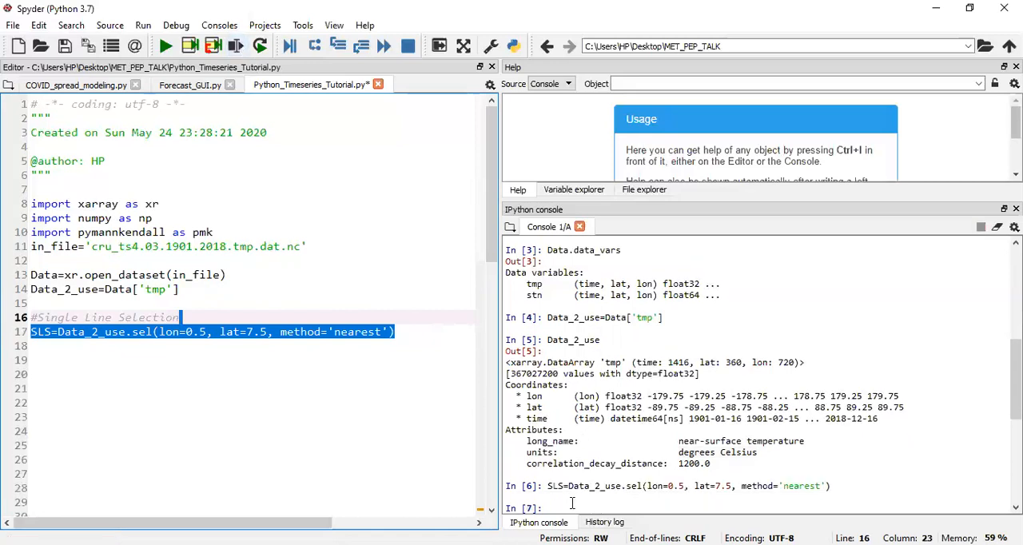
type("S")
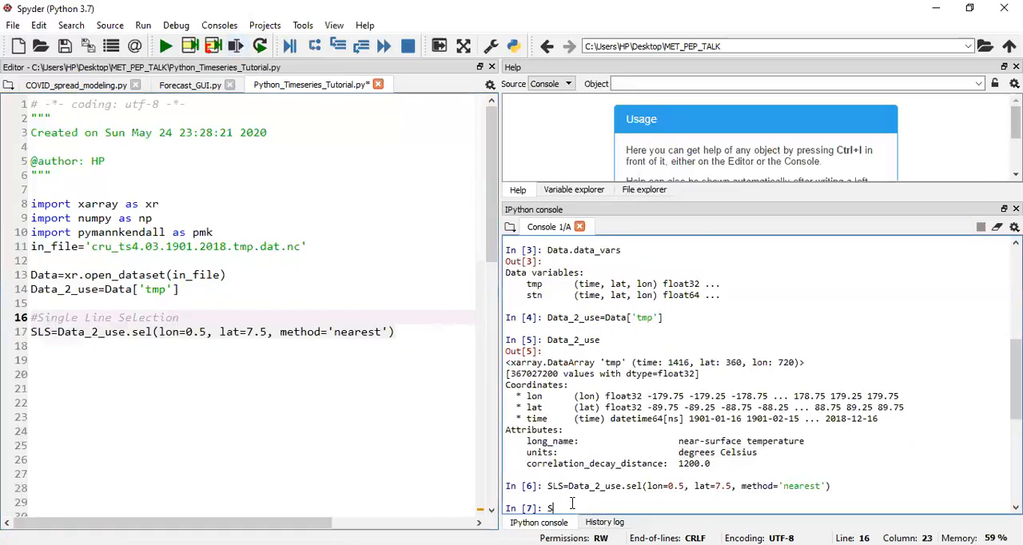
type("LS")
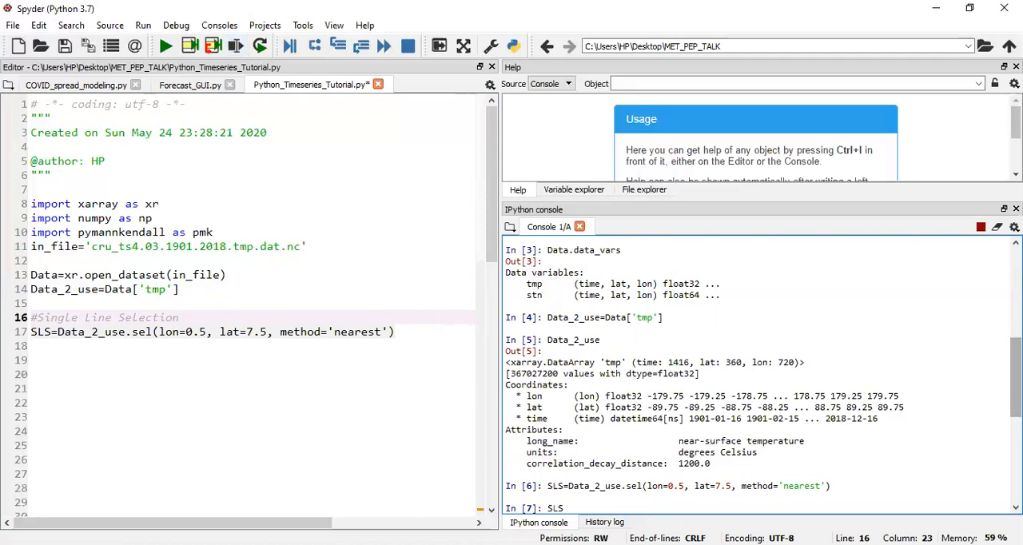
scroll("down", 3)
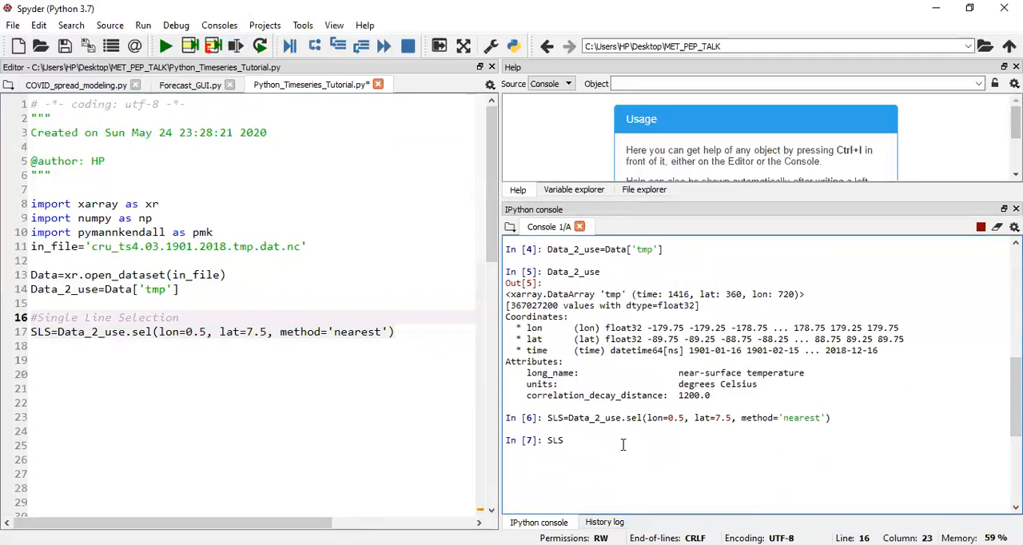
key("Return")
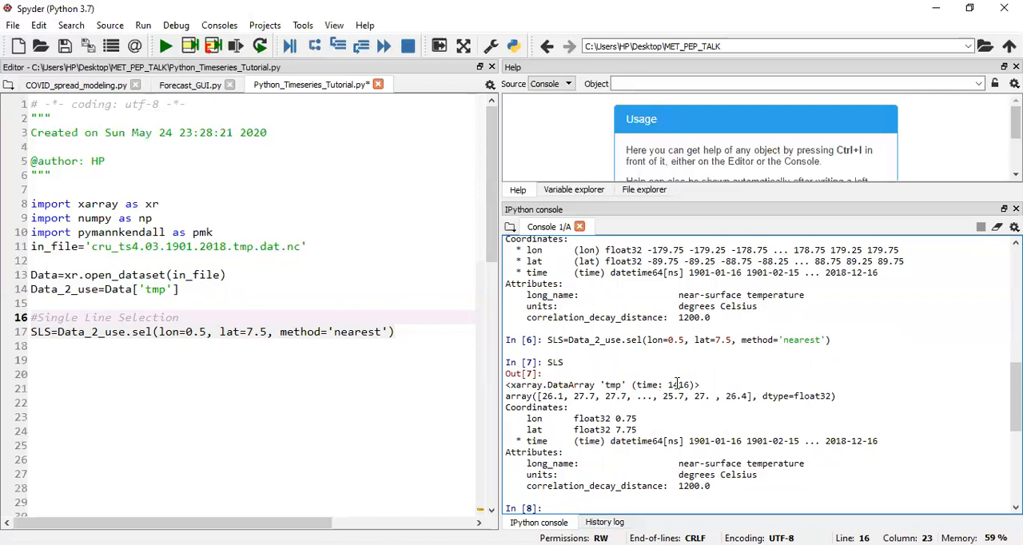
mouse_move(631, 430)
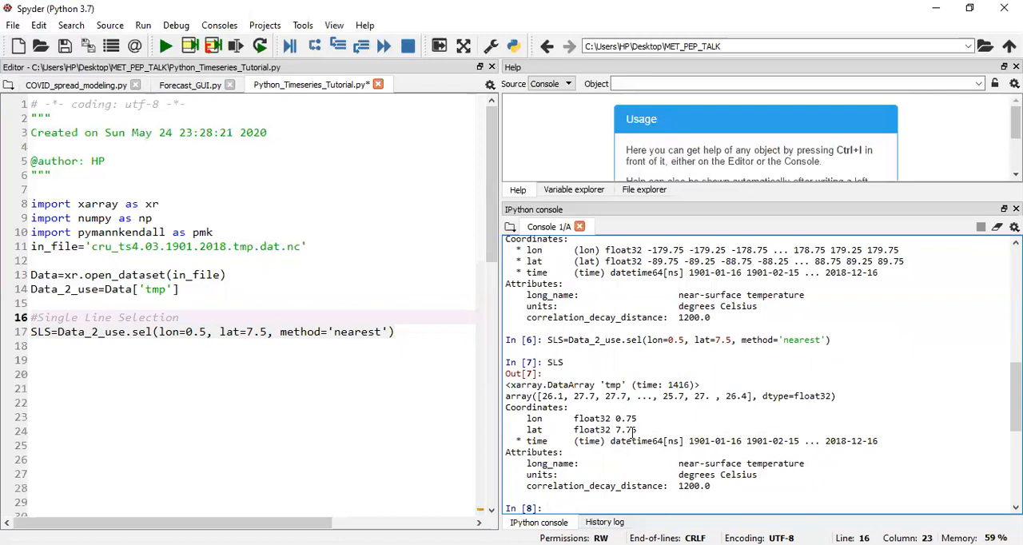
- Add SLS.plot() on the next line and run it
left_click(398, 332)
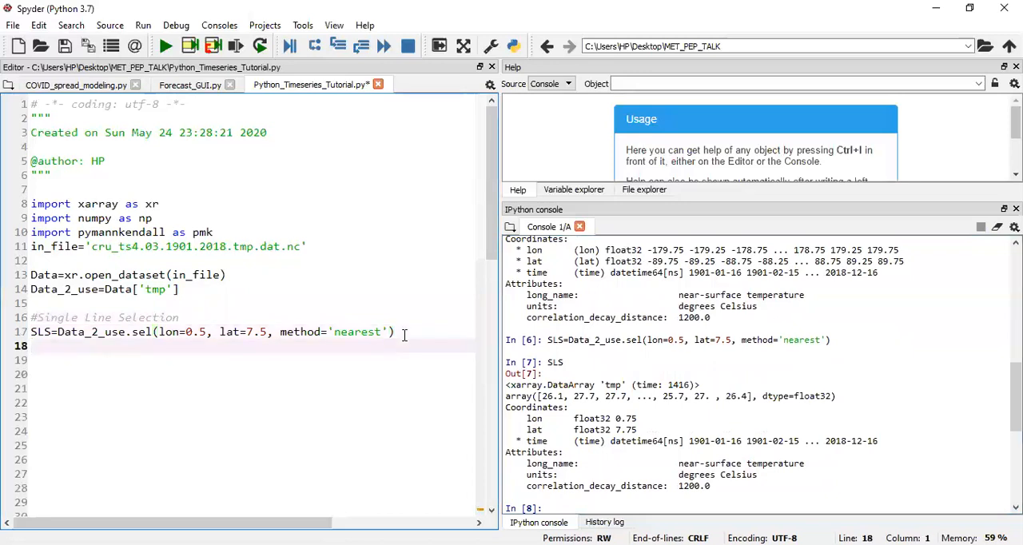
type("SL")
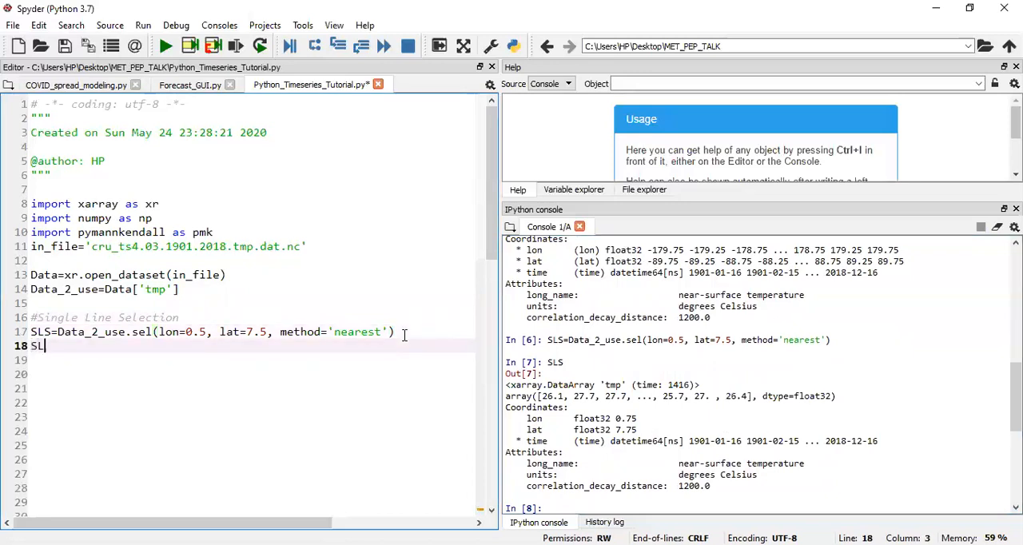
type("S.plot")
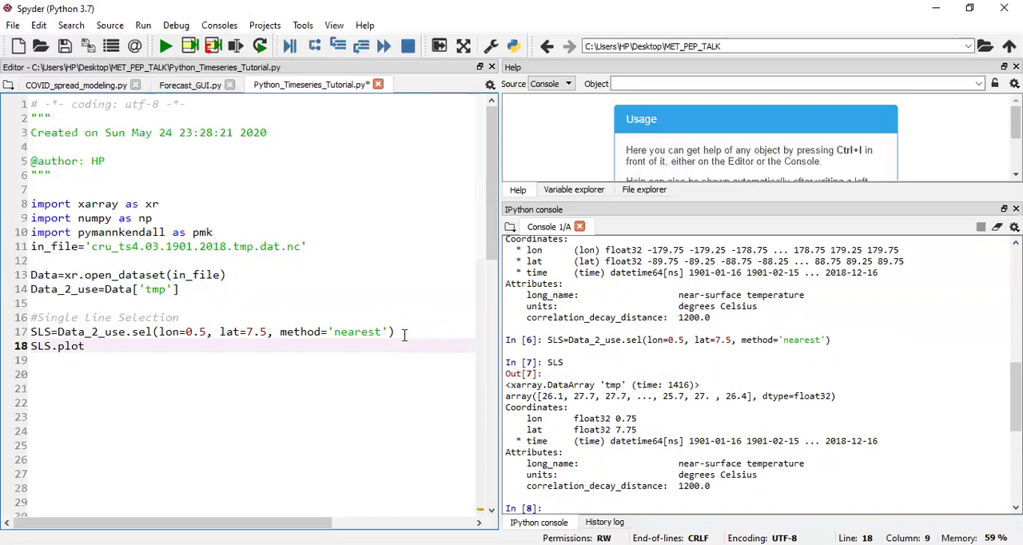
type("()")
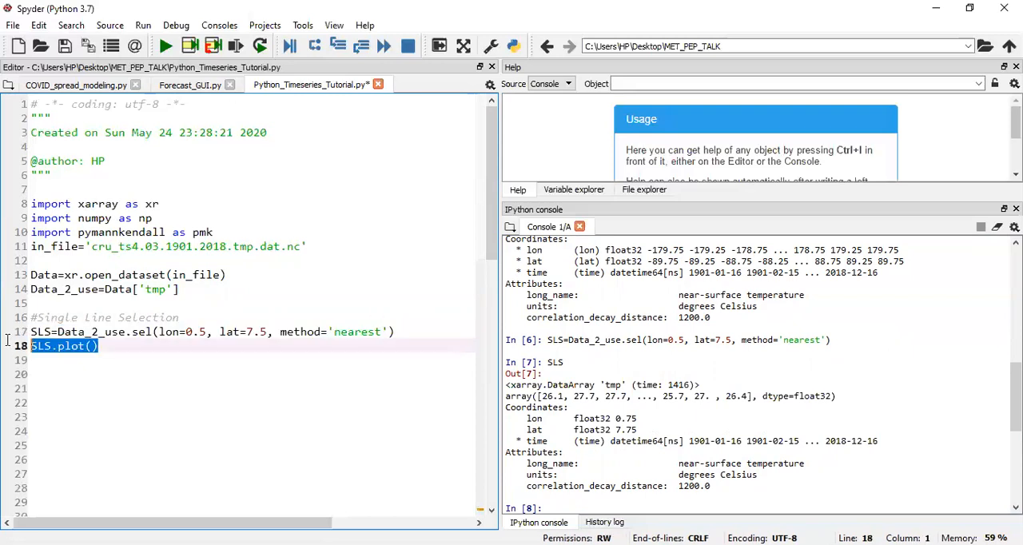
mouse_move(220, 46)
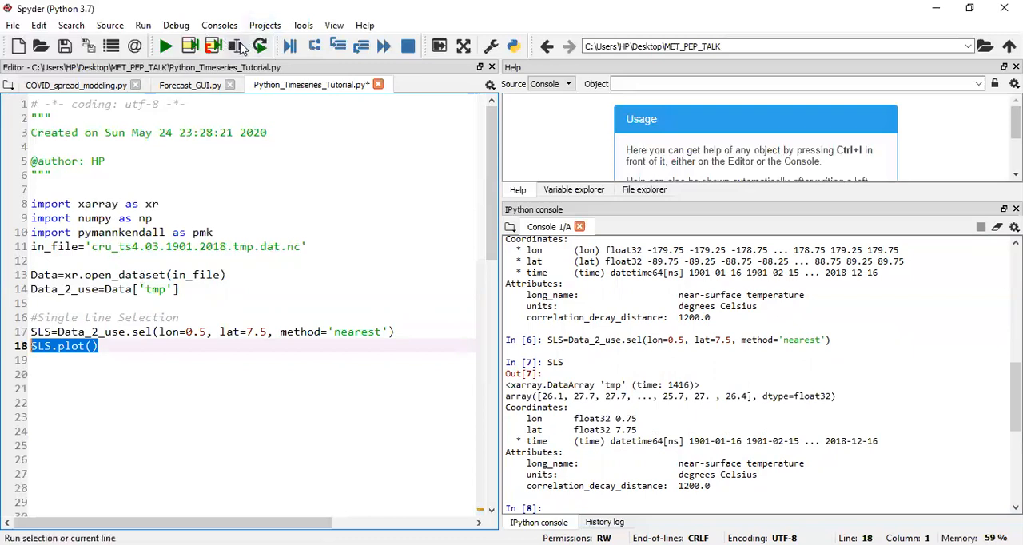
mouse_move(236, 46)
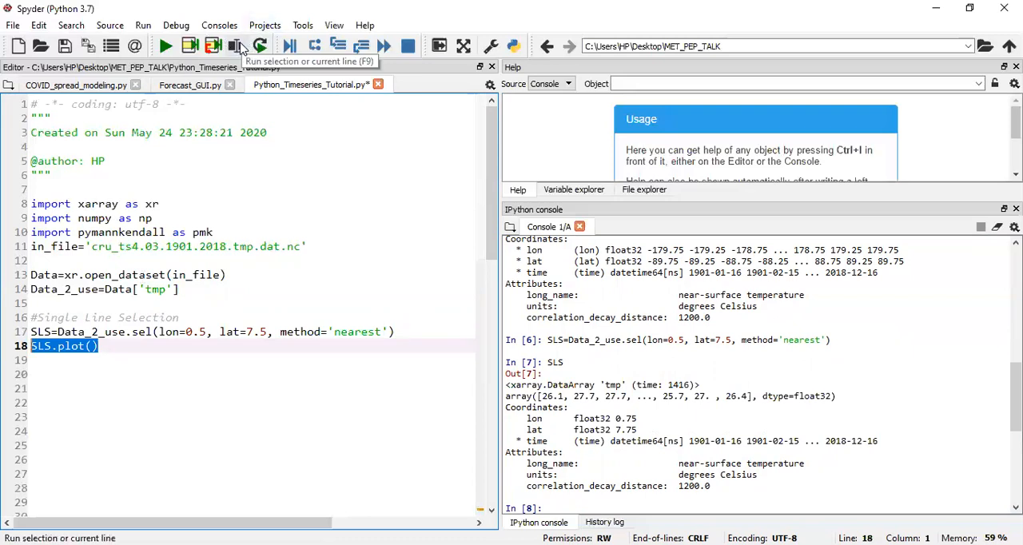
left_click(237, 45)
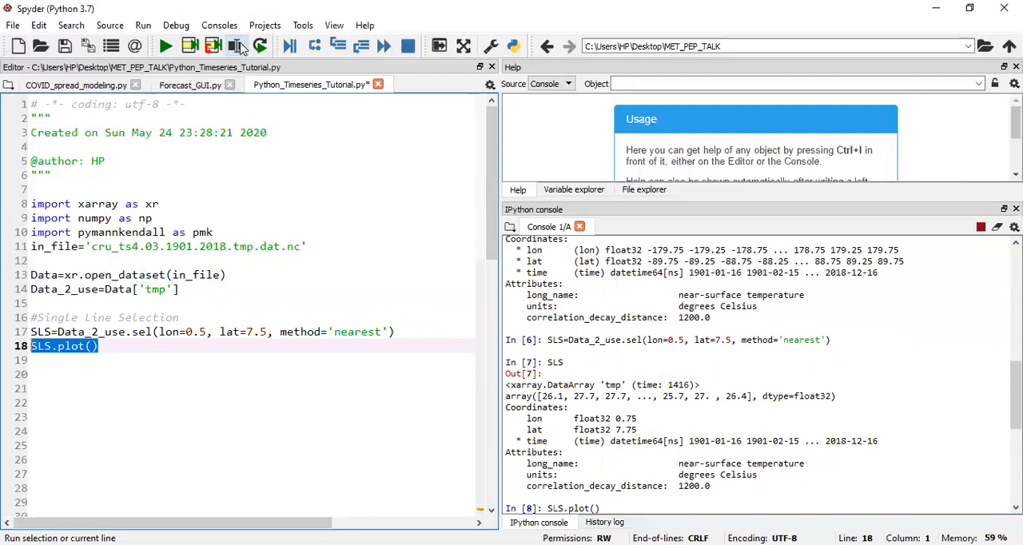
- Start an '#Area Averaging' section with ASA=Data_2_use.sel()
left_click(234, 45)
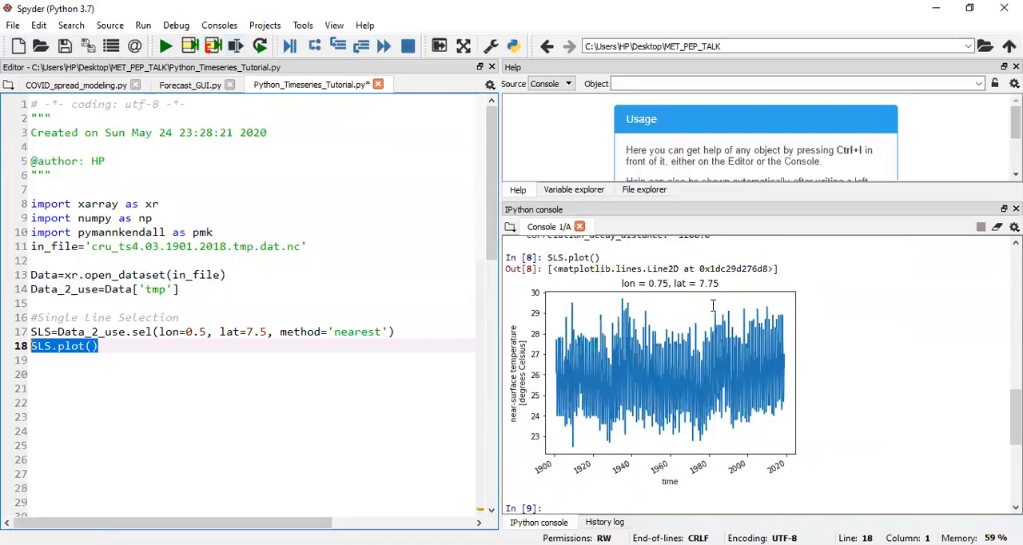
mouse_move(701, 352)
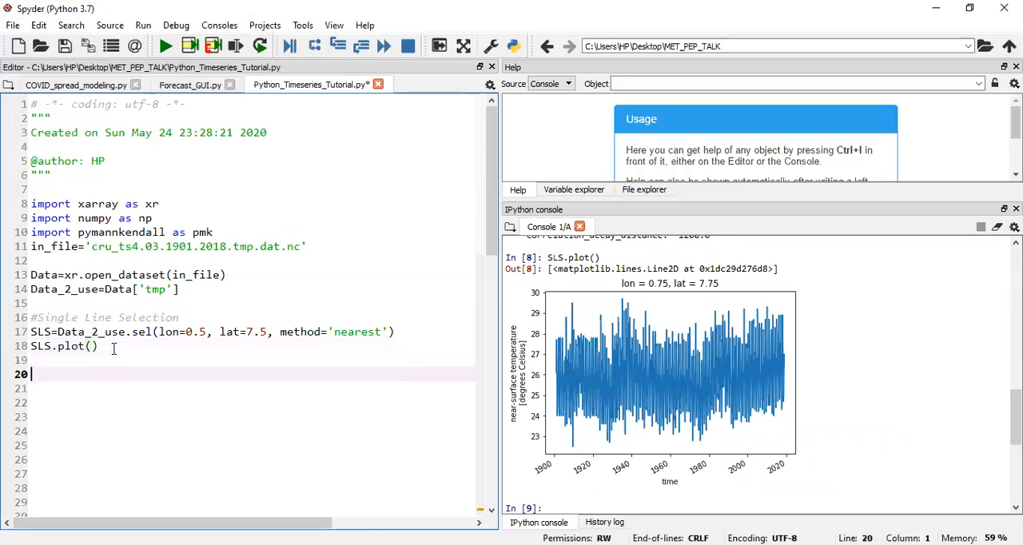
type("#")
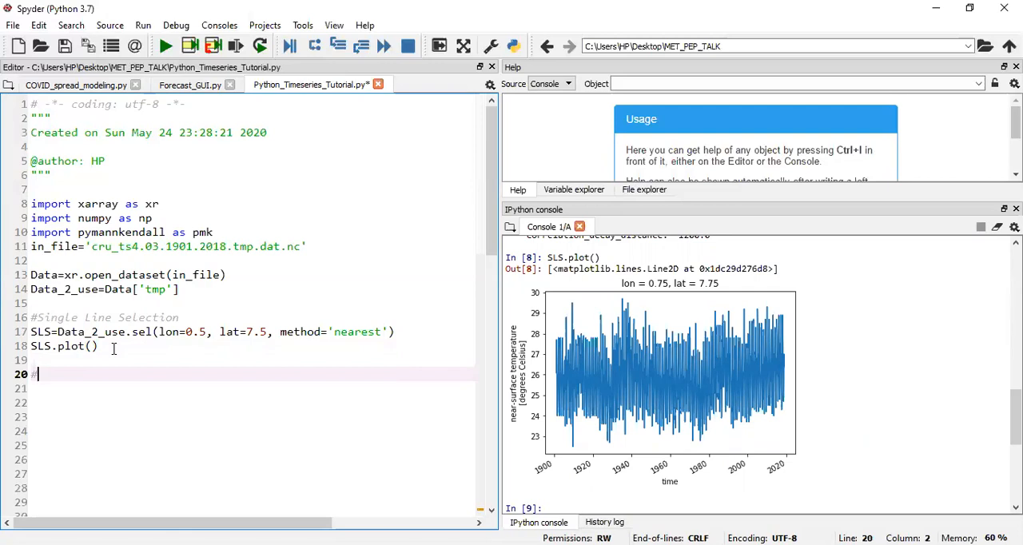
type("Areal Selection &")
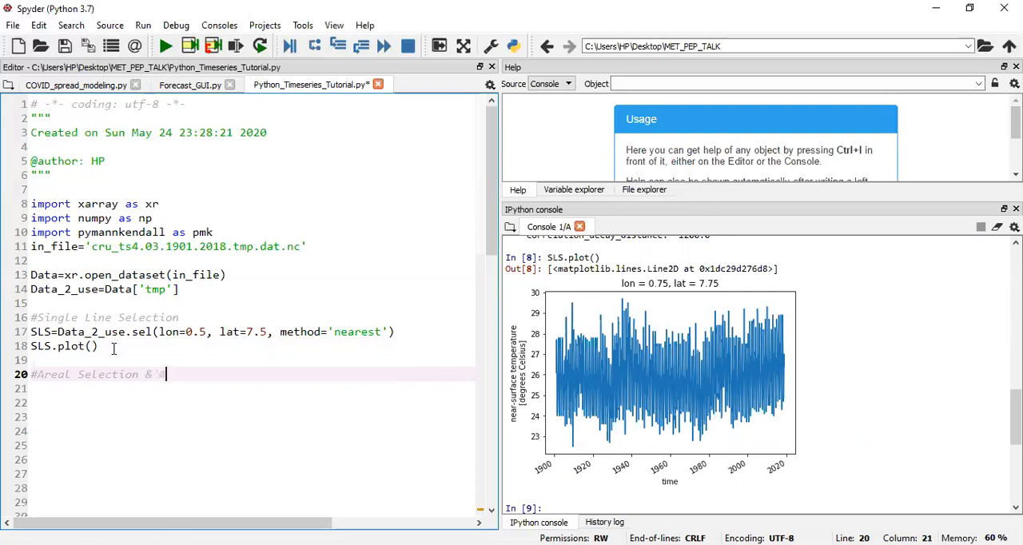
type("Averaging")
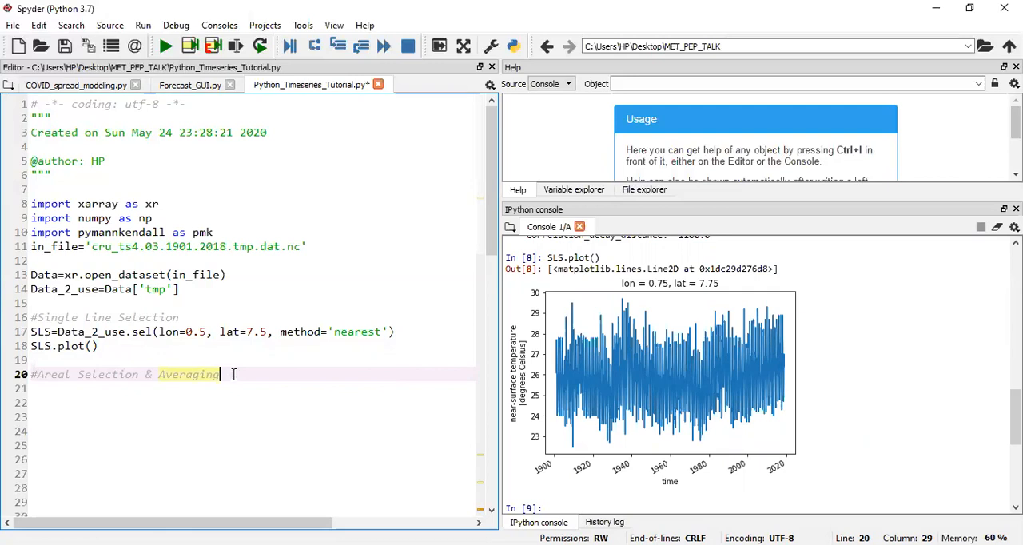
type("A")
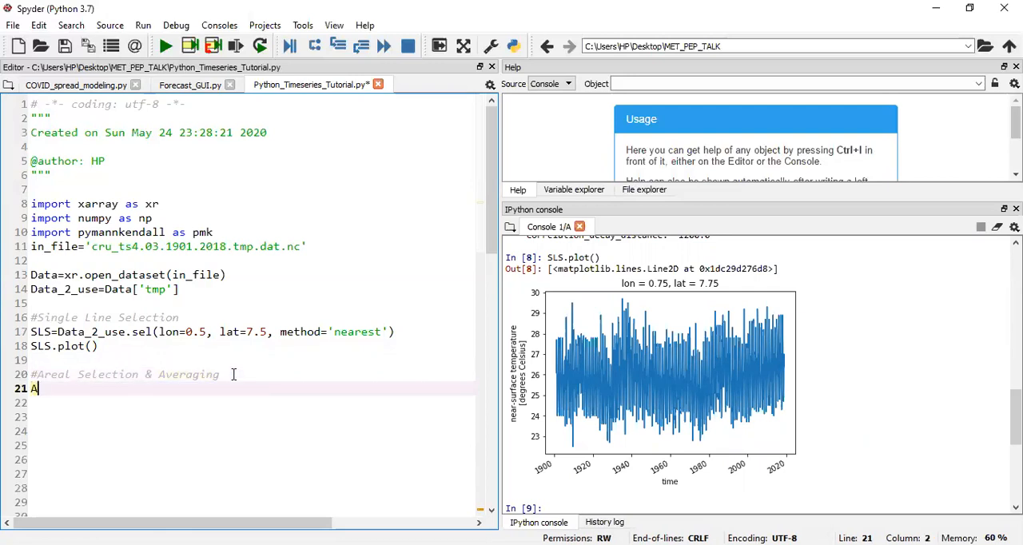
type("S")
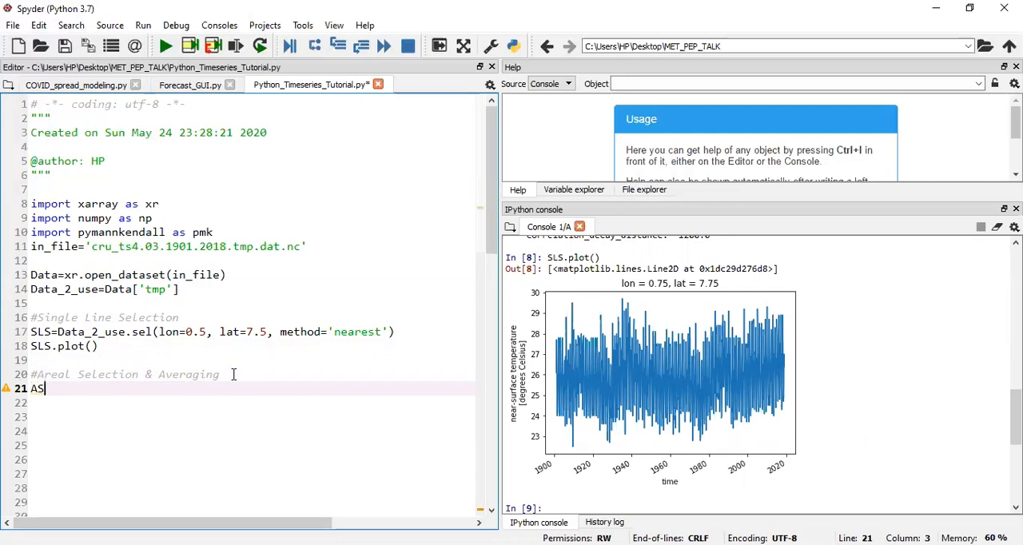
type("A=")
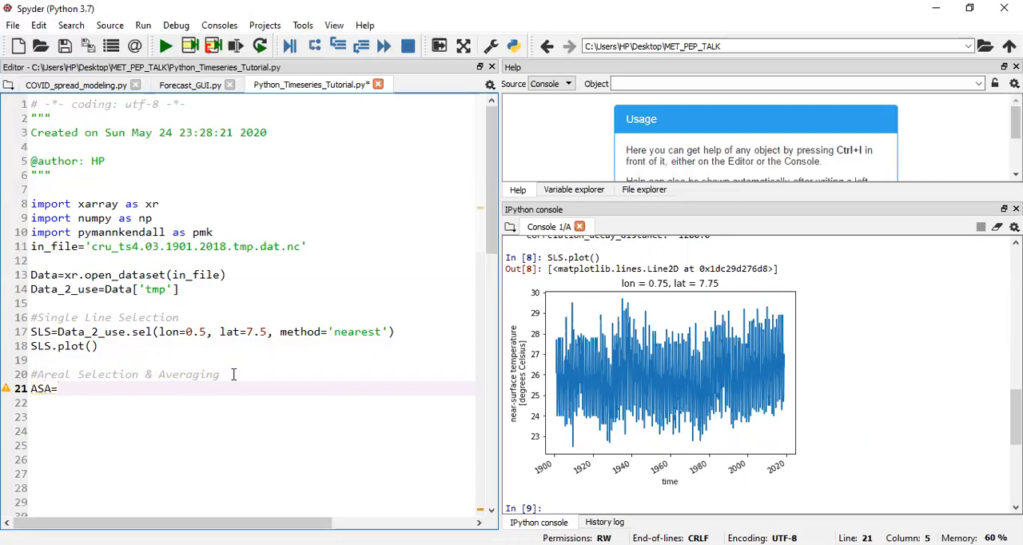
type("Data_2")
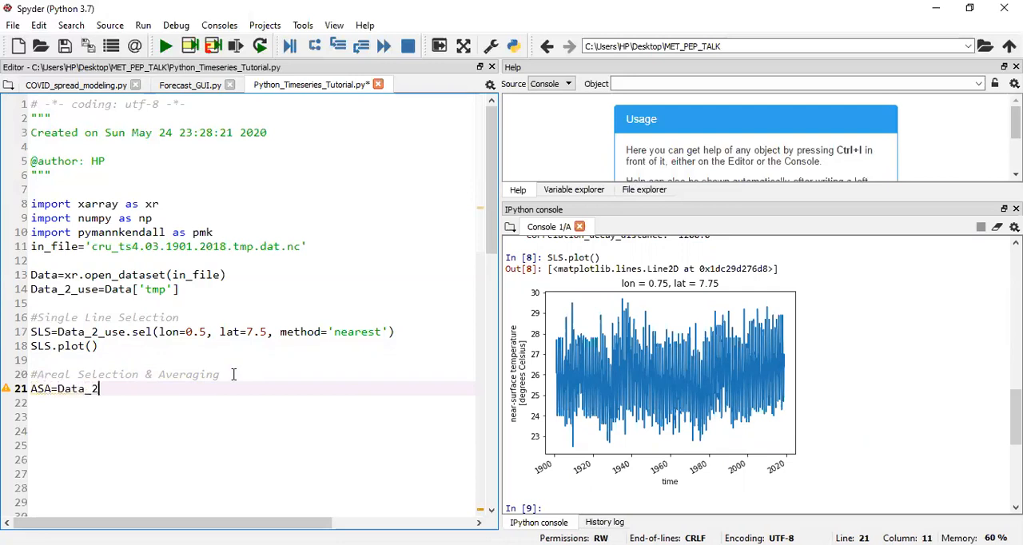
type("_use")
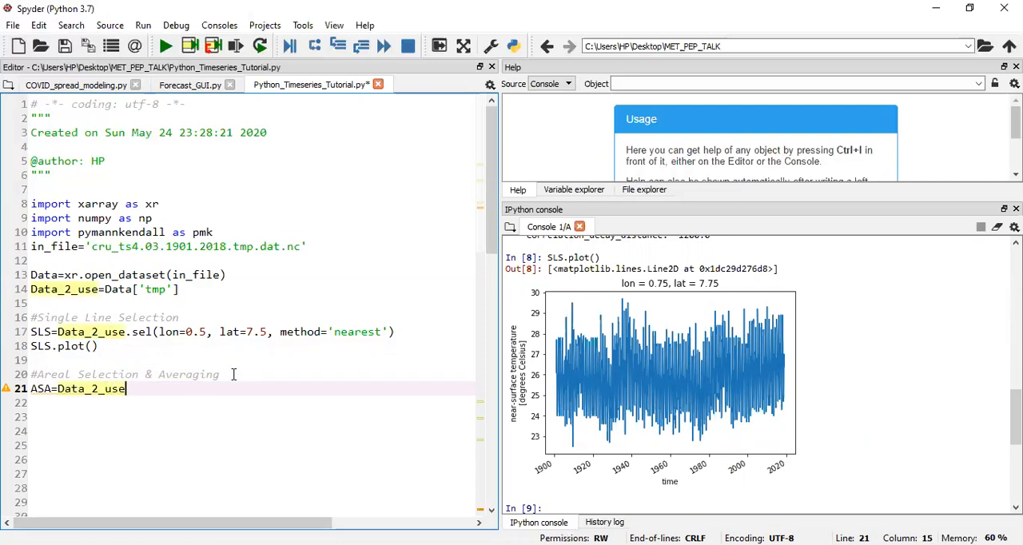
type(".sel()")
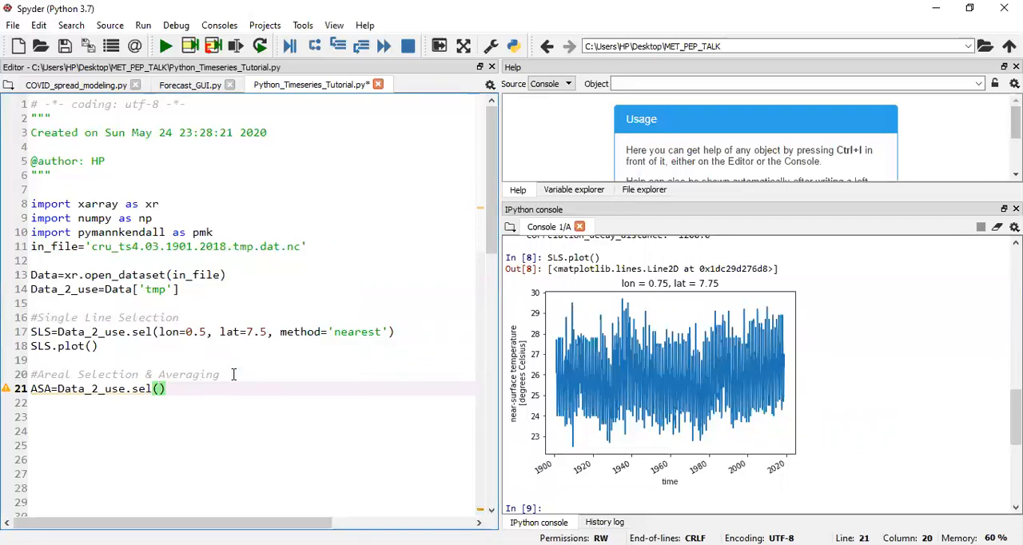
- Give the selection lon=np.arange(-1.5,1.5,0.5)
type("lon=")
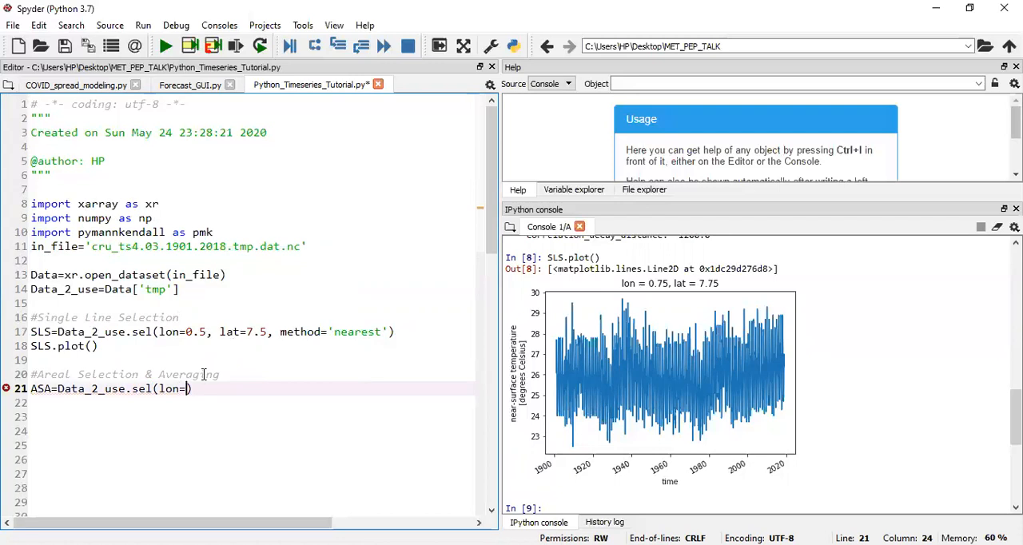
type("np.arange(")
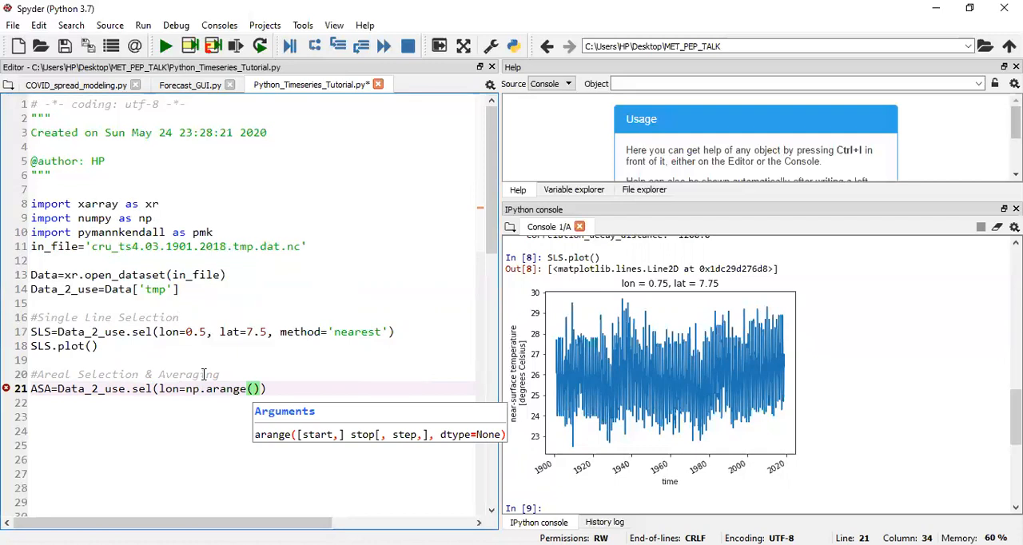
type("-1")
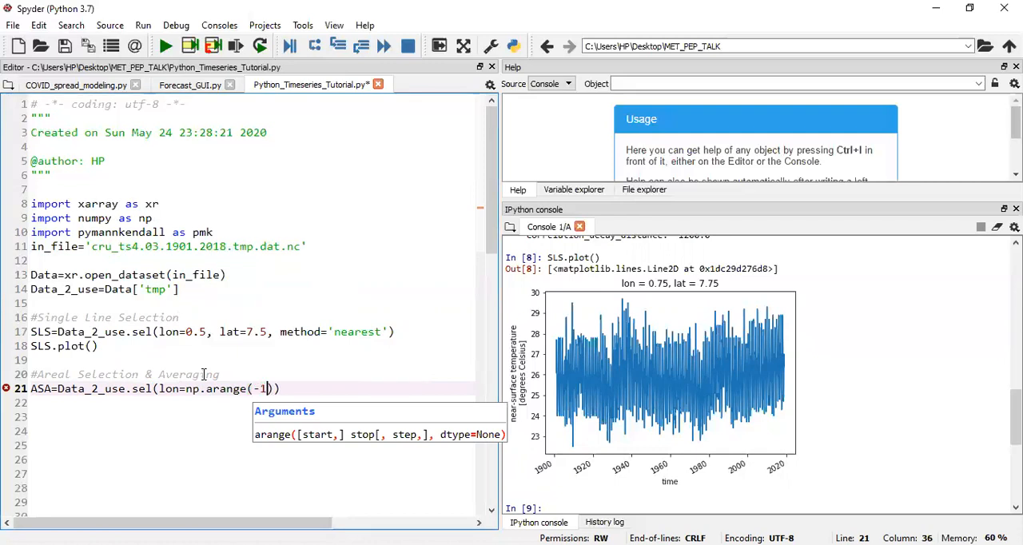
type(".5,1.5,")
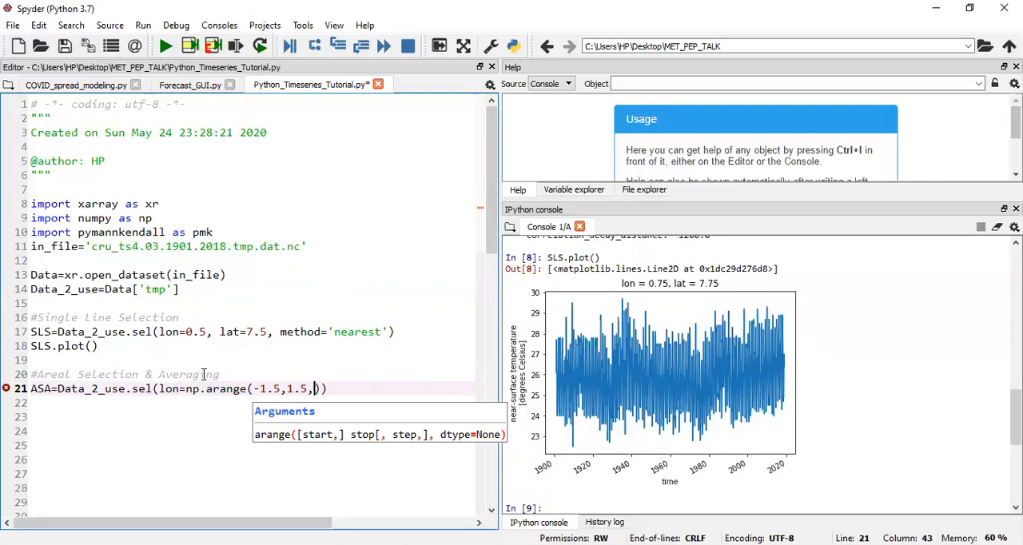
type("0.5")
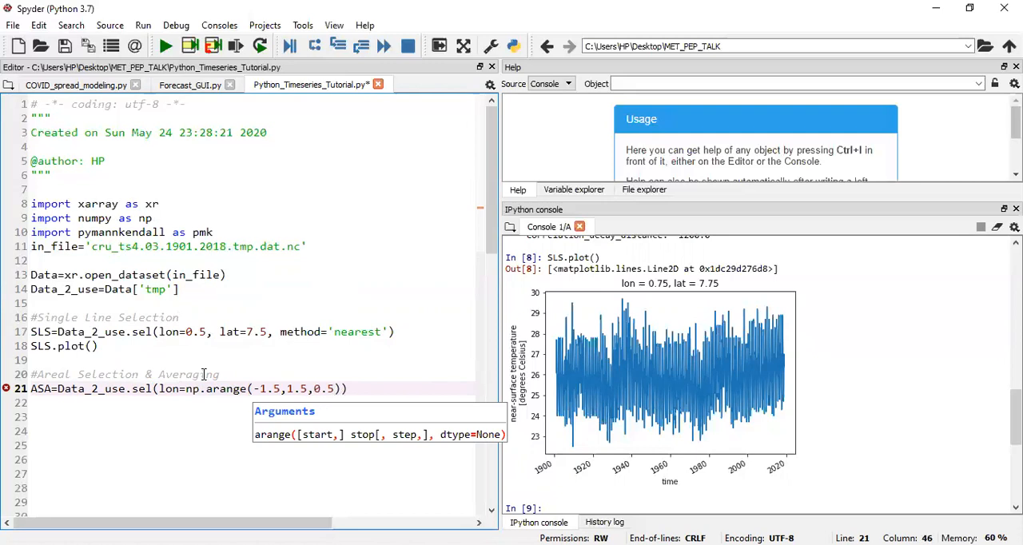
type(",")
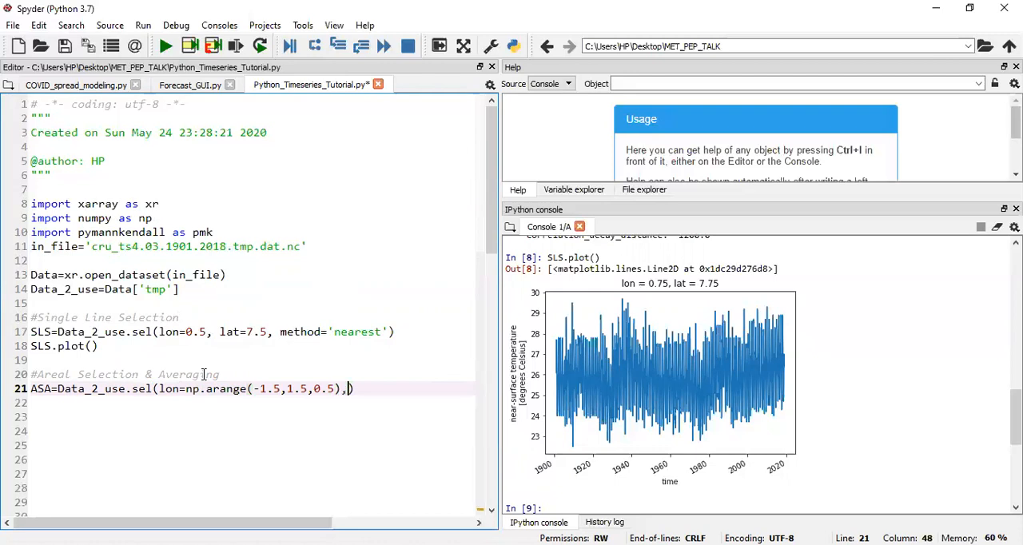
- Add lat=np.arange(5,15,0.5) and method='nearest' to the areal selection
type("lat=")
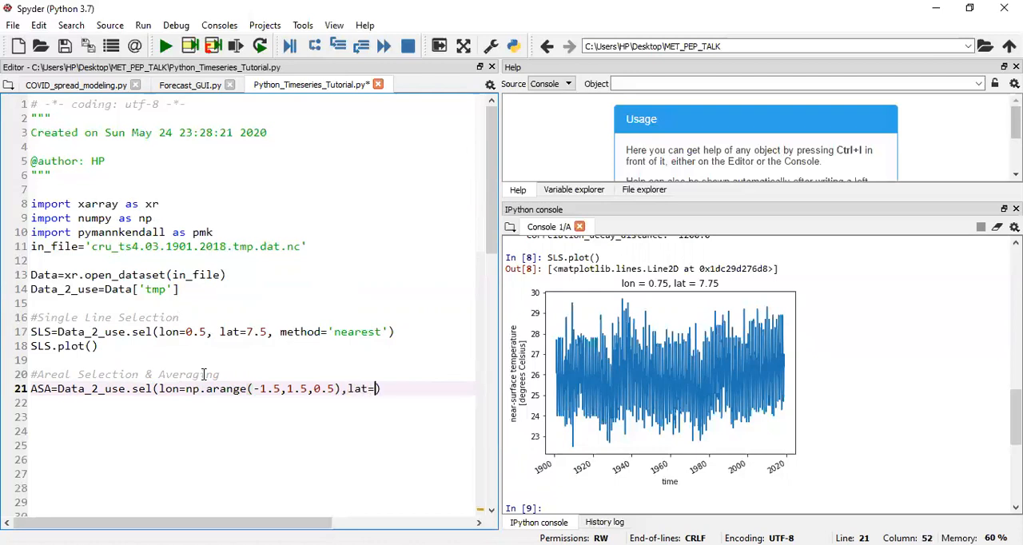
type("np.arange(")
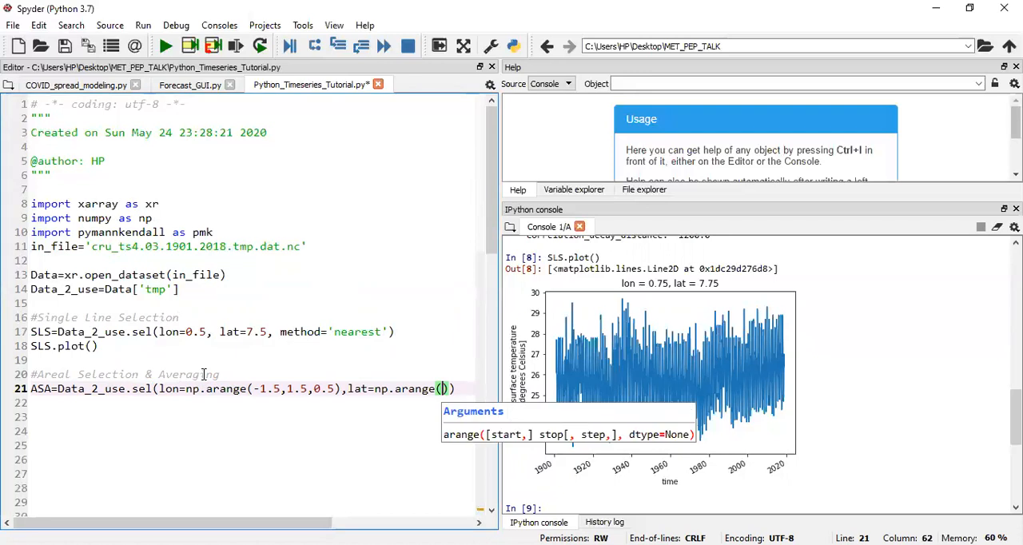
type("5,")
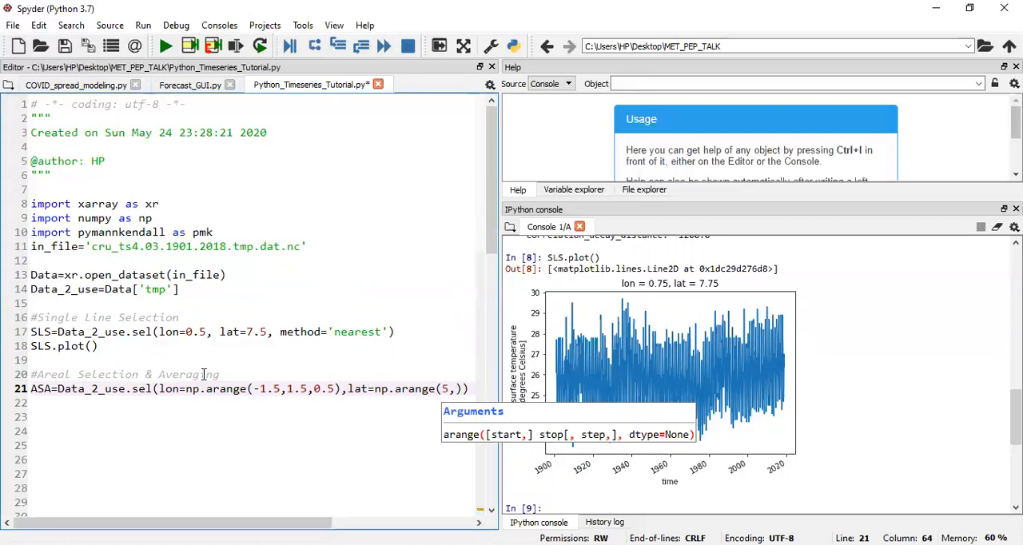
type("15,0")
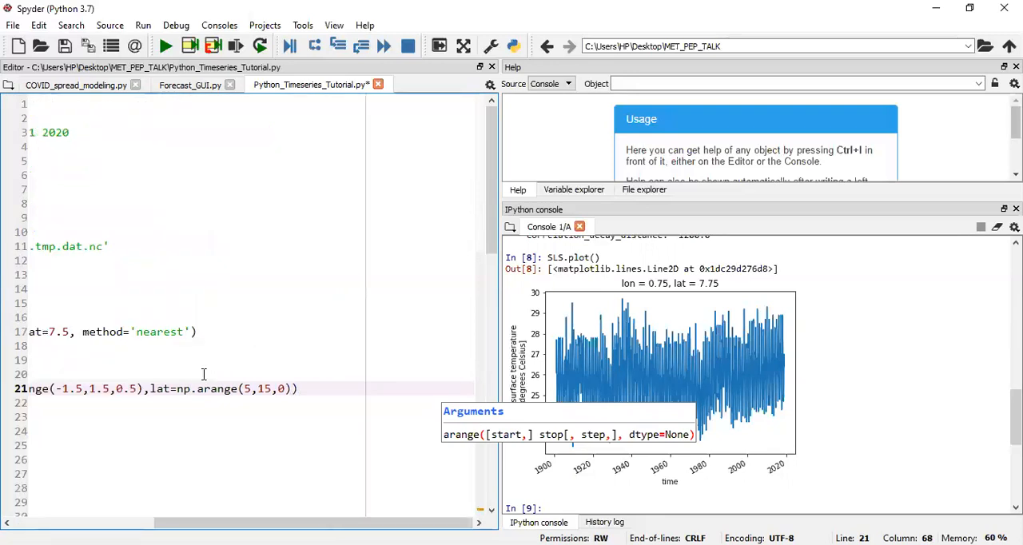
type(".5")
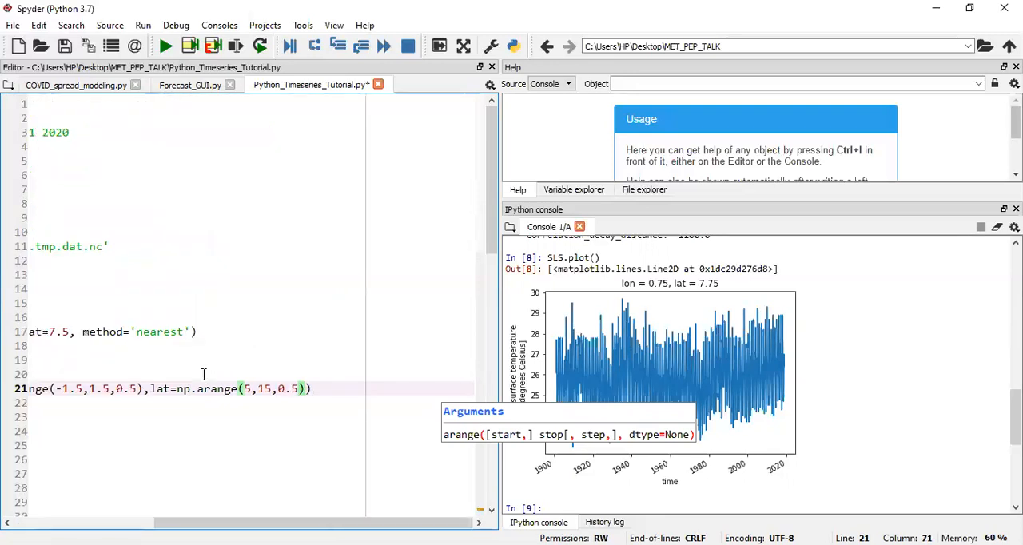
type("m)")
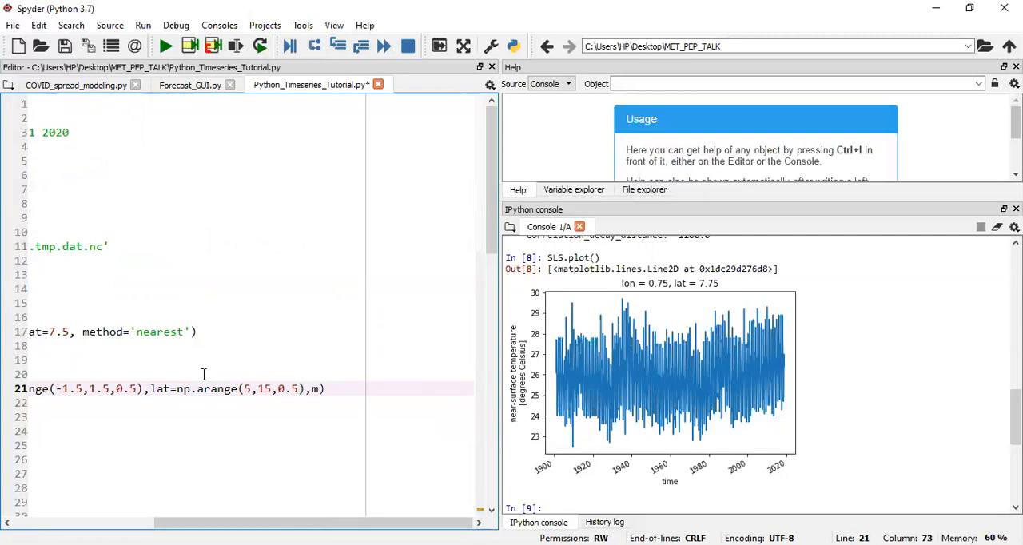
type("ethod")
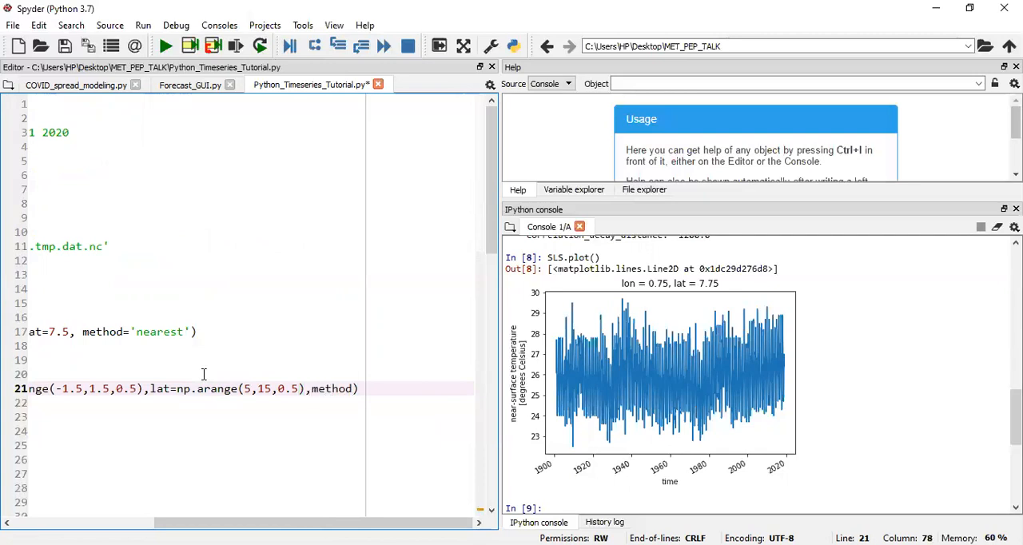
type("'nea")
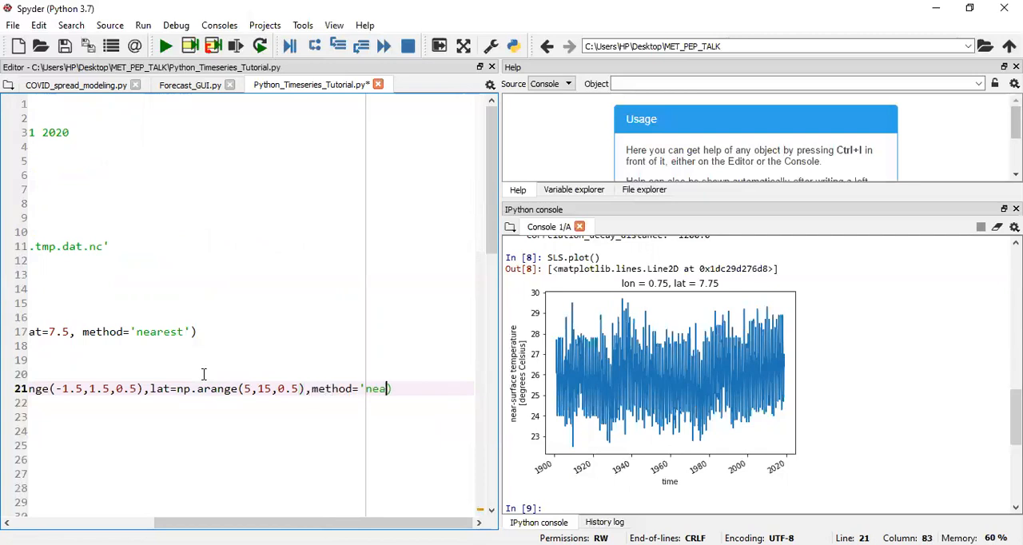
type("rest'")
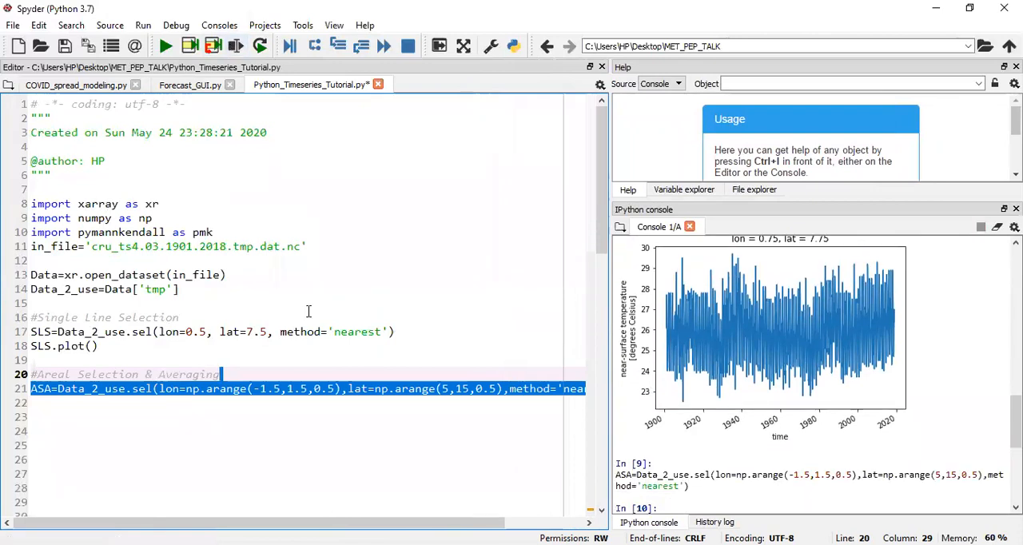
mouse_move(278, 403)
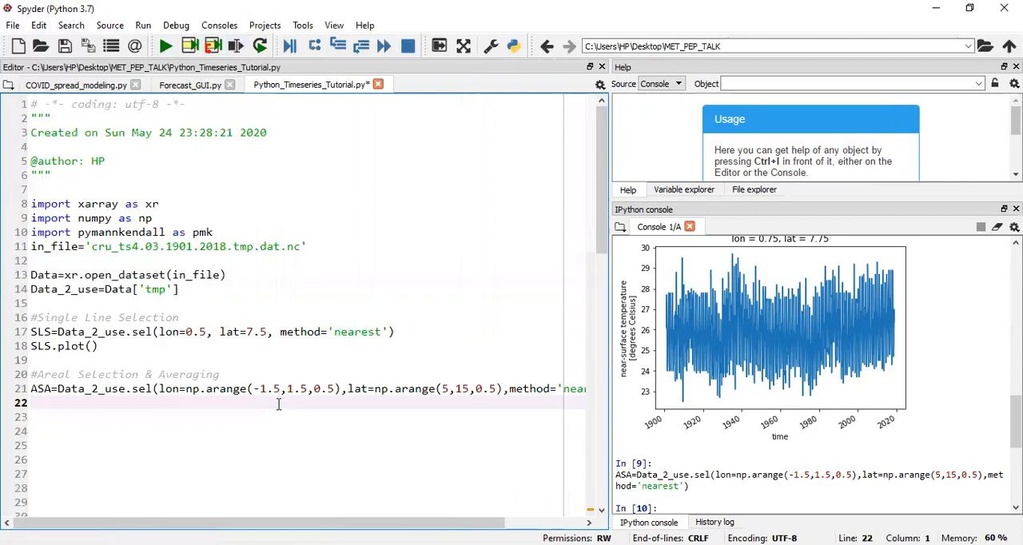
- Begin line 22 as ASA=ASA and inspect ASA in the console
type("ASA")
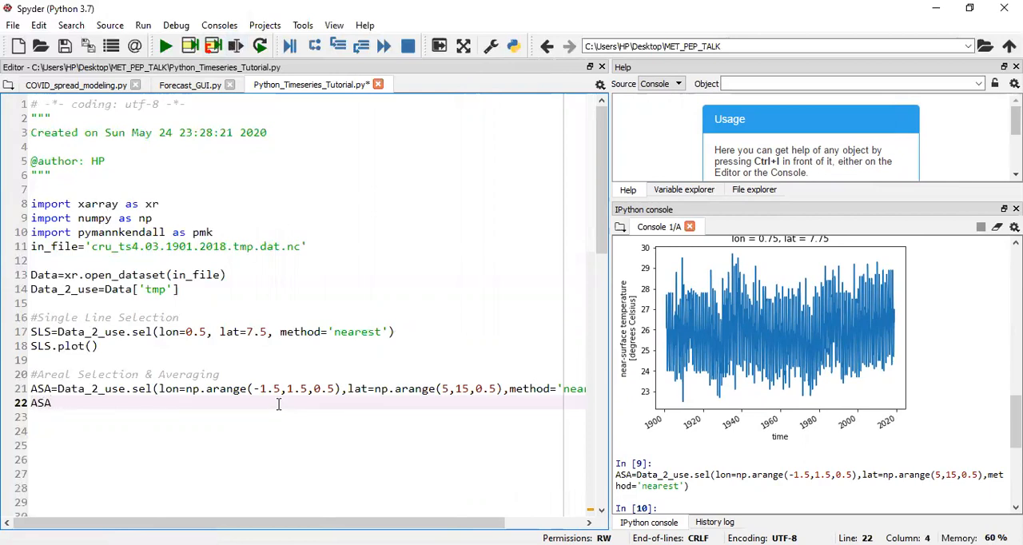
type("=")
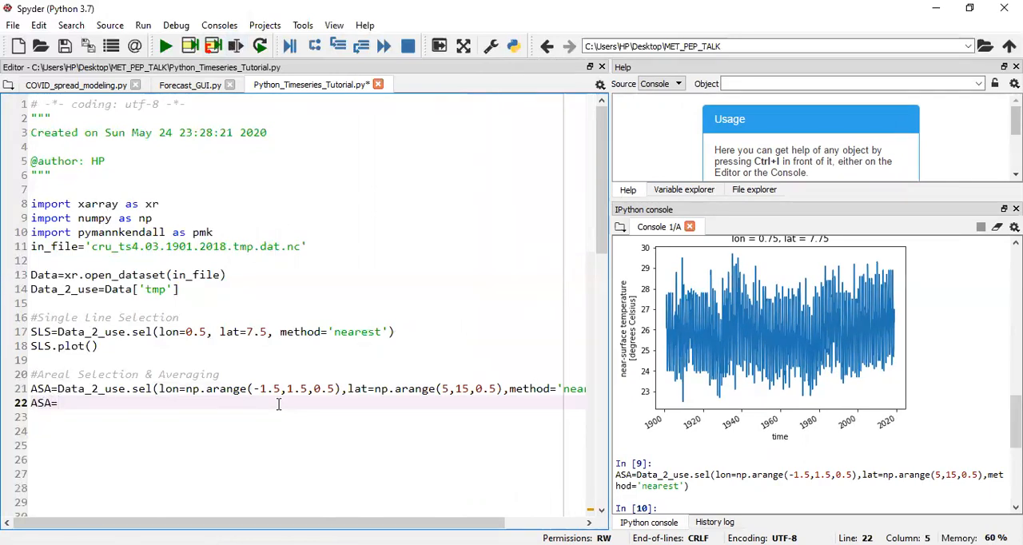
type("ASA")
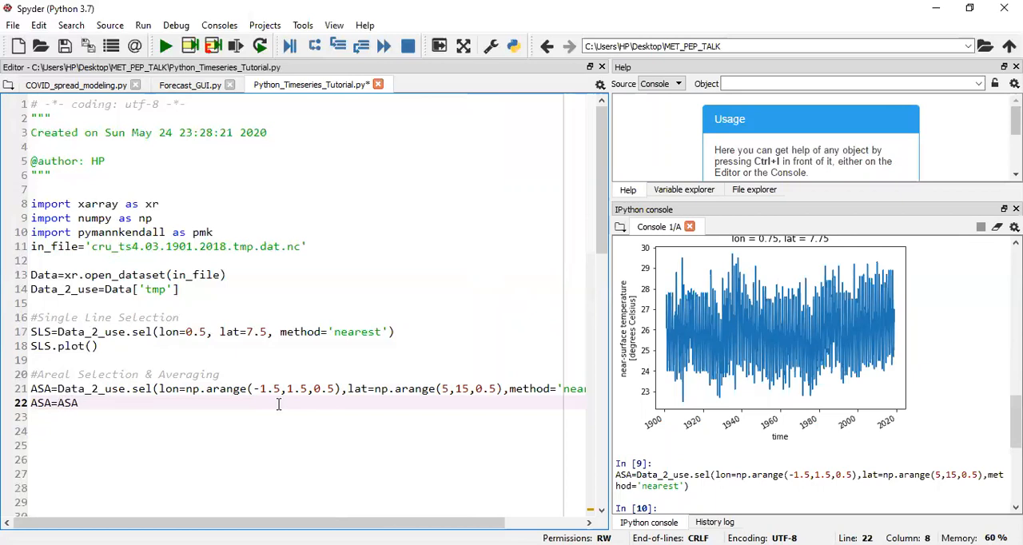
double_click(38, 404)
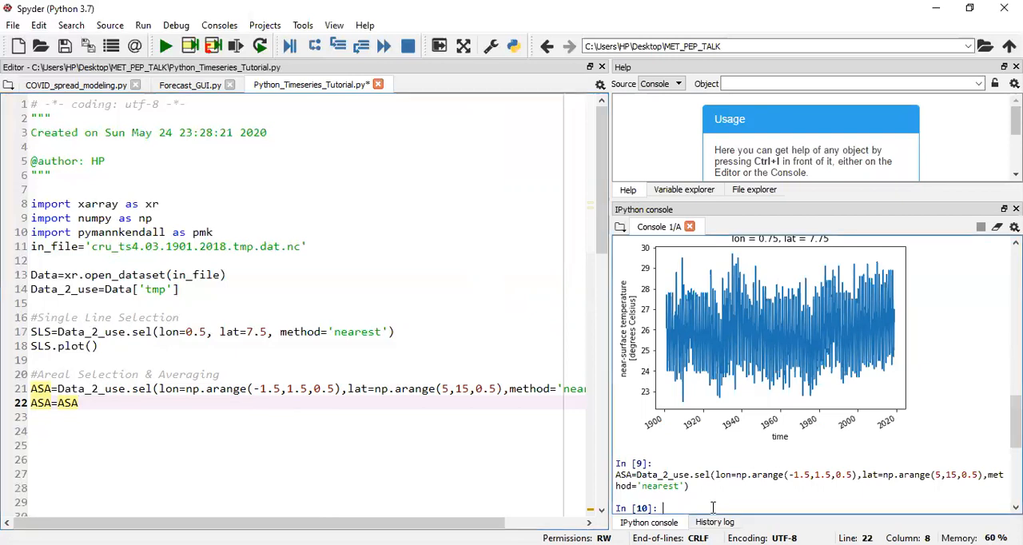
type("ASA")
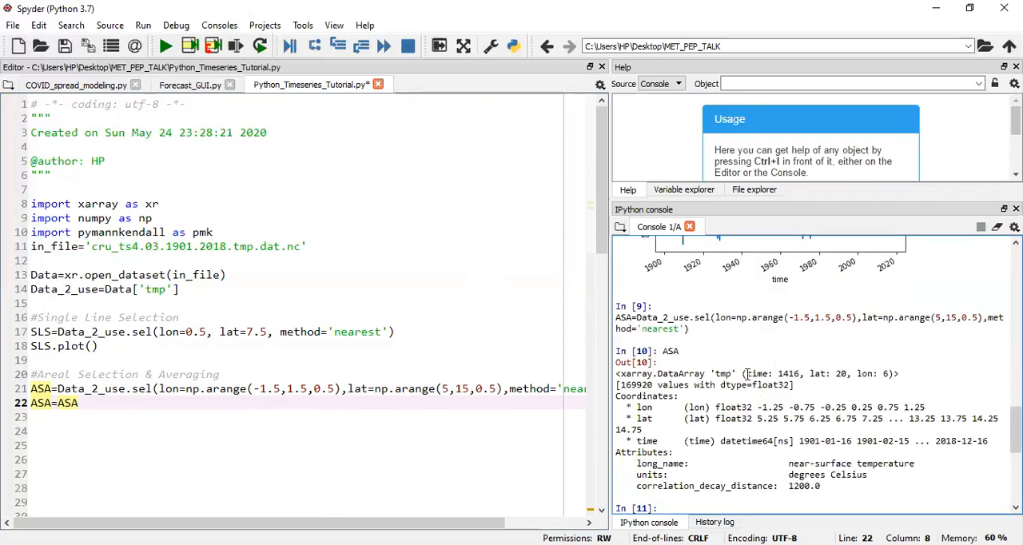
mouse_move(884, 380)
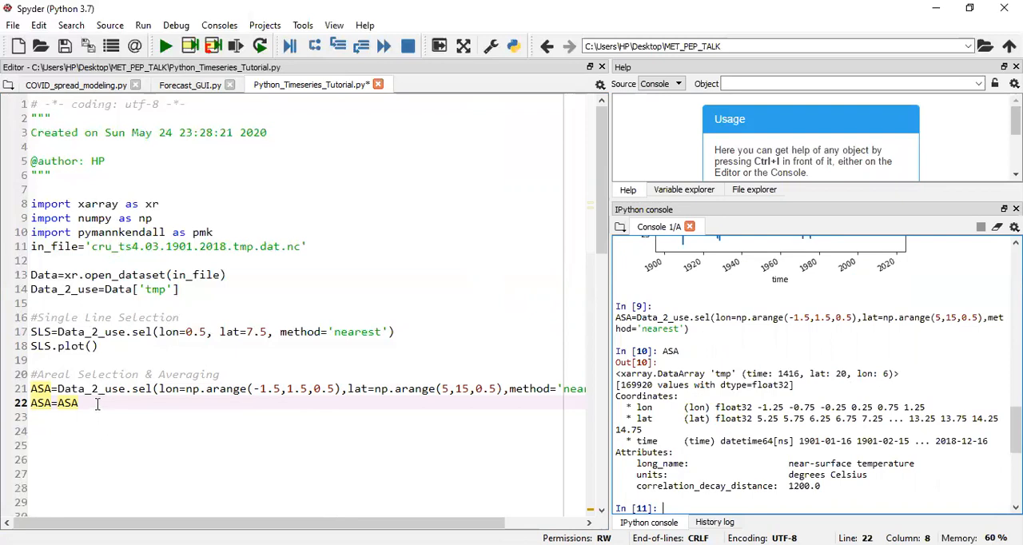
- Correct line 22 to average ASA with .mean(dim=('lon','lat')) and run it in the console
type(".mea")
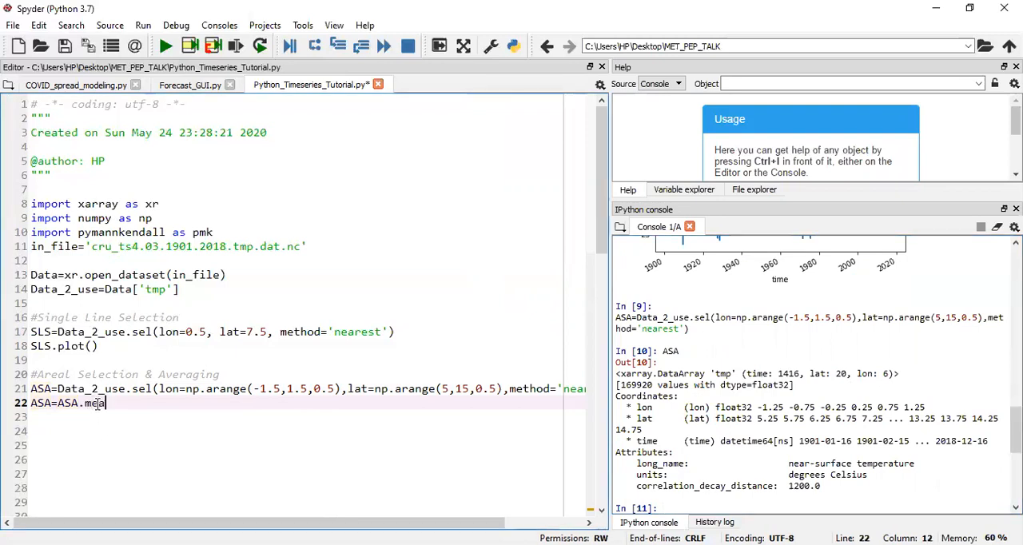
type("n()")
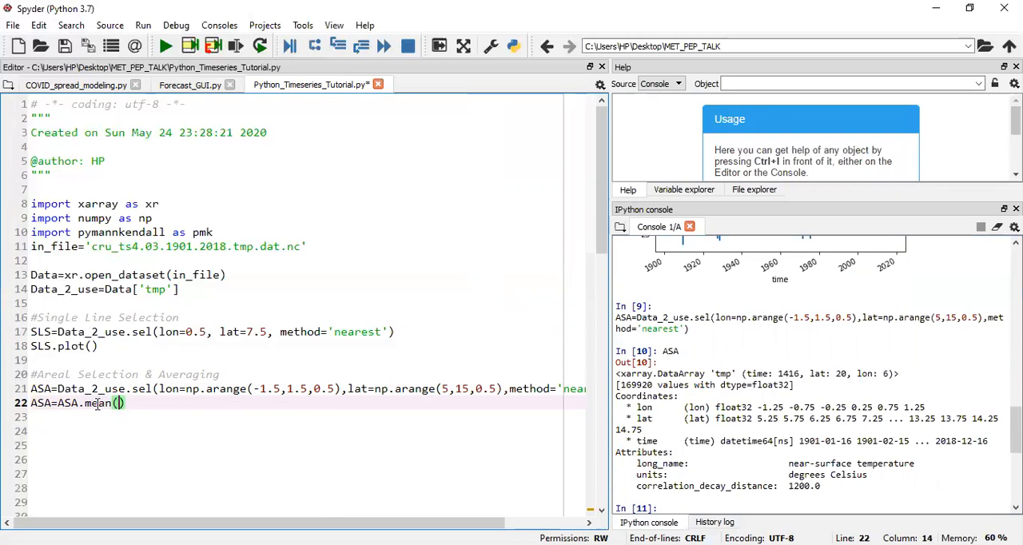
type("dim=")
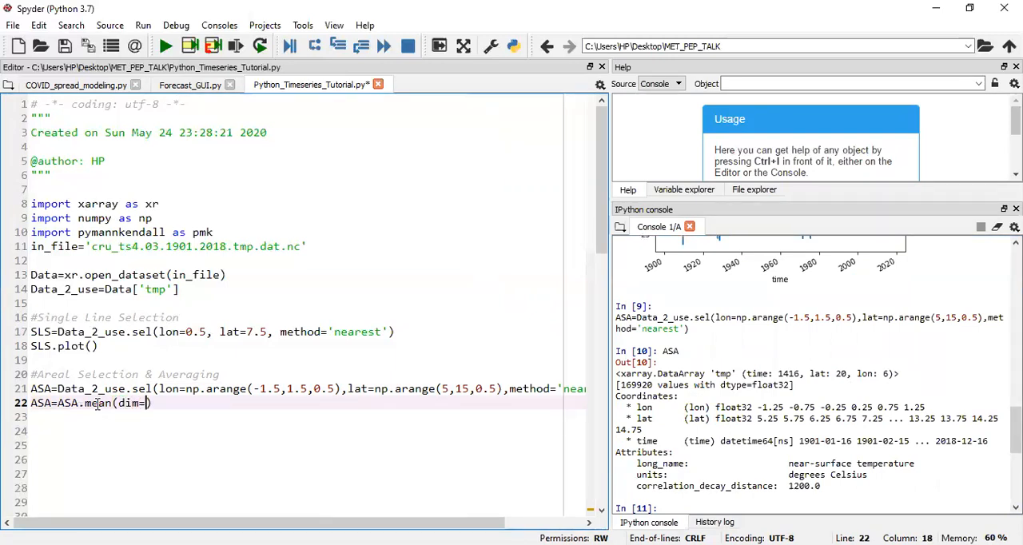
type("'lon'")
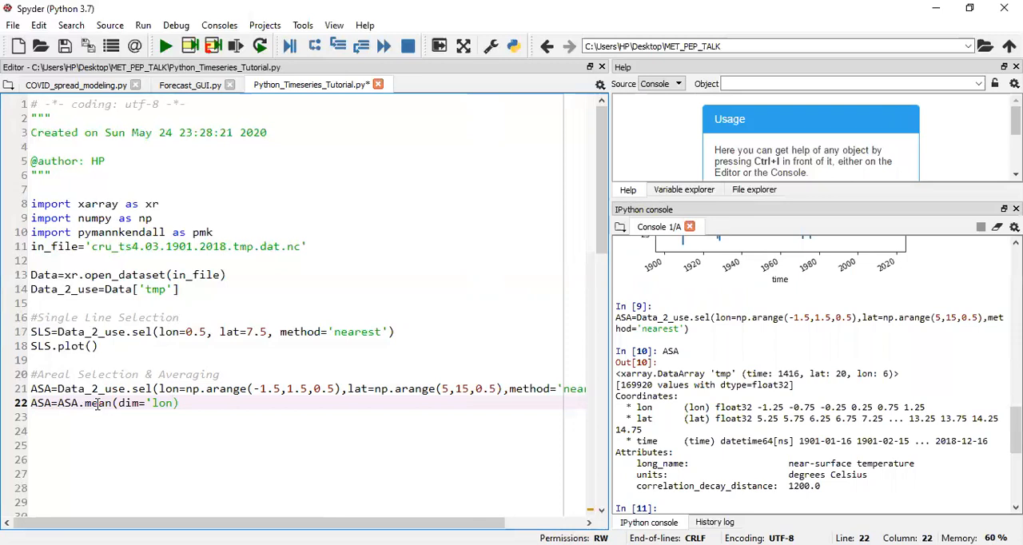
type(",'lat'")
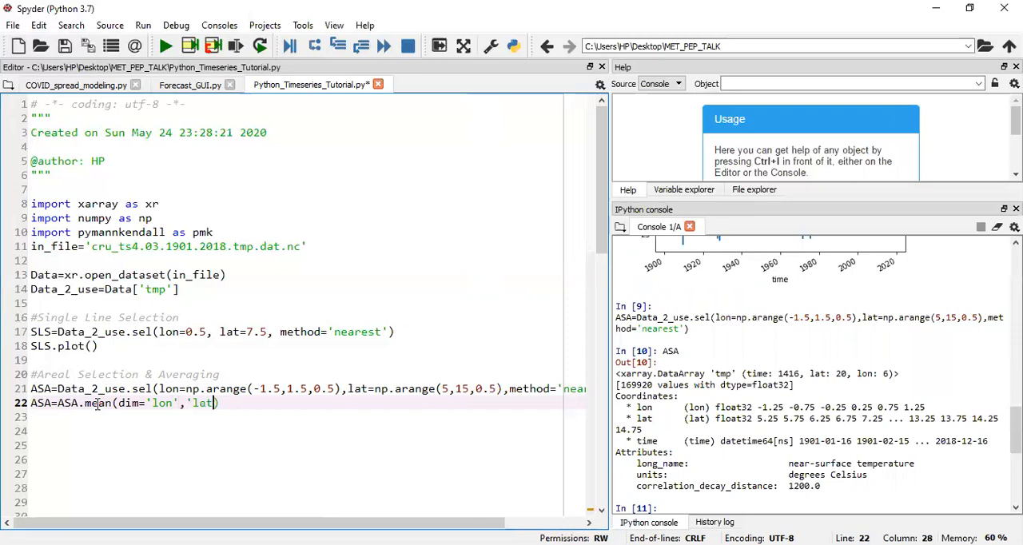
type("])")
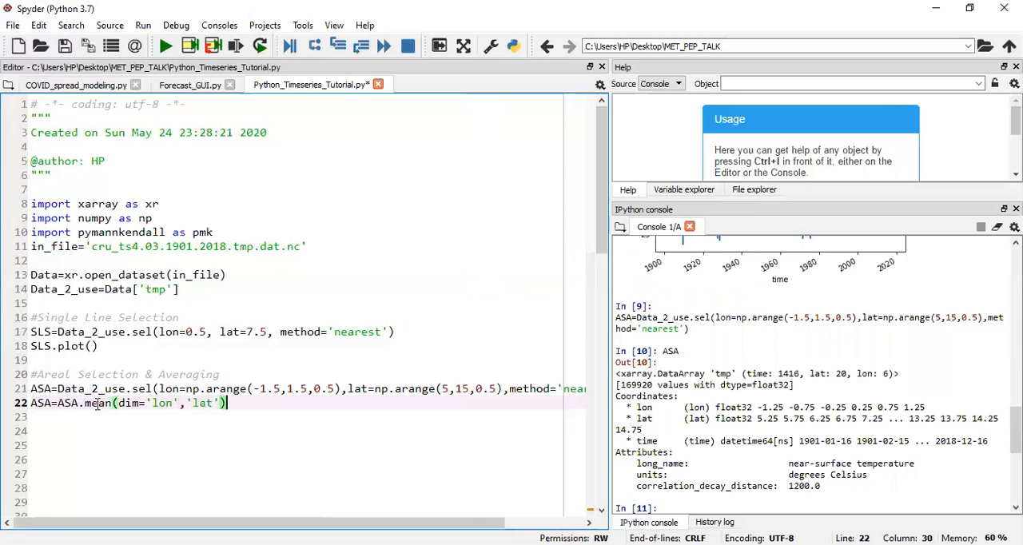
type(")")
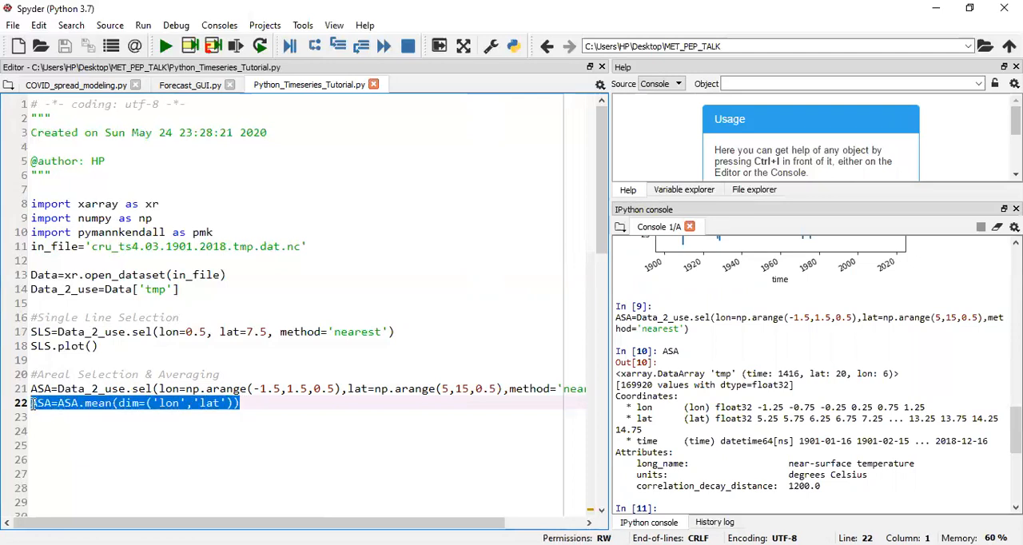
left_click(238, 45)
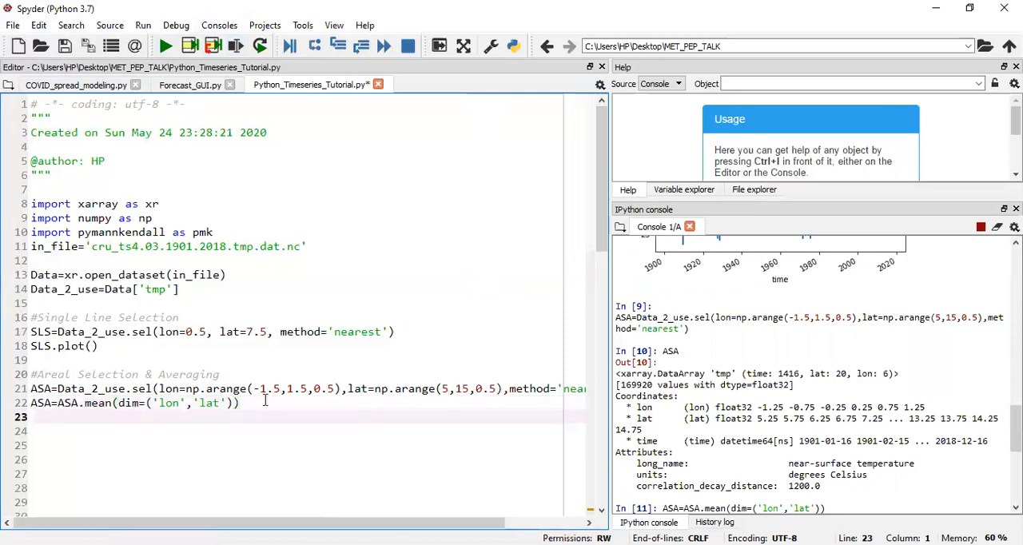
- Add ASA.plot() on line 23 and run it to draw the area-averaged temperature series
type("ASA")
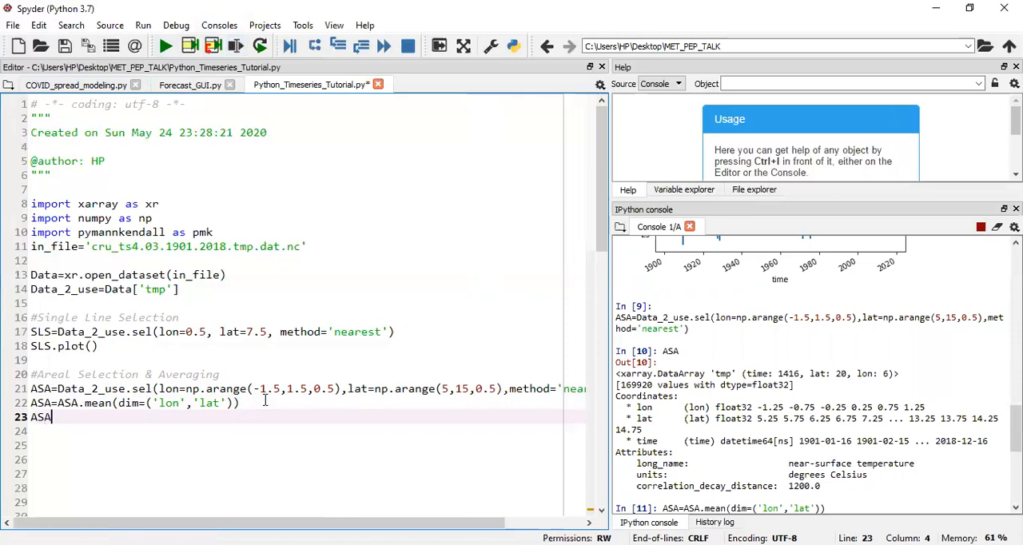
type(".plot()")
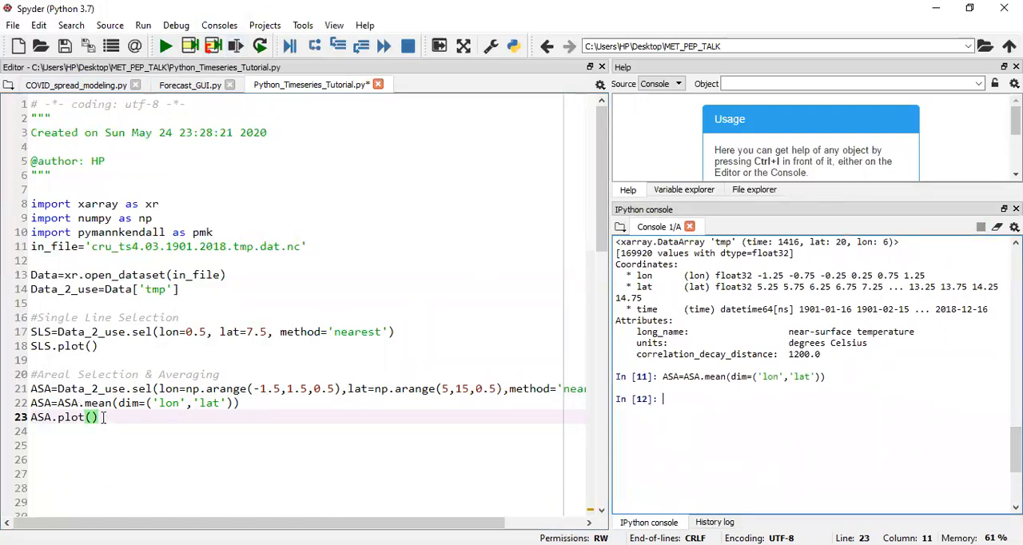
left_click(233, 45)
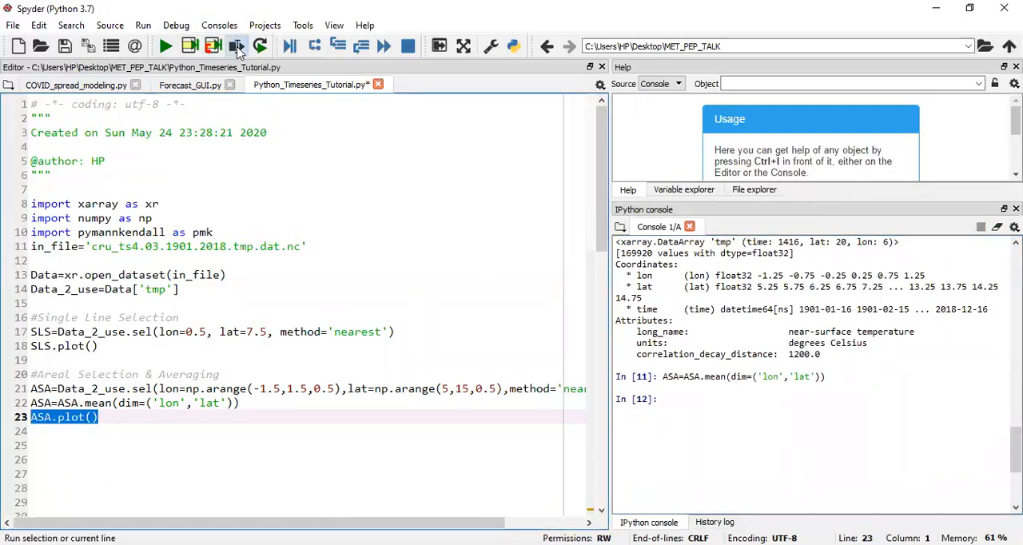
left_click(234, 46)
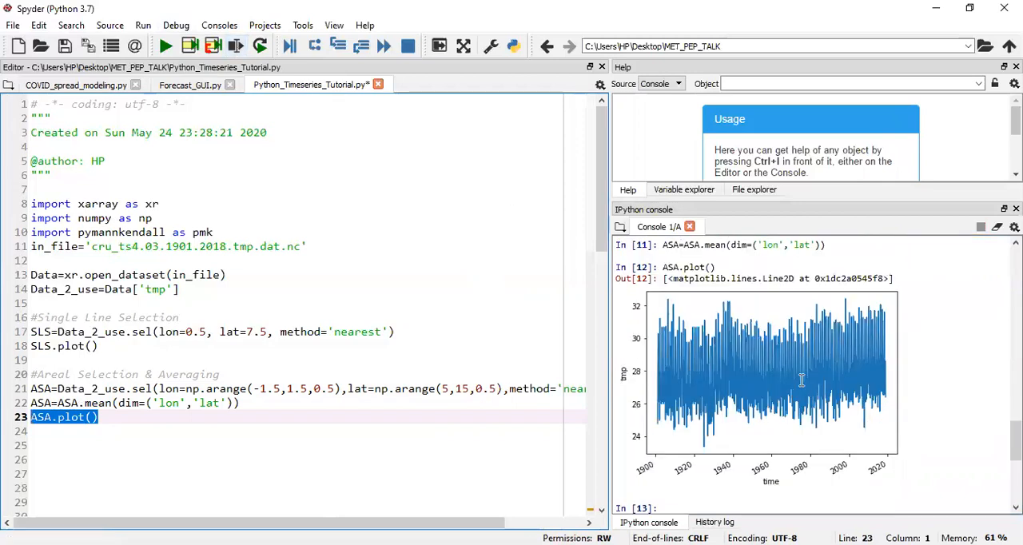
mouse_move(761, 358)
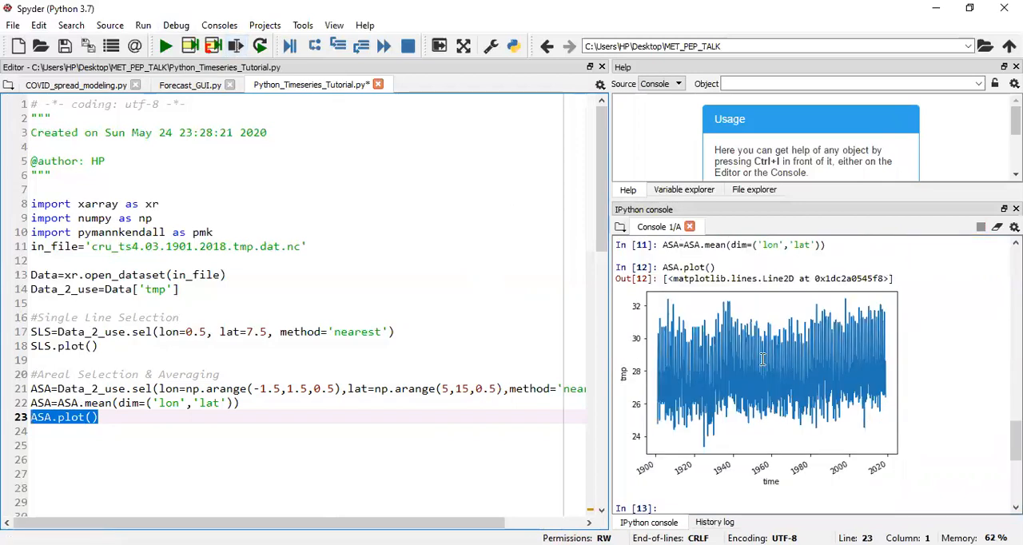
mouse_move(761, 360)
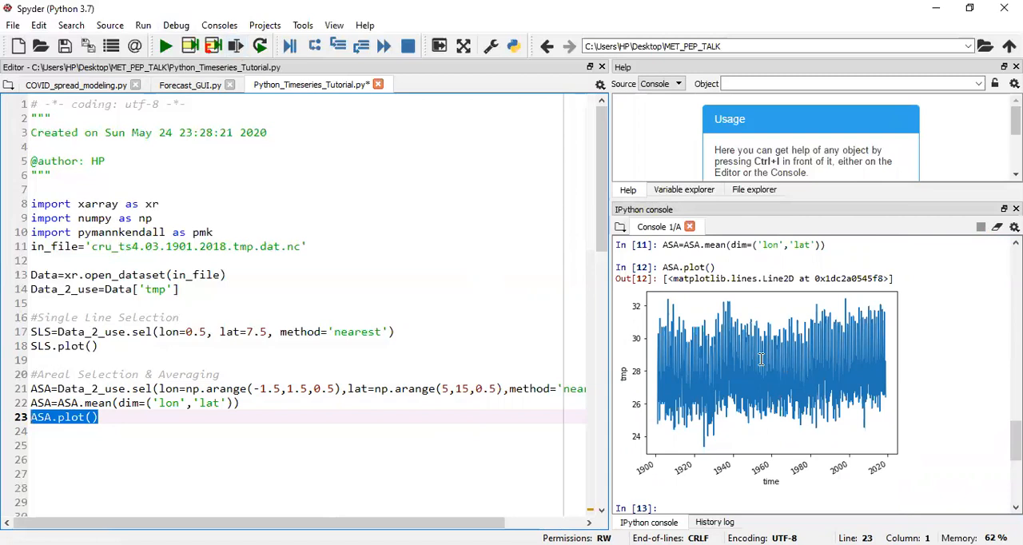
- Start a new section on line 25 with the comment #Annual Averaging
left_click(130, 418)
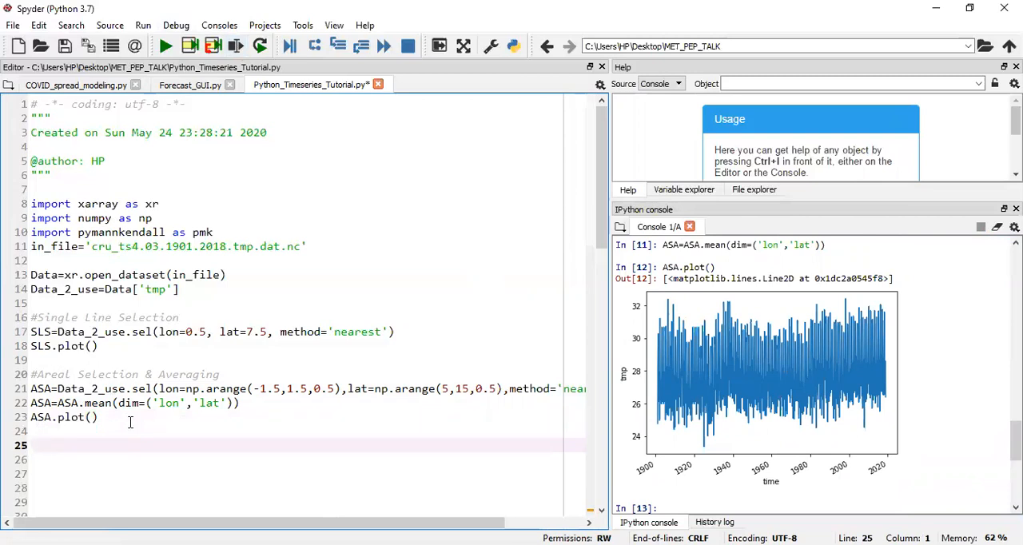
type("#Annua")
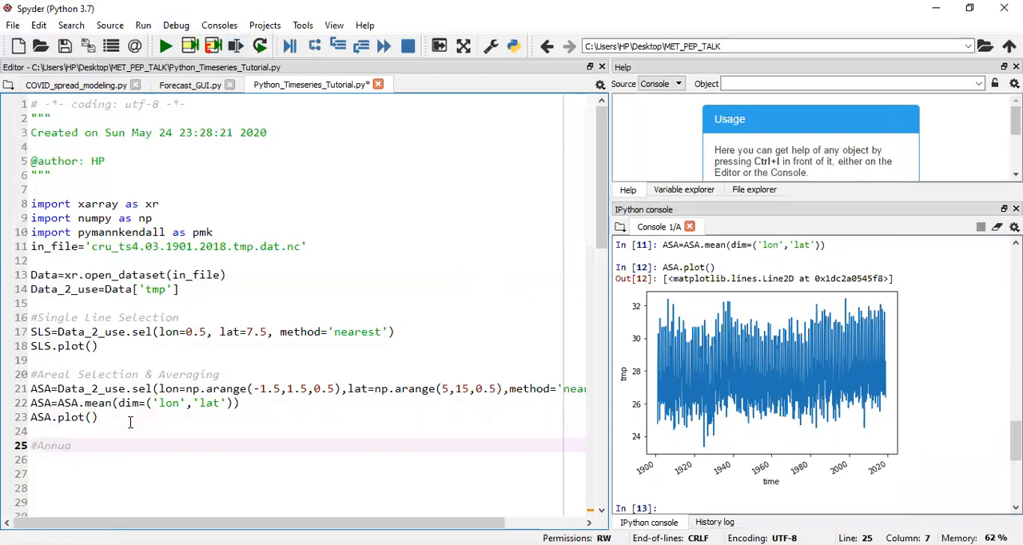
type("l Averag")
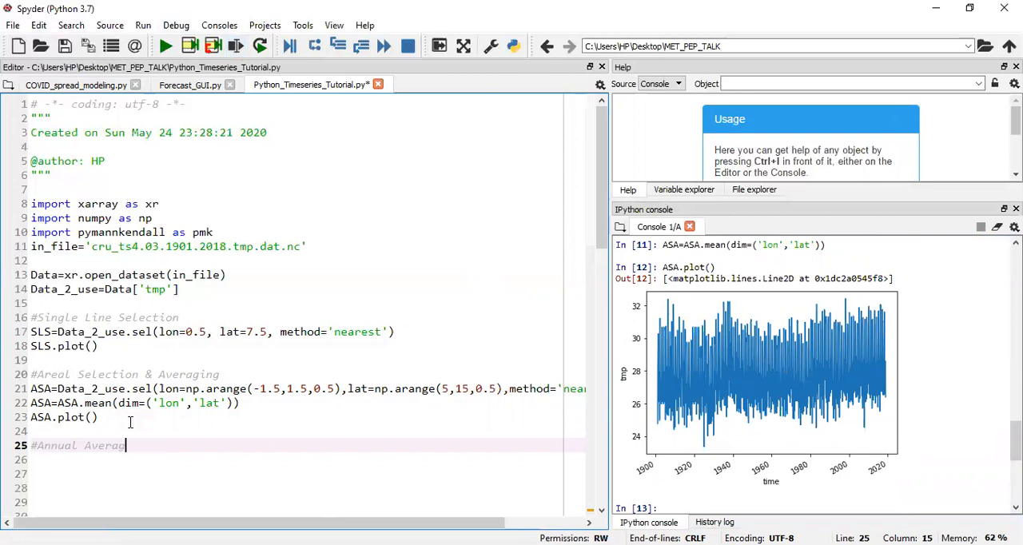
type("ing")
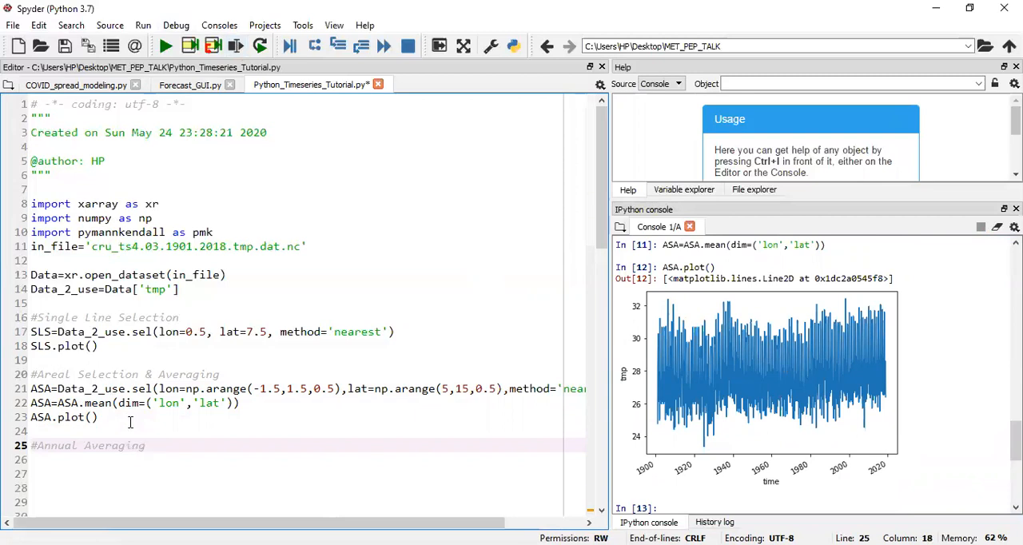
double_click(114, 445)
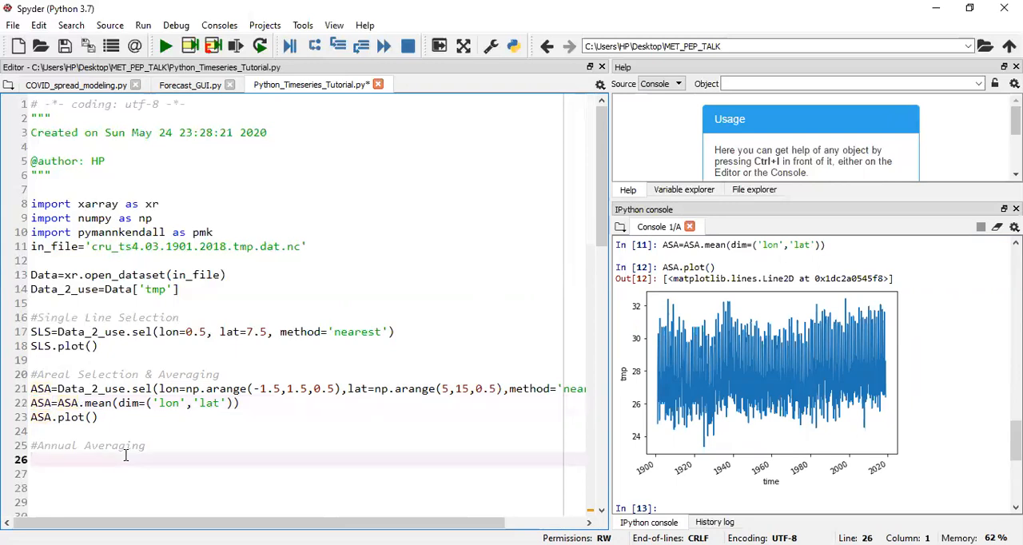
- Write Ann_avg=ASA.groupby('time.year').mean('time') on line 26 and run it
type("Ann")
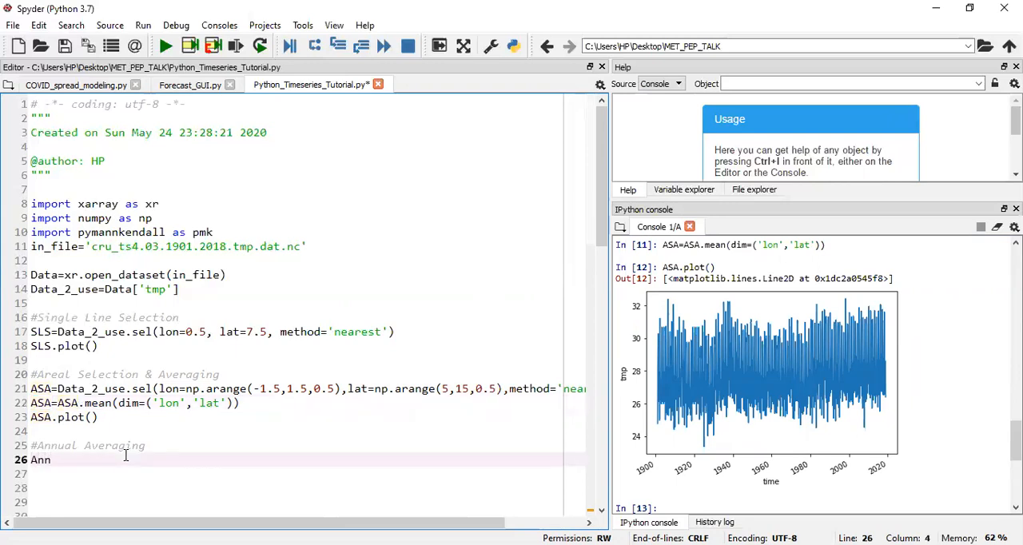
type("_avg")
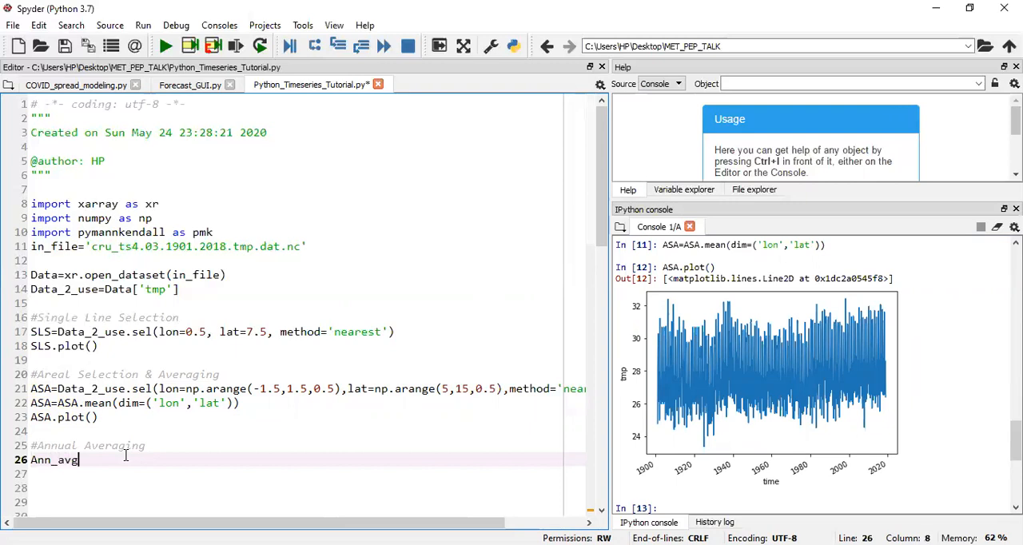
type("=")
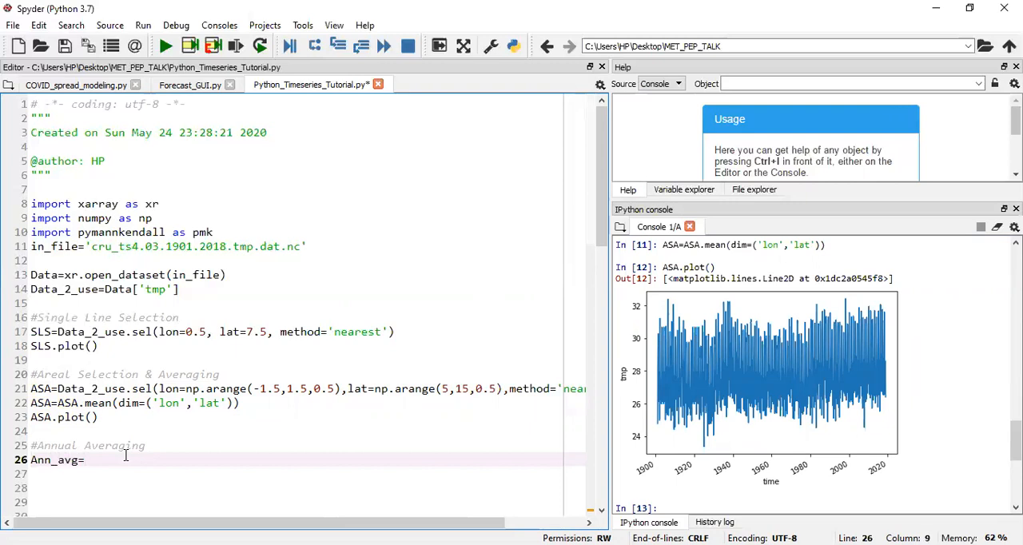
type("ASA")
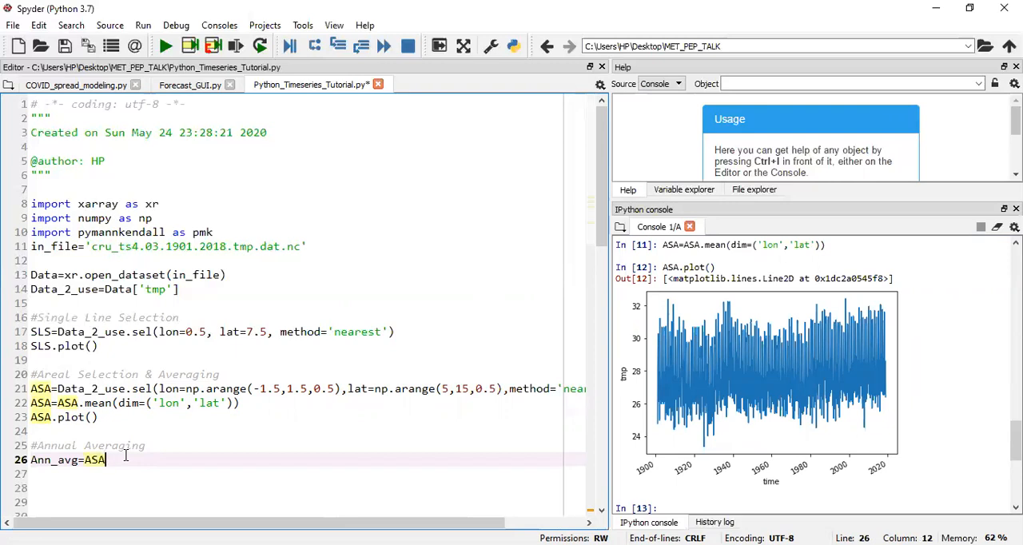
type(".")
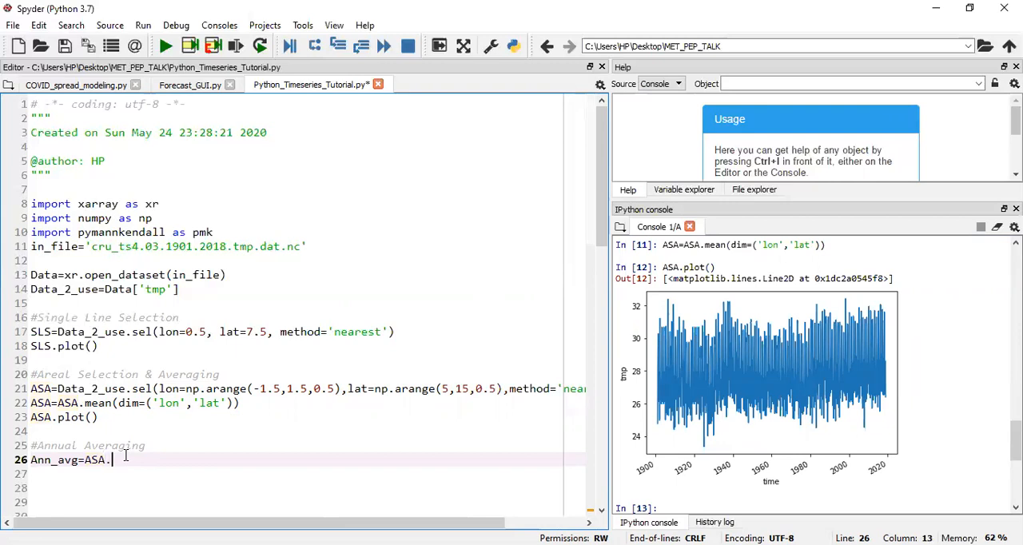
type("group")
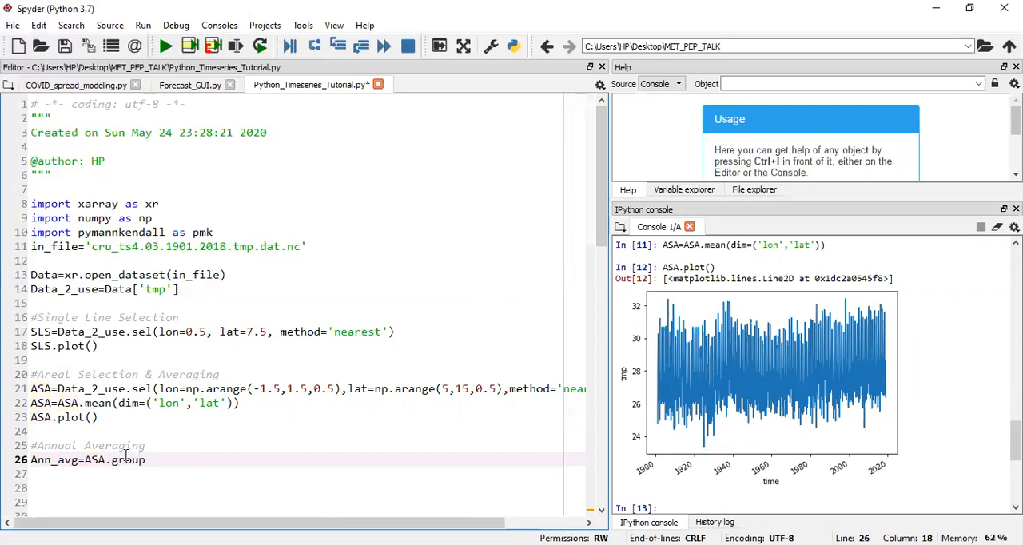
type("by")
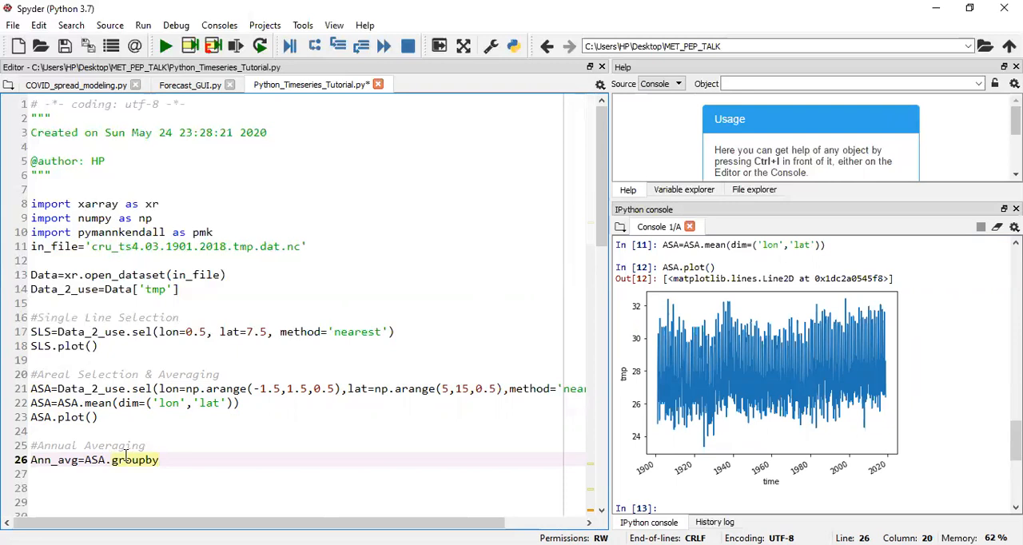
type("()")
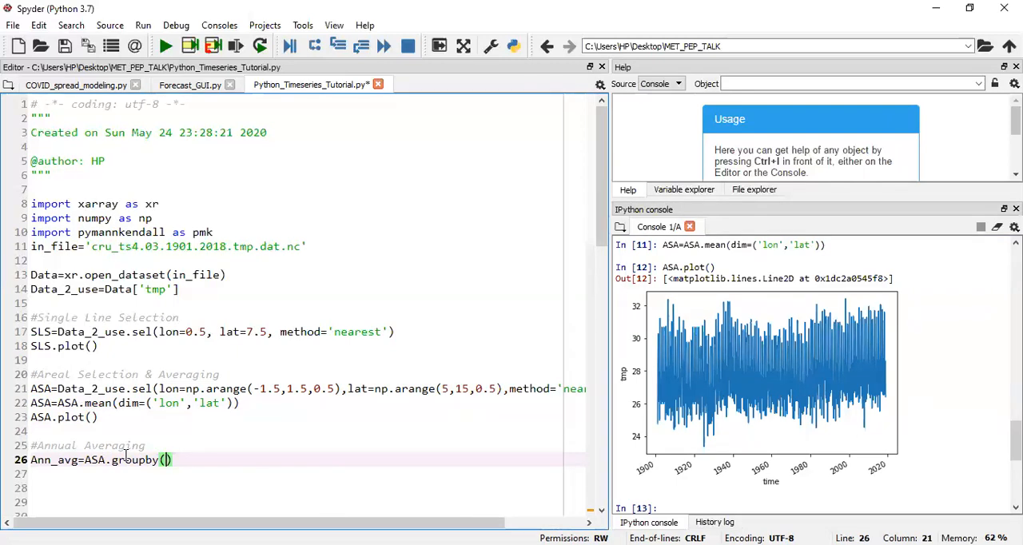
type("'")
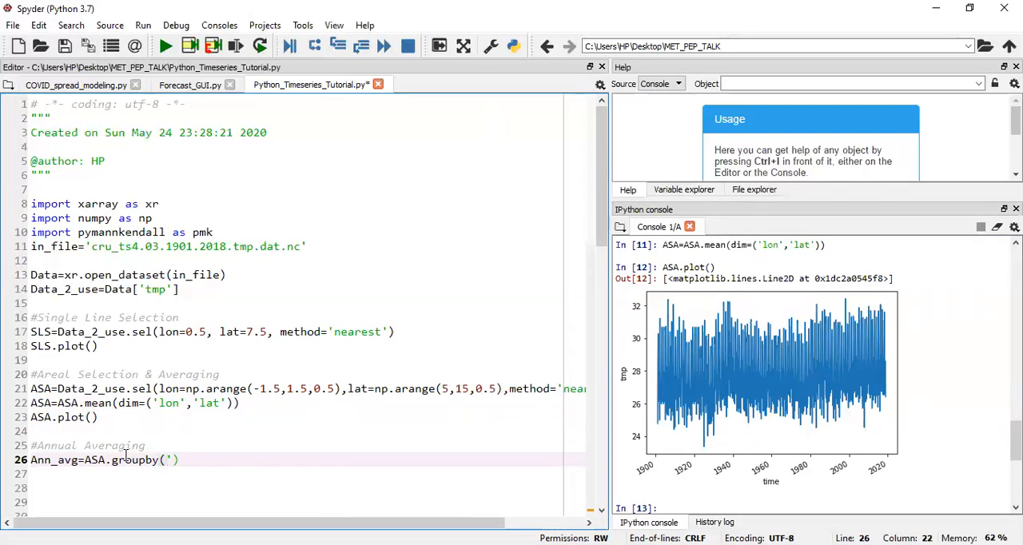
type("time.ye")
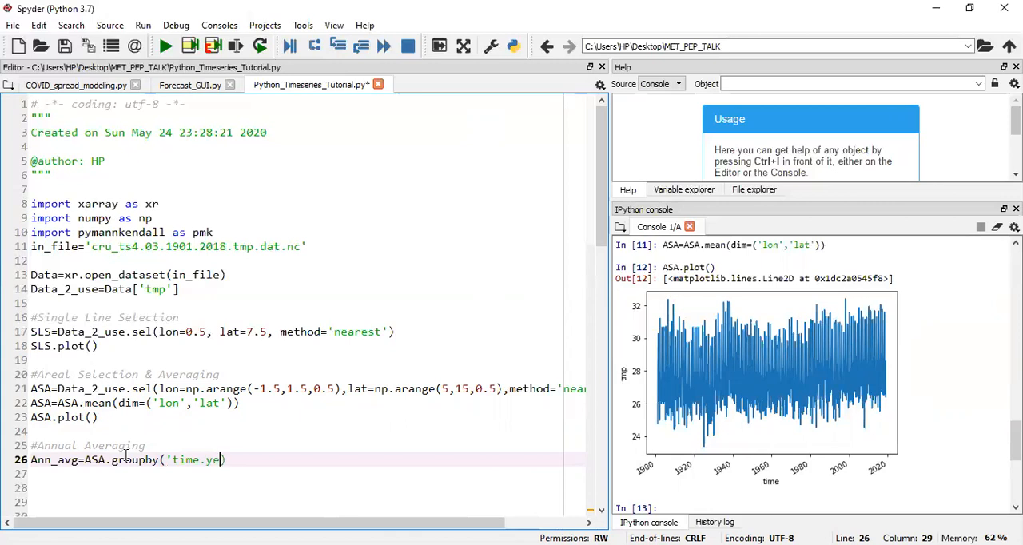
type("ar")
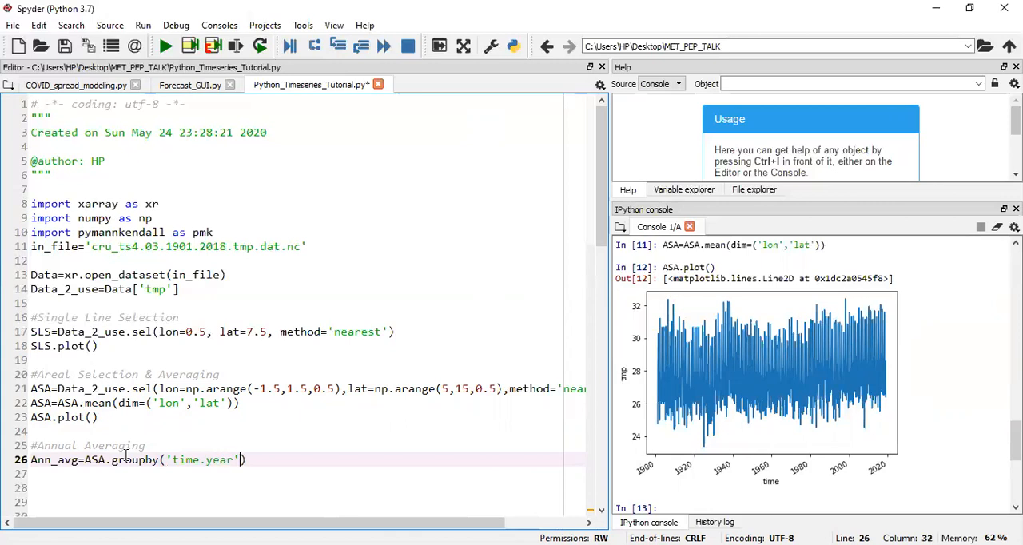
type(".")
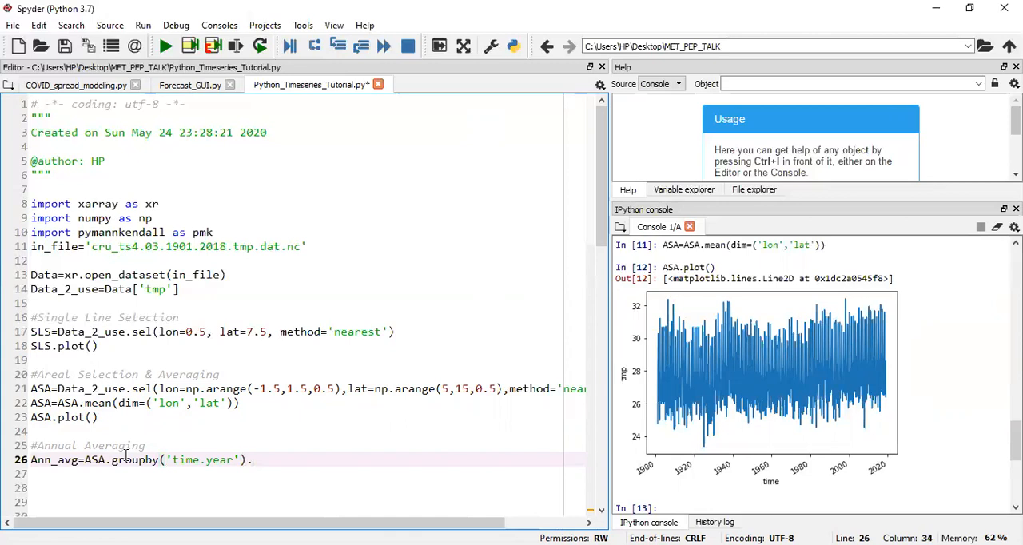
type("mean")
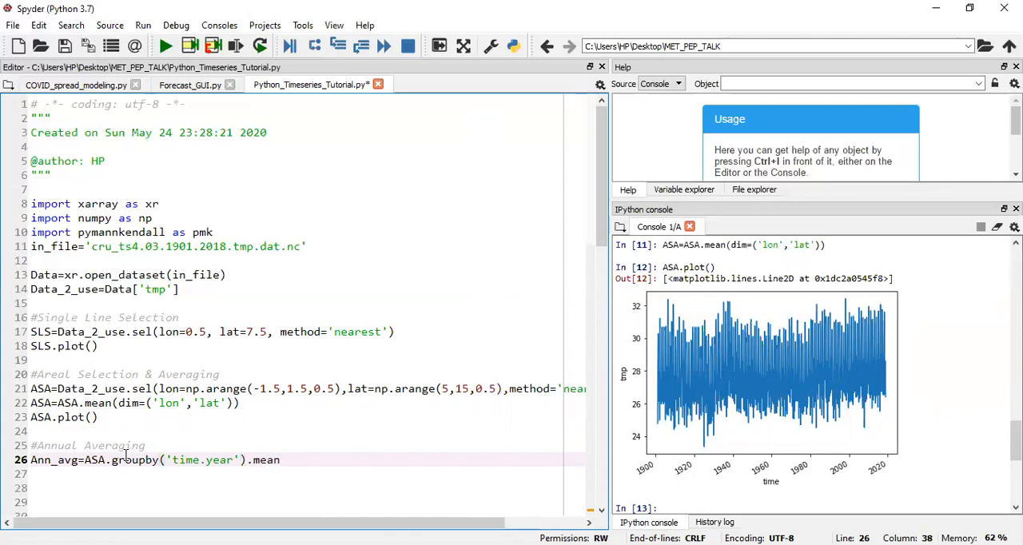
type("()")
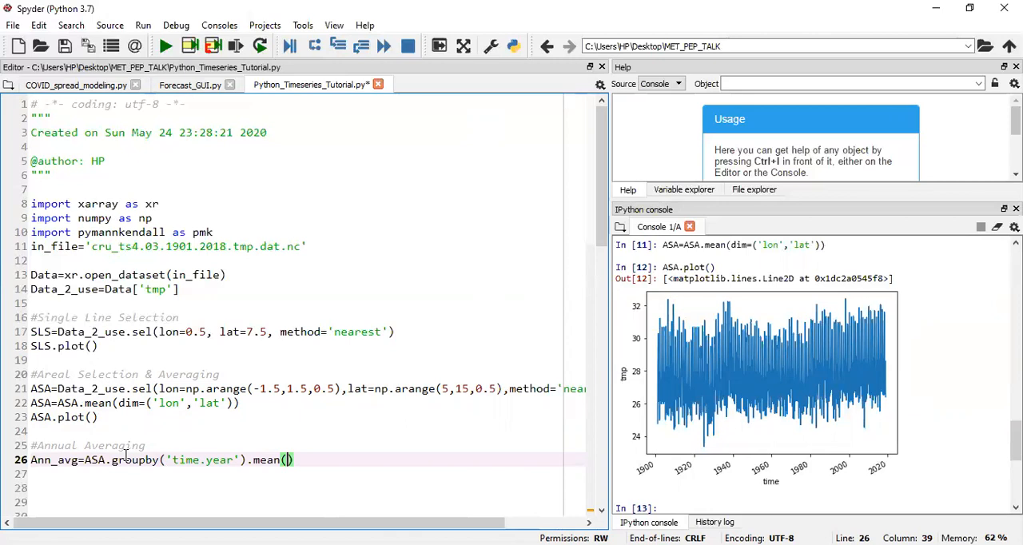
type("'time'")
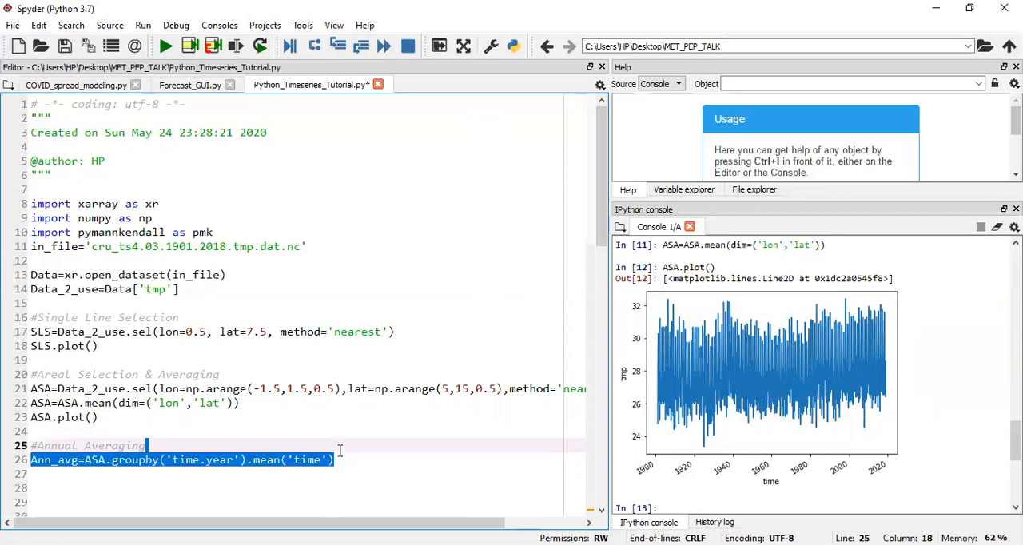
mouse_move(236, 49)
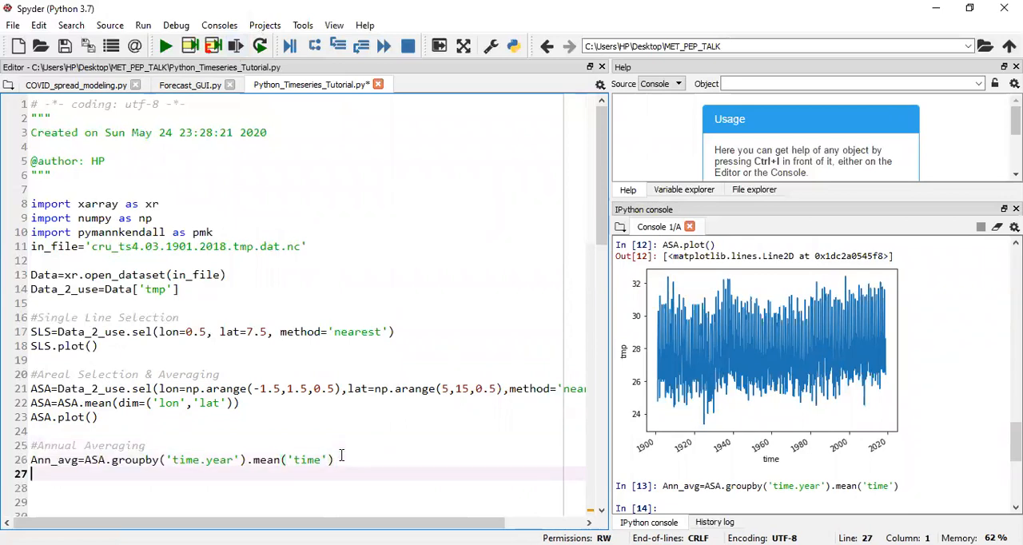
- Add Ann_avg.plot() on line 27
type("Ann_")
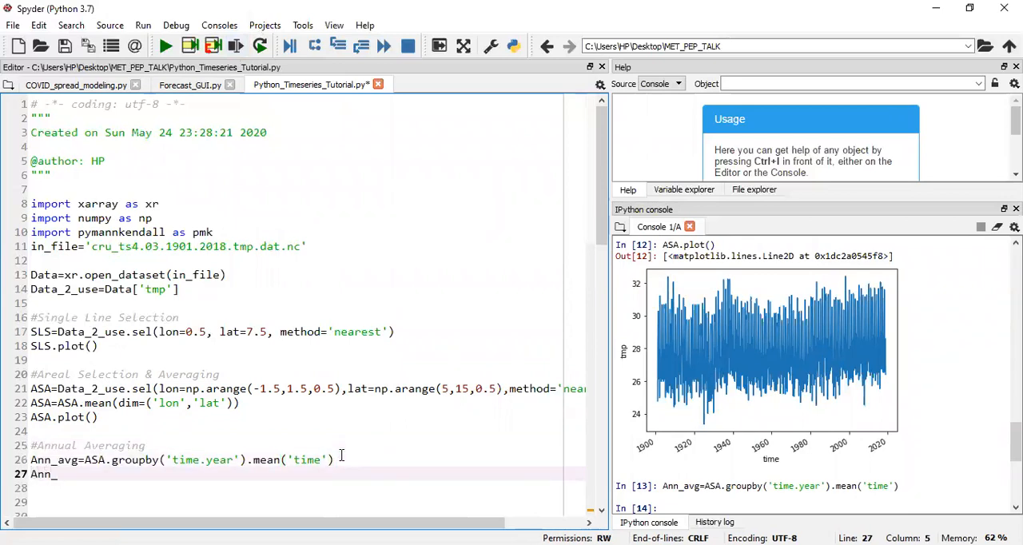
type("avg.plot(")
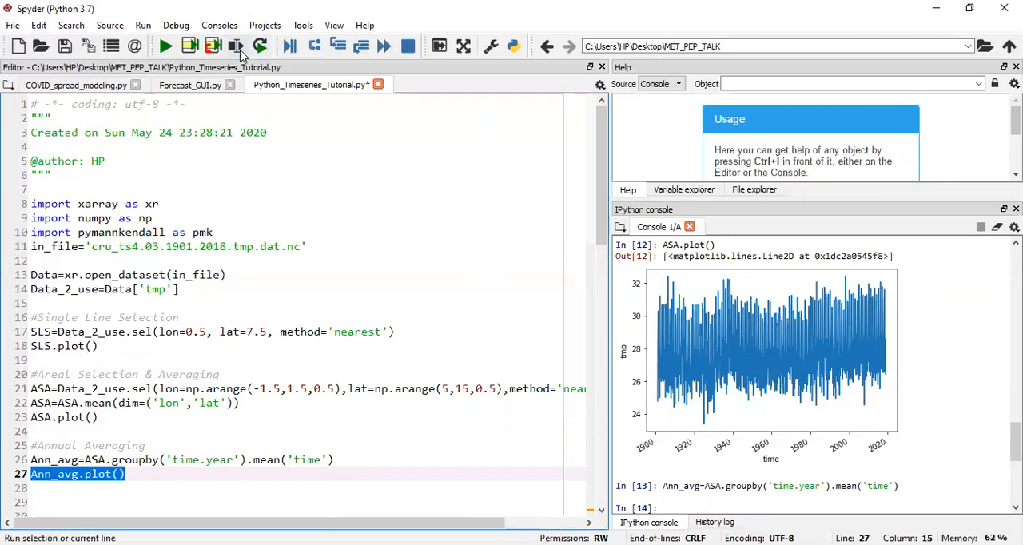
left_click(232, 45)
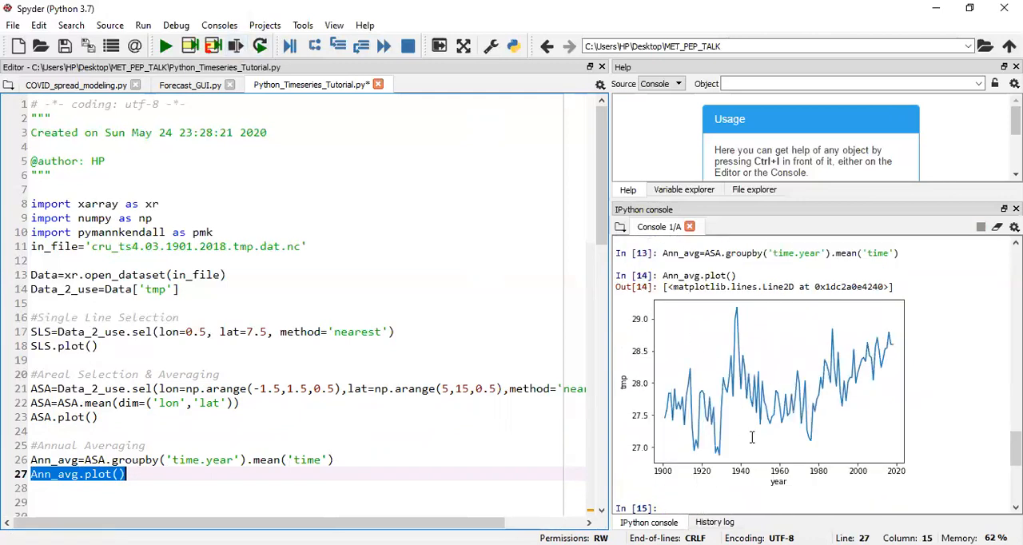
mouse_move(915, 405)
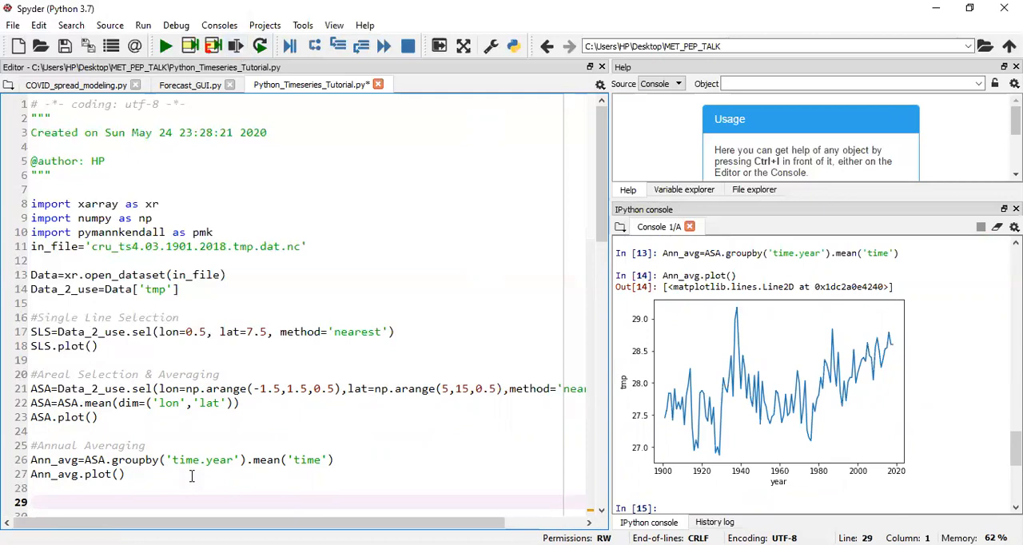
- Write the heading '### Statistics of Data' on line 29 and move to the empty line below it
type("££")
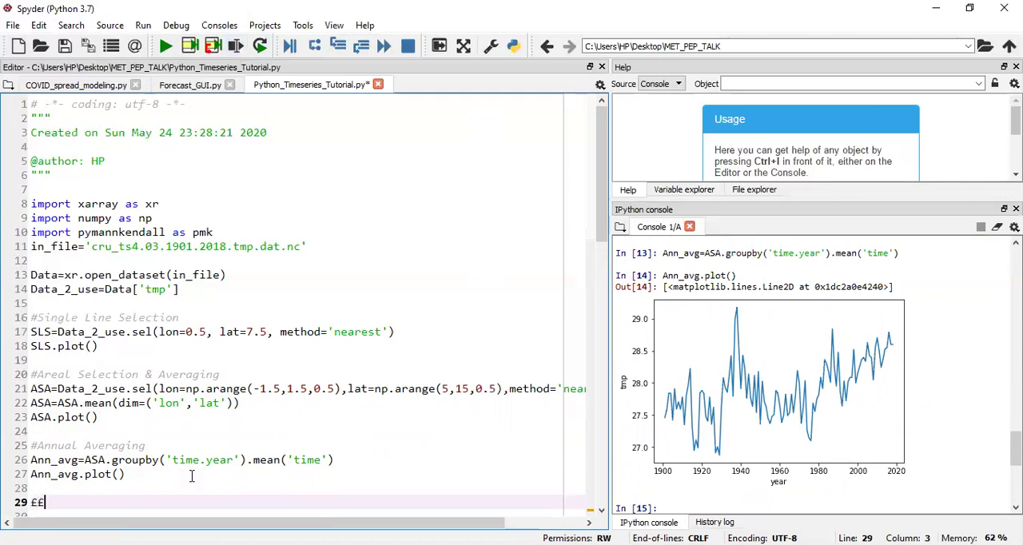
key("BackSpace")
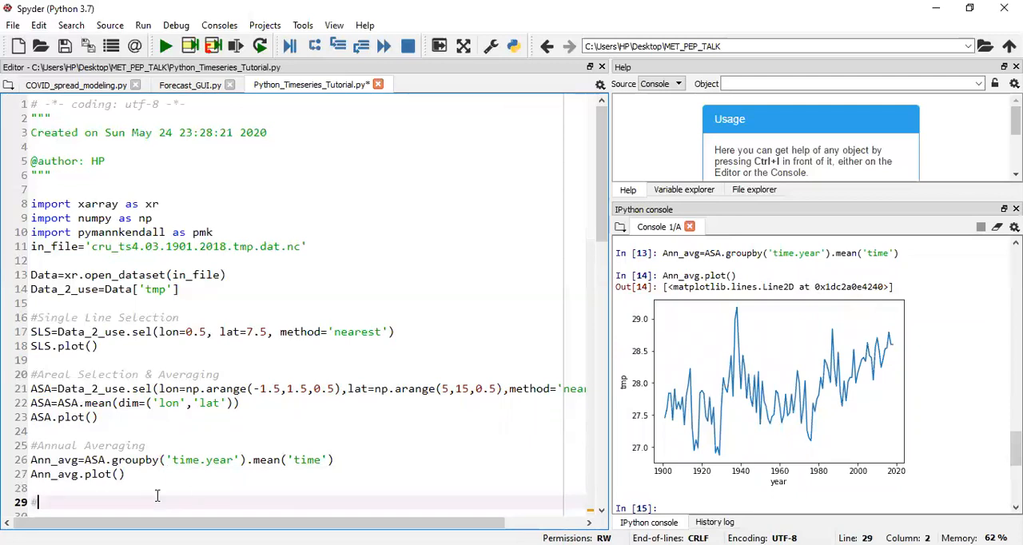
type("### Statistics")
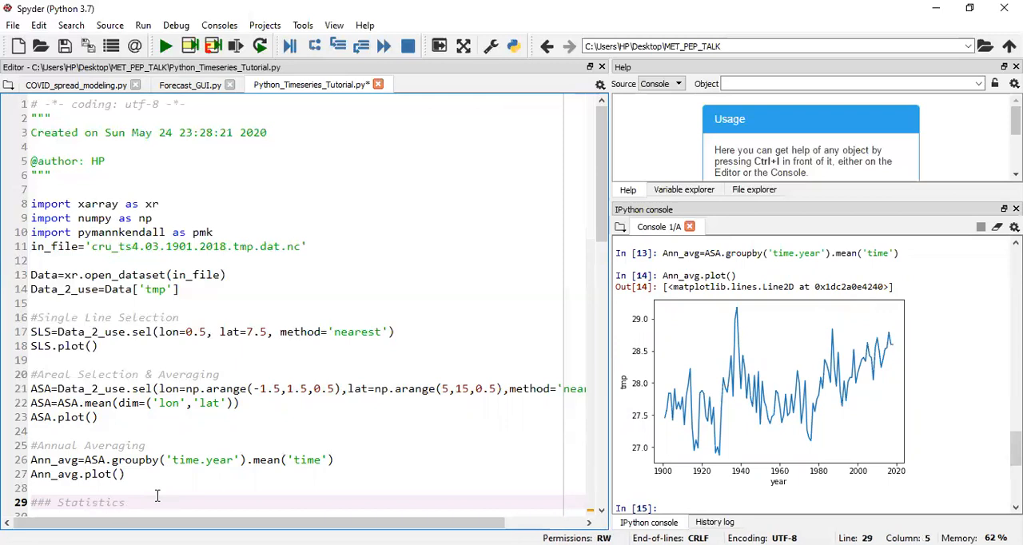
type("of t")
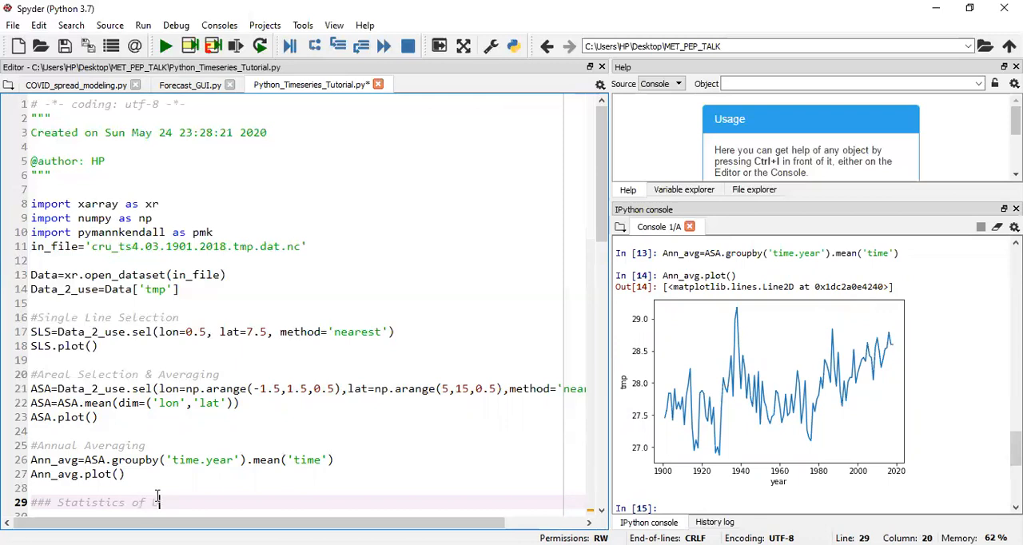
type("ata")
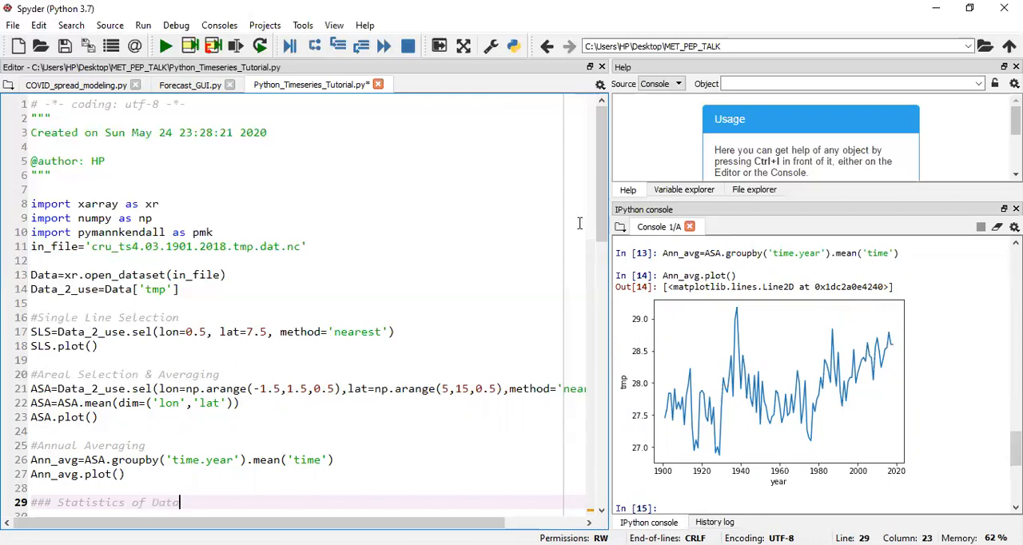
scroll("down", 3)
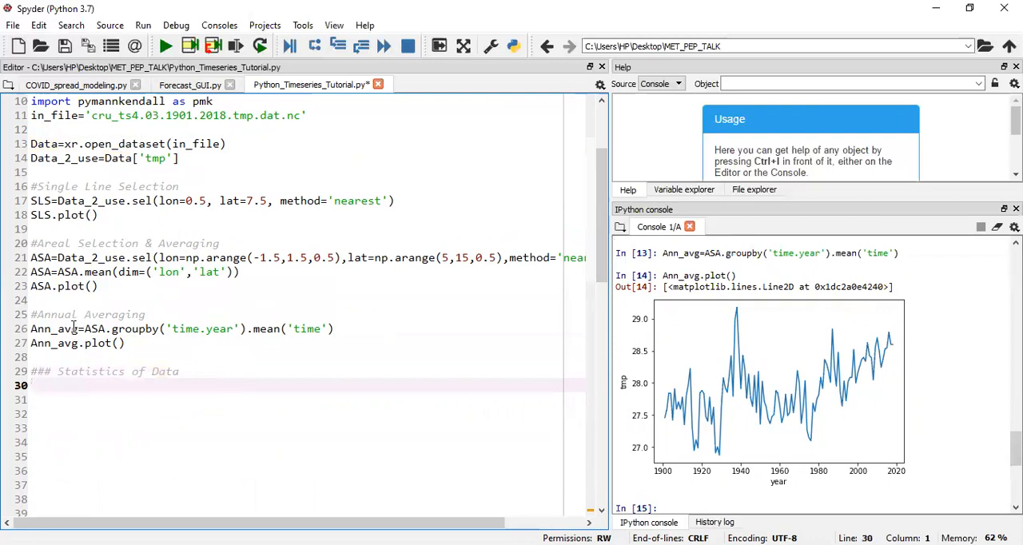
double_click(54, 329)
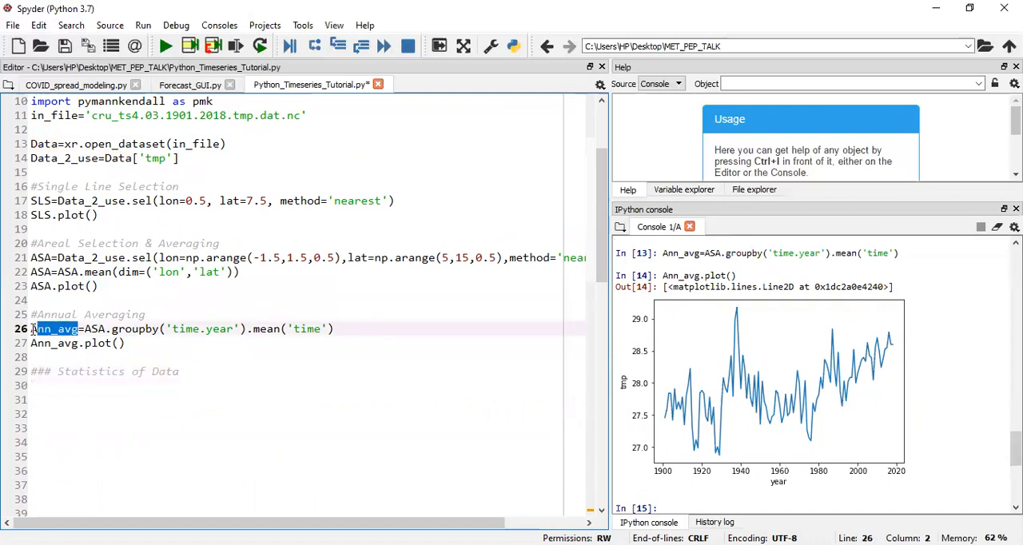
left_click(145, 385)
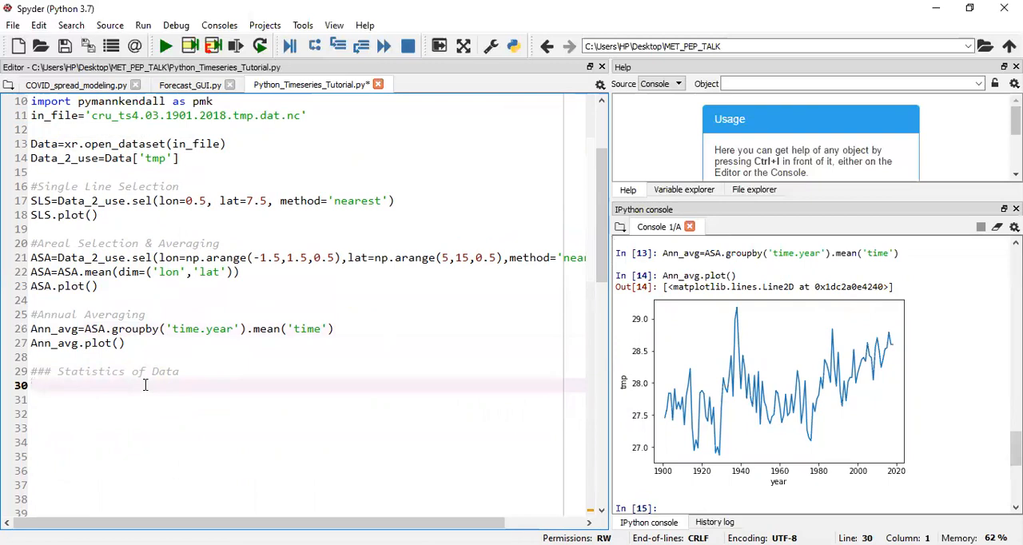
- Write stat_result=pmk.original_test(Ann_avg) on line 30, picking original_test from autocomplete
type("result")
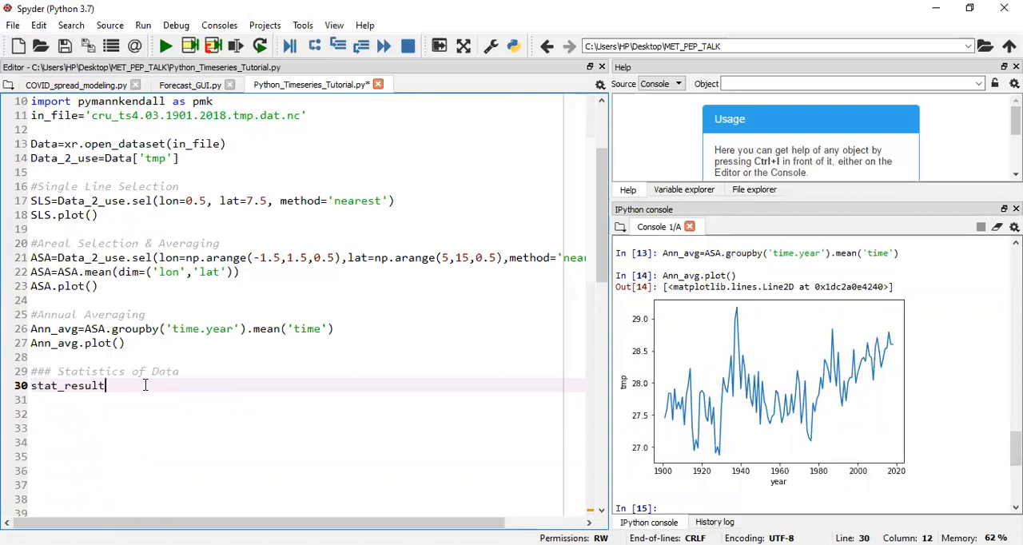
type("=")
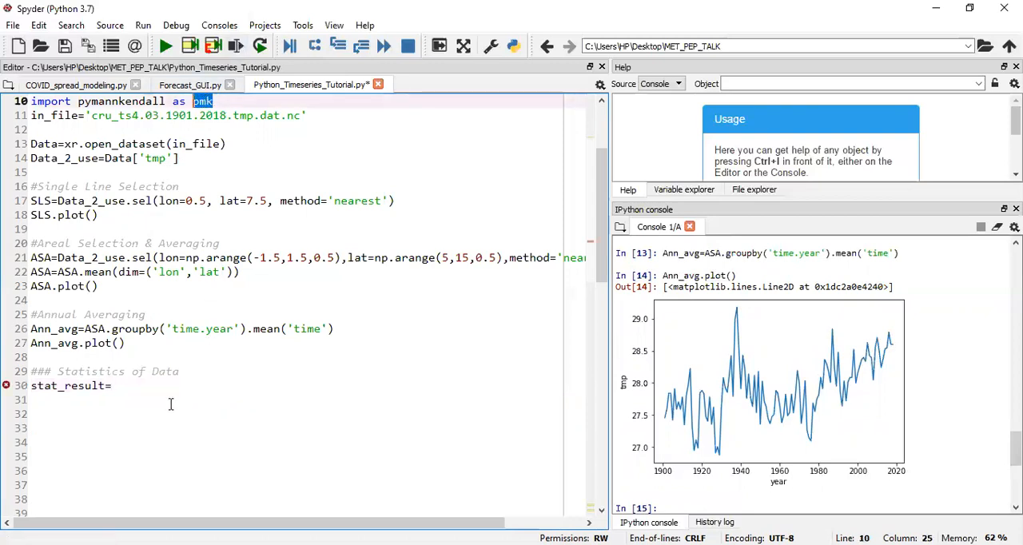
type("pmk")
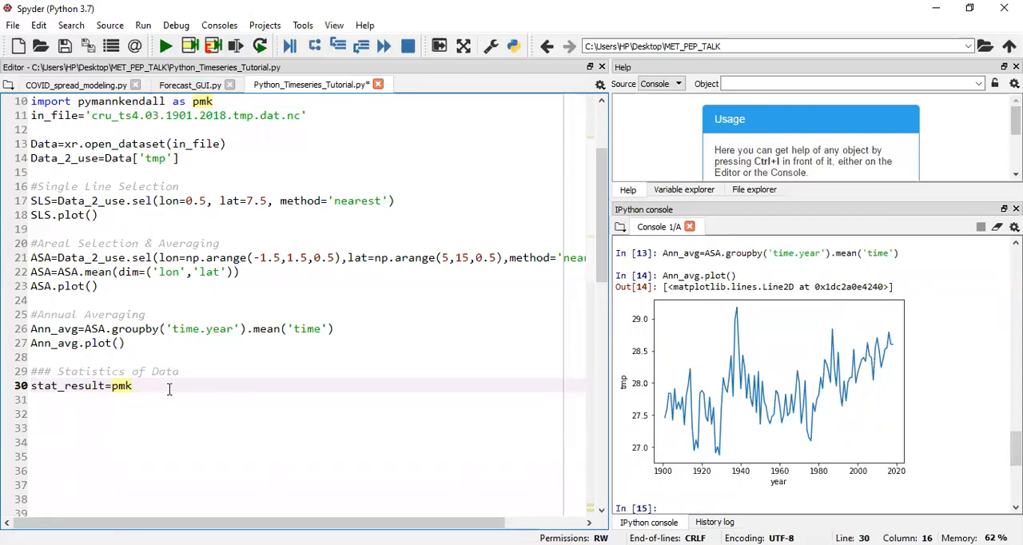
type(".or")
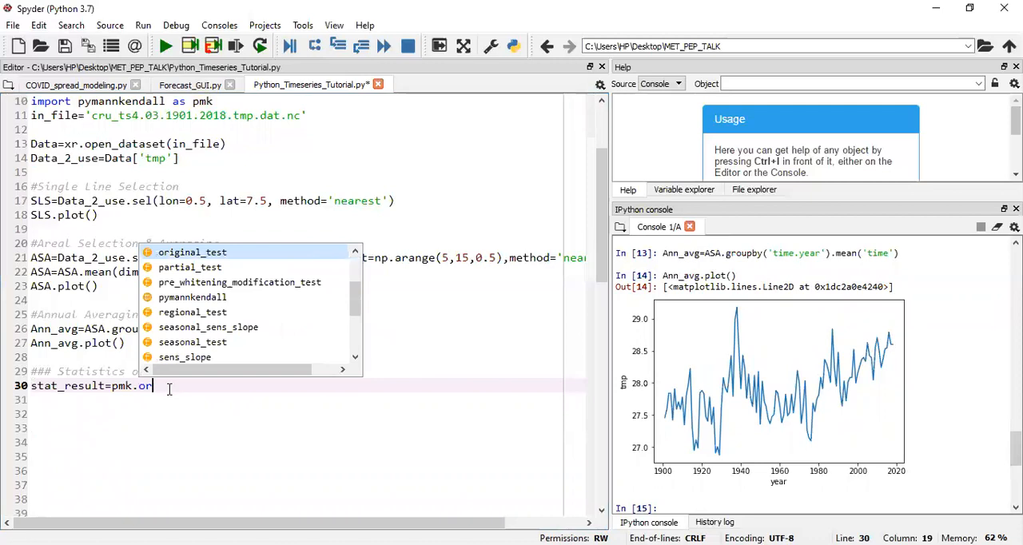
left_click(192, 251)
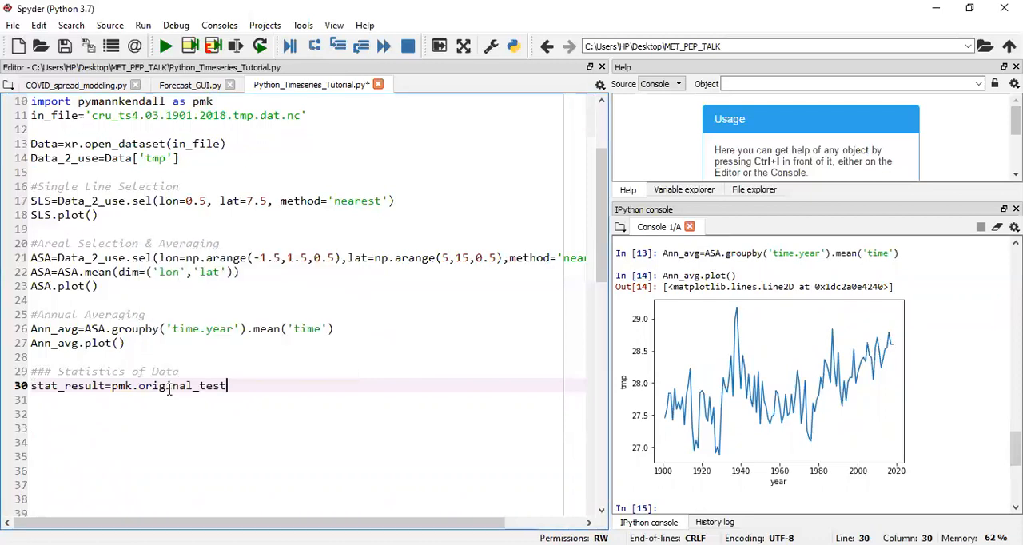
type("(Ann)")
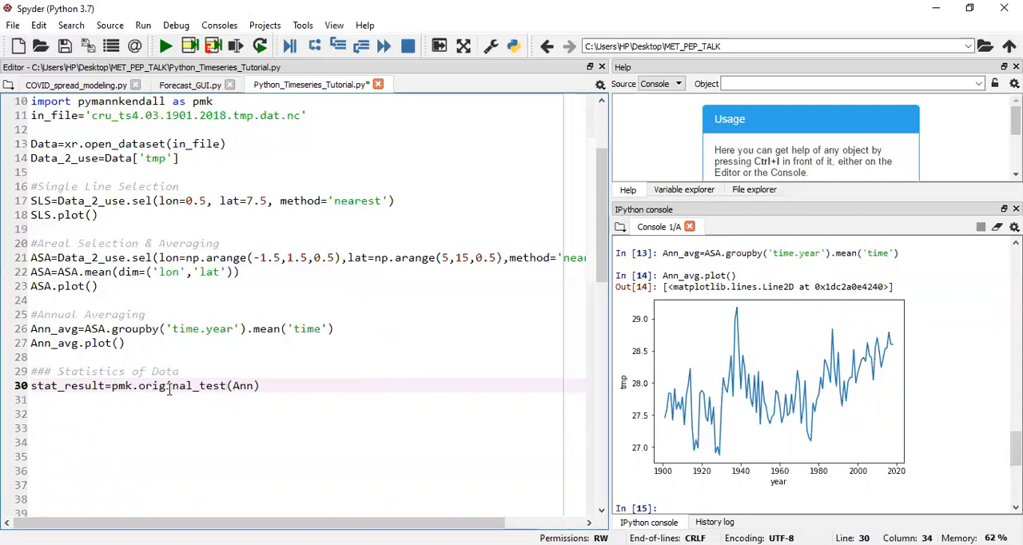
type("_avg")
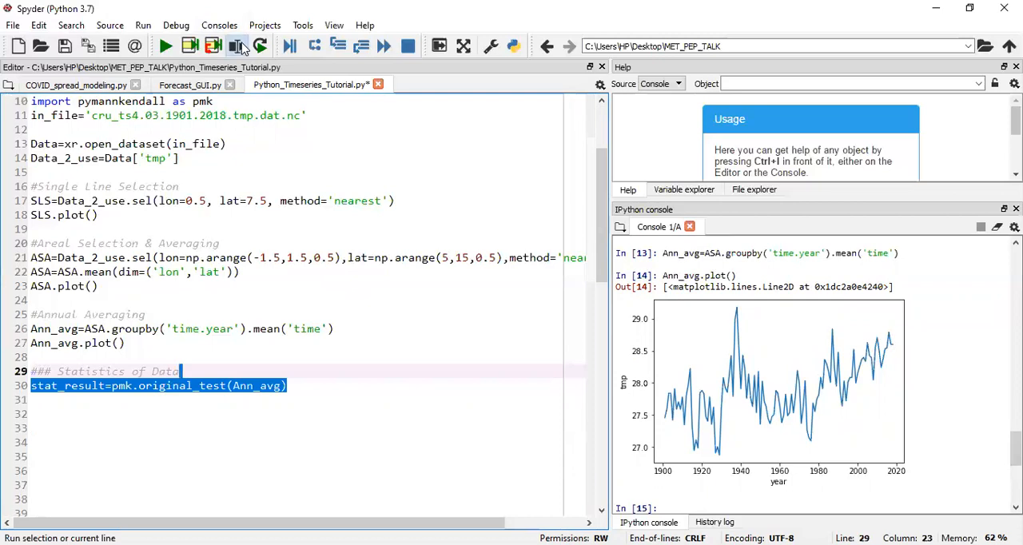
- Run the Mann-Kendall test line, then write and run print(stat_result) on line 31
left_click(238, 46)
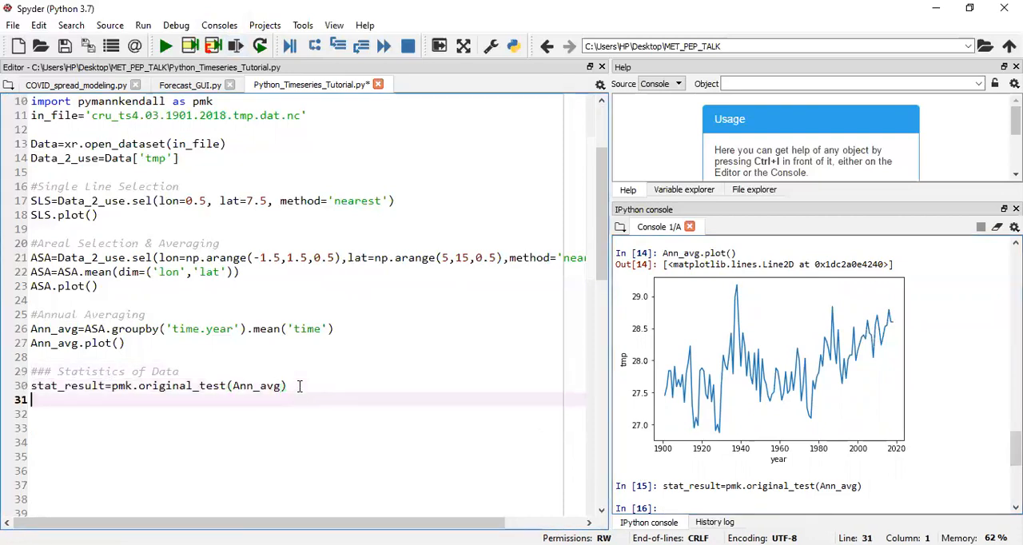
type("pri")
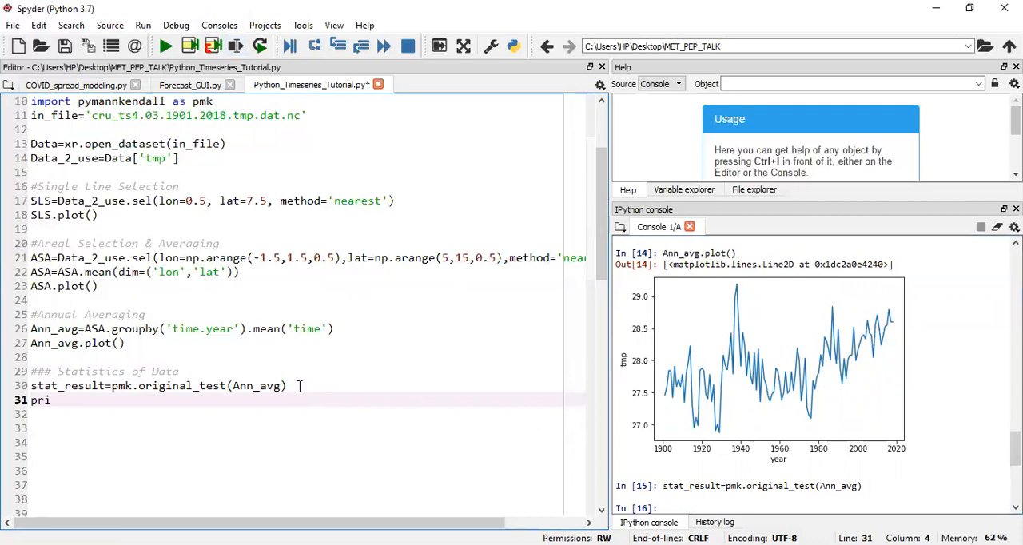
type("nt(s")
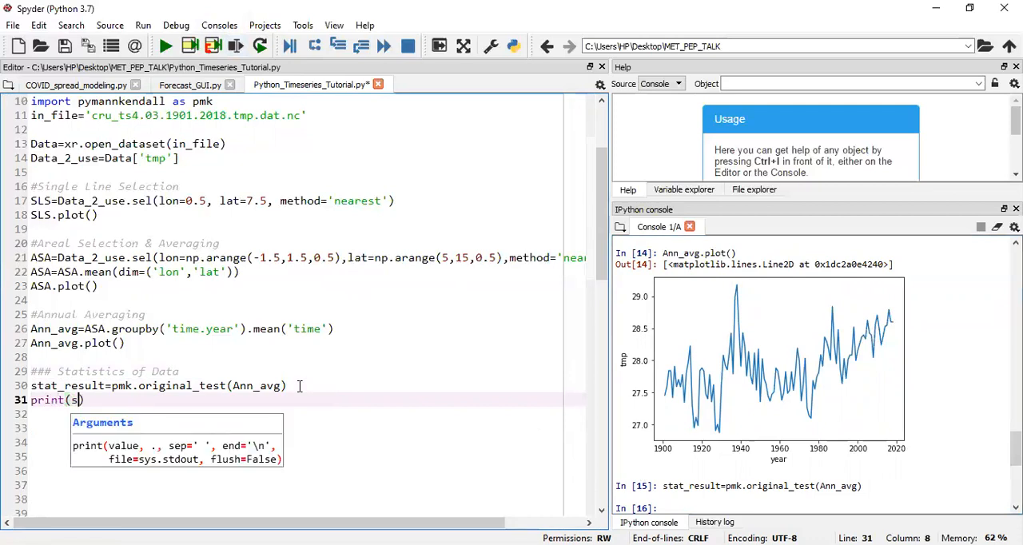
type("tat")
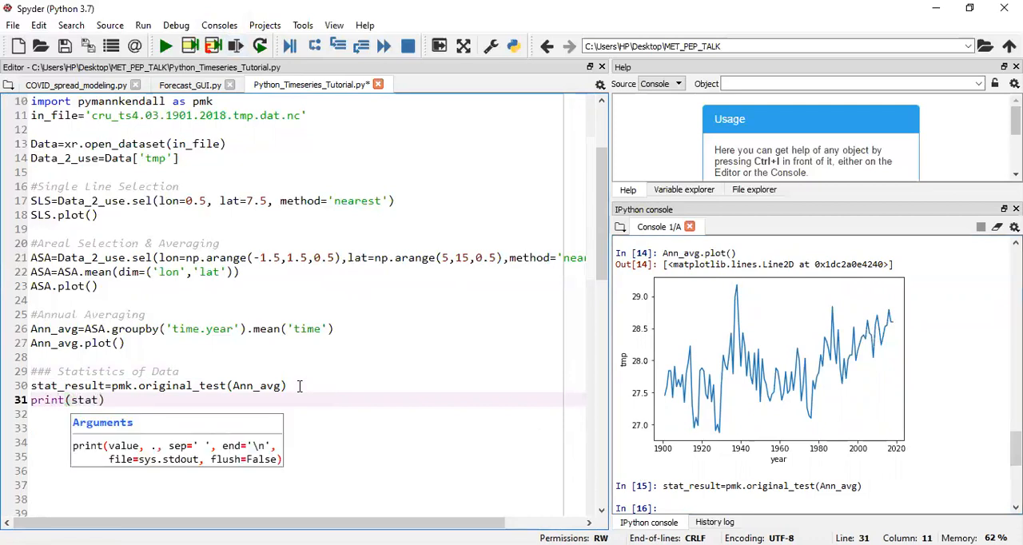
type("_result")
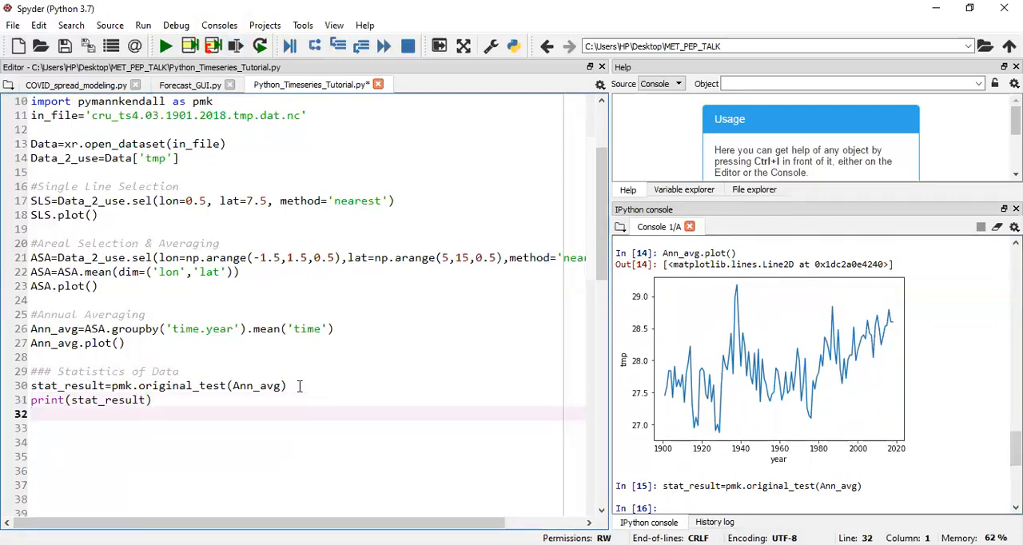
triple_click(90, 400)
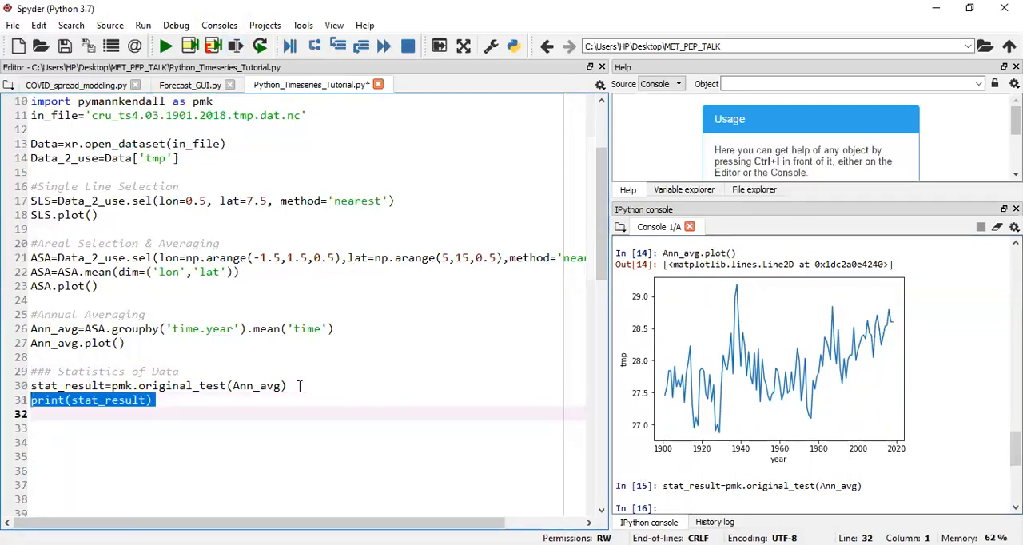
mouse_move(651, 464)
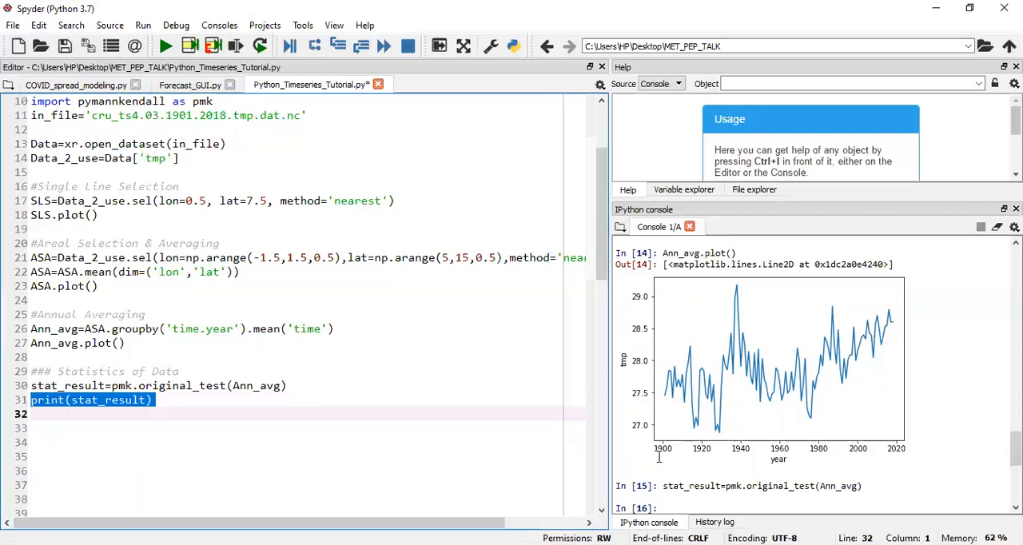
mouse_move(236, 46)
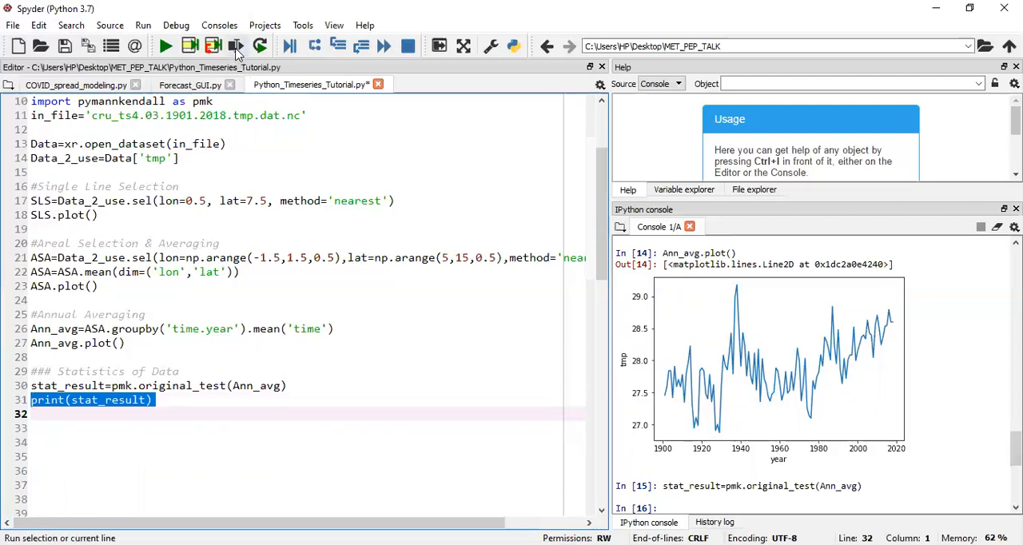
mouse_move(237, 47)
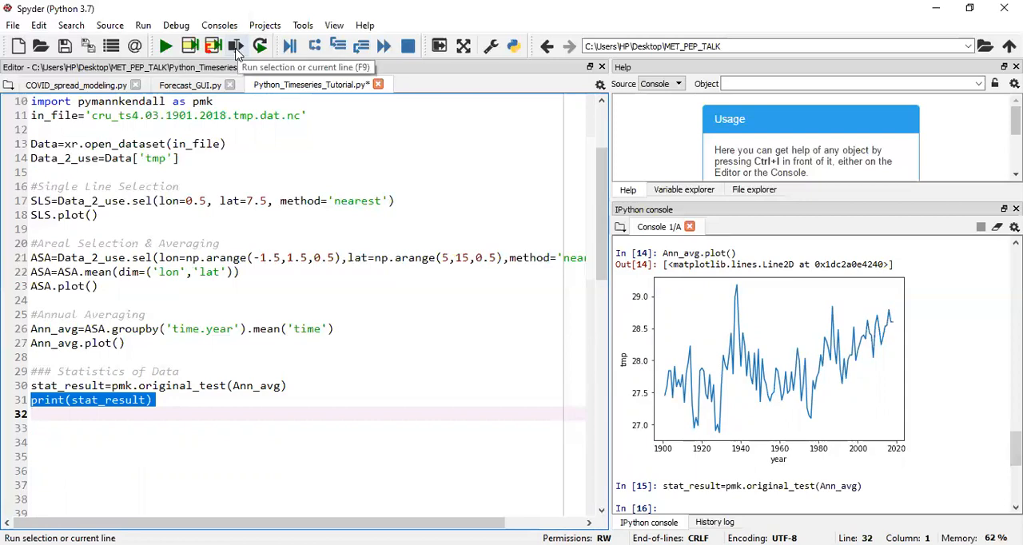
left_click(239, 45)
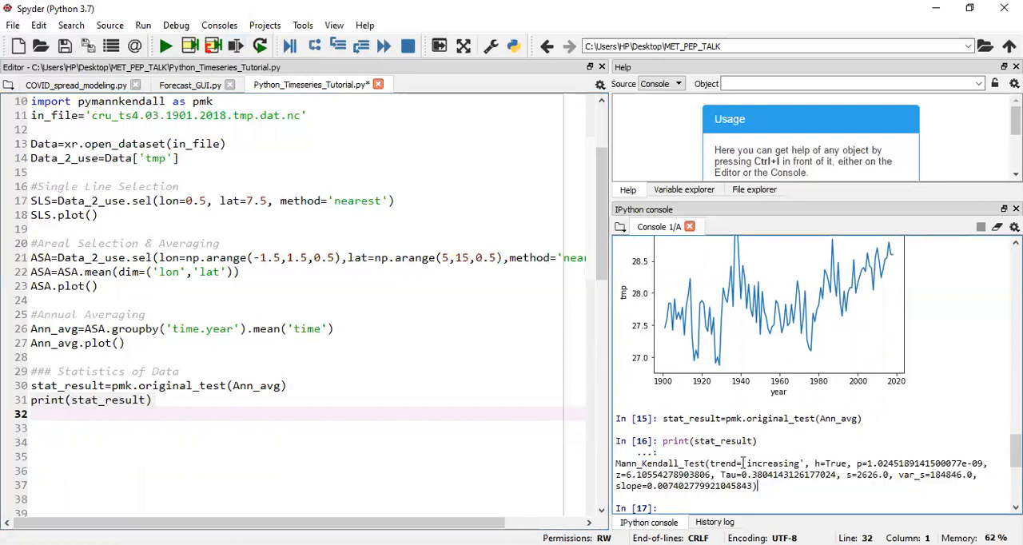
- Highlight the increasing trend and the ≈0.0074 slope value in the console output
double_click(773, 464)
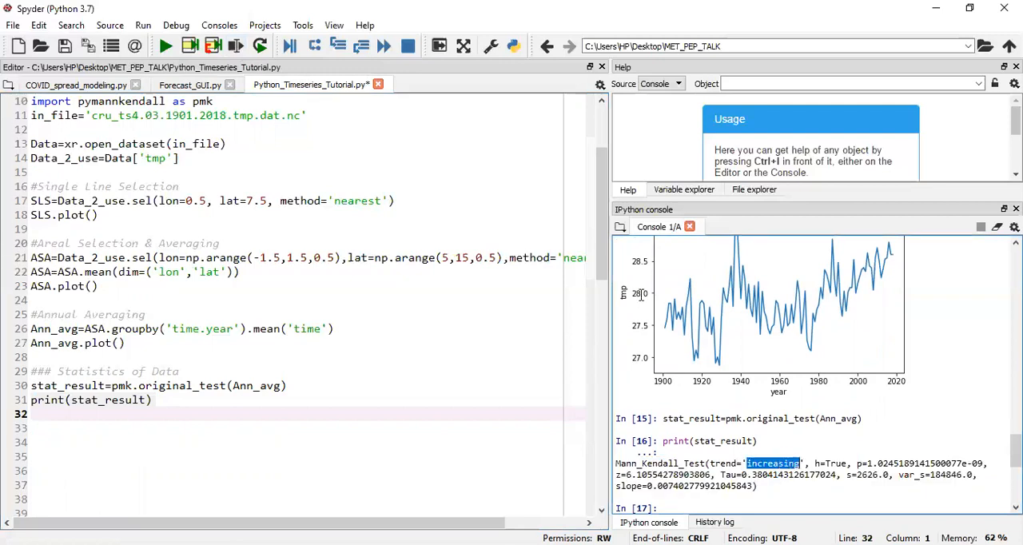
mouse_move(778, 490)
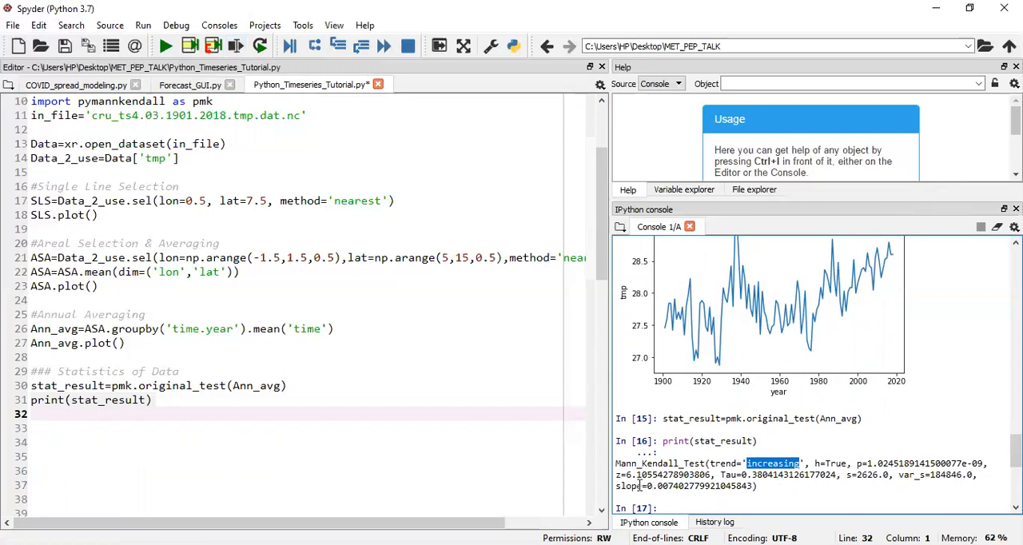
double_click(654, 486)
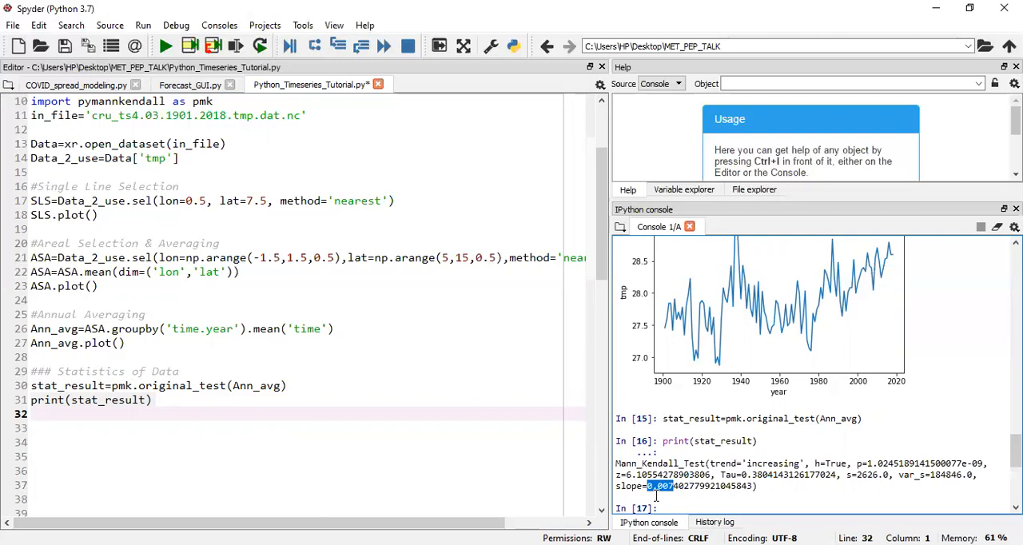
mouse_move(695, 355)
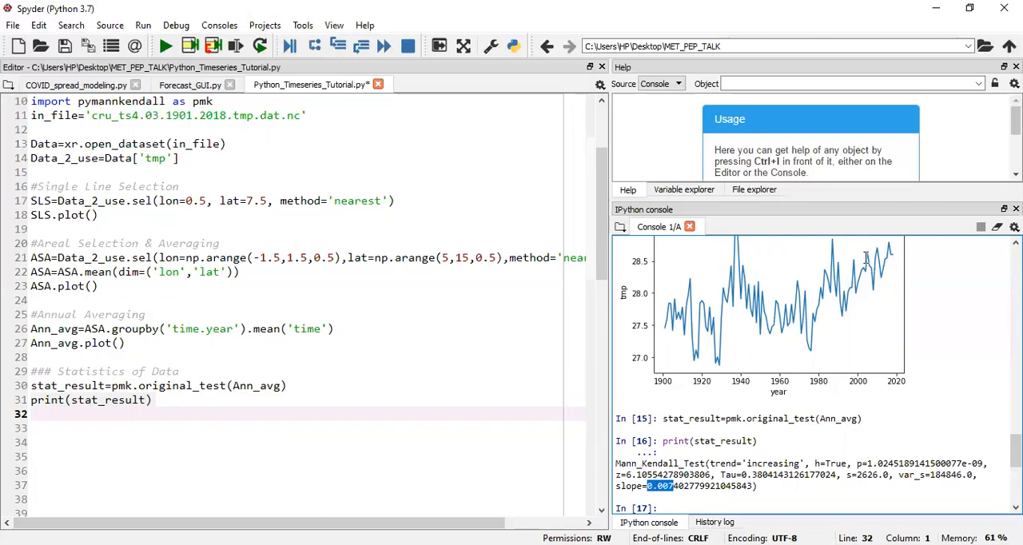
mouse_move(893, 252)
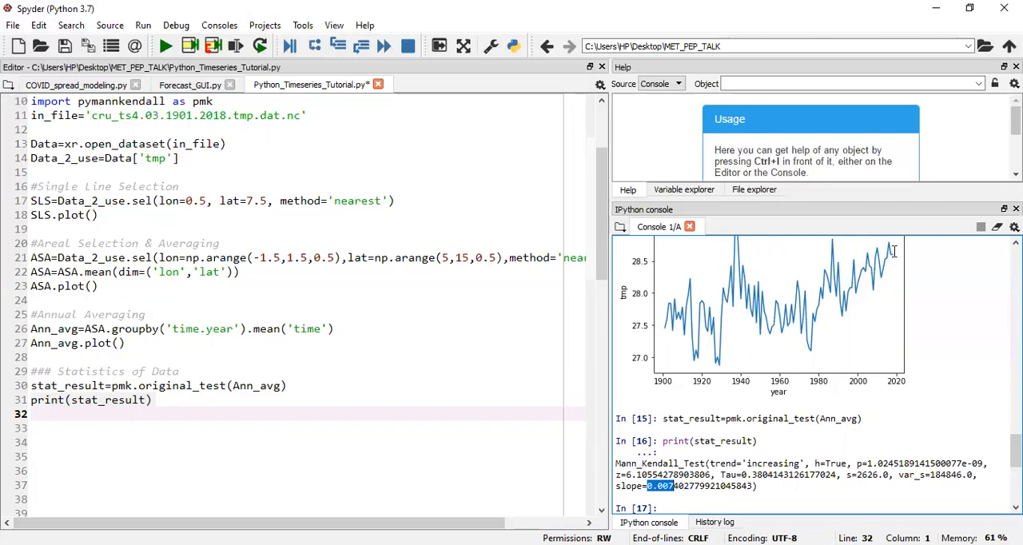
mouse_move(862, 497)
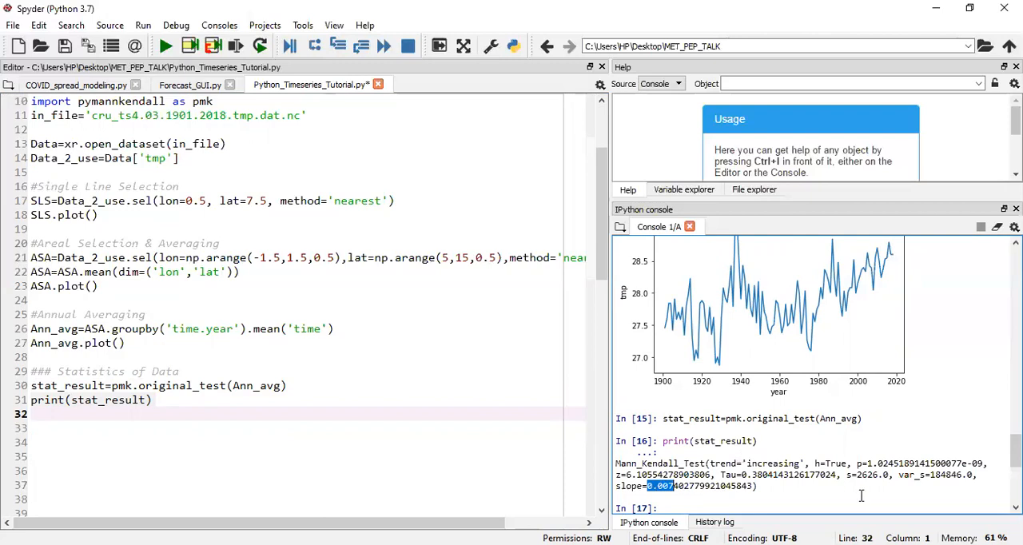
mouse_move(849, 485)
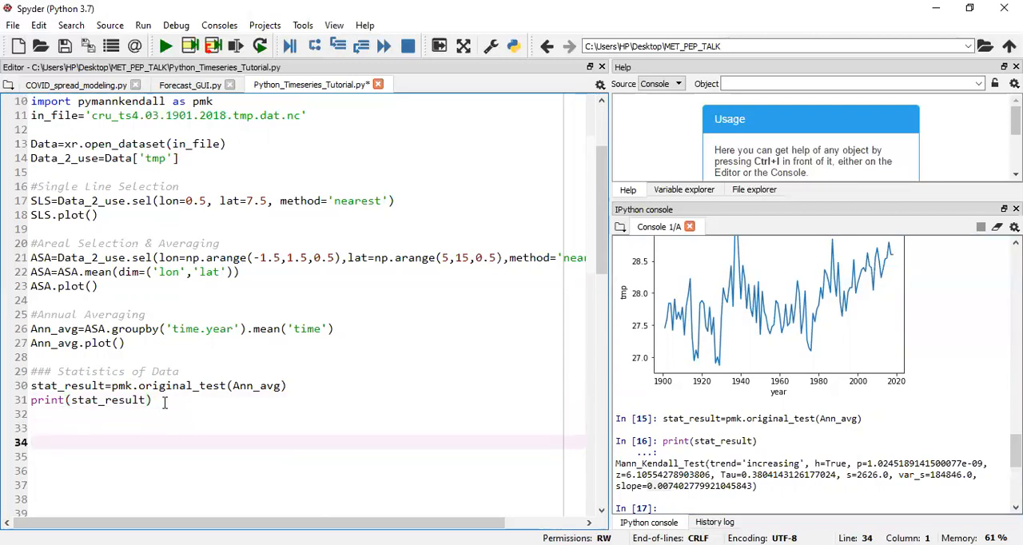
- Write the comment #Seasonal Climatology on line 34
type("#Seas")
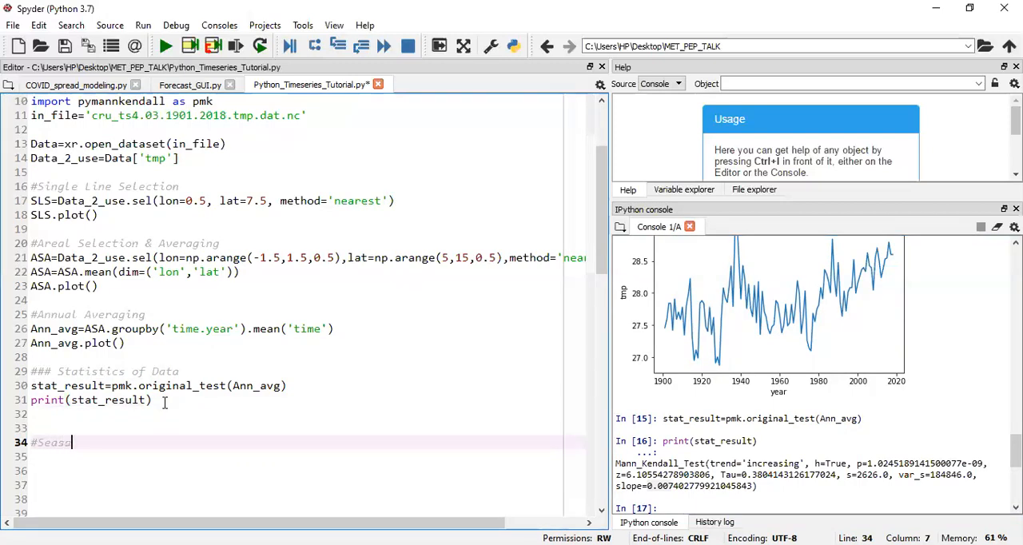
type("onal Clim")
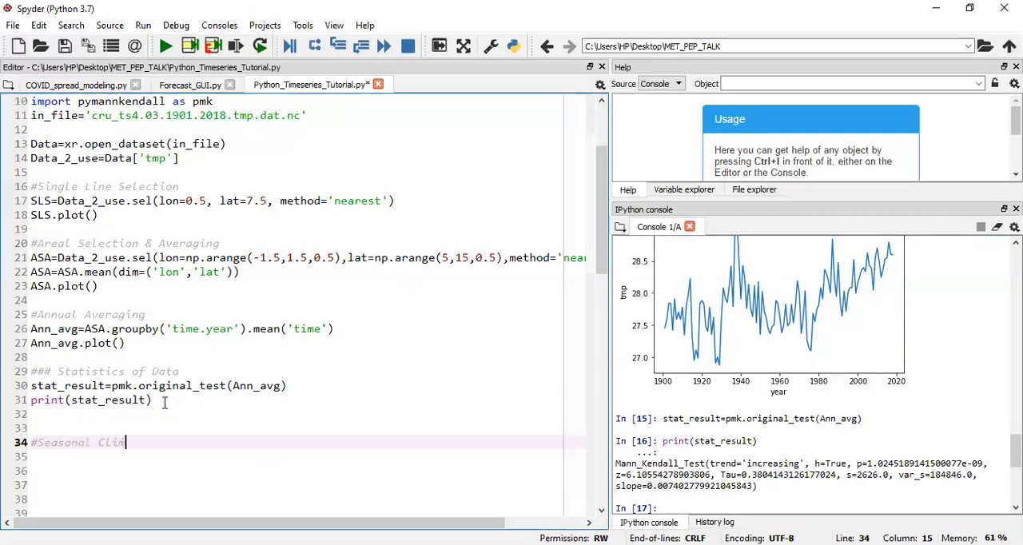
type("atolo")
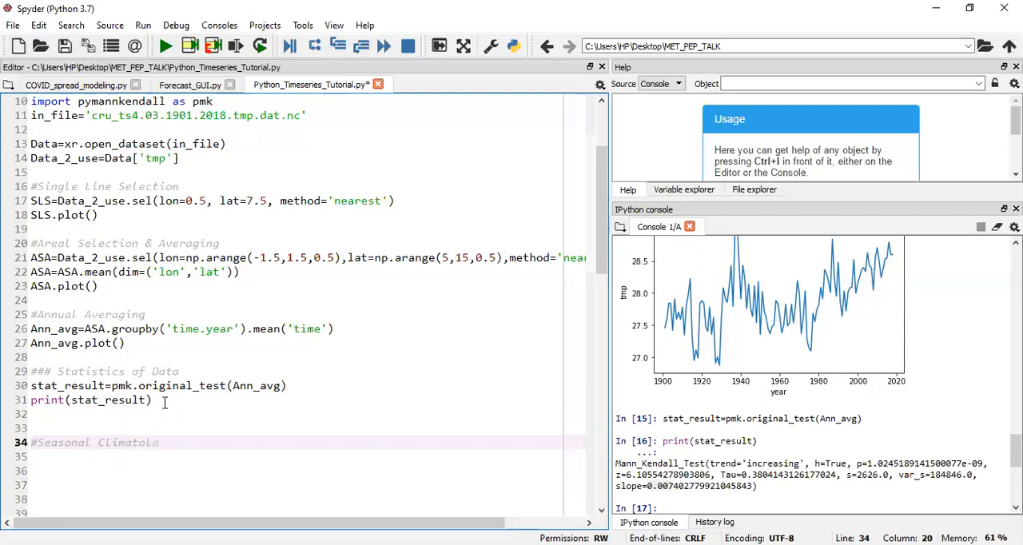
type("gy")
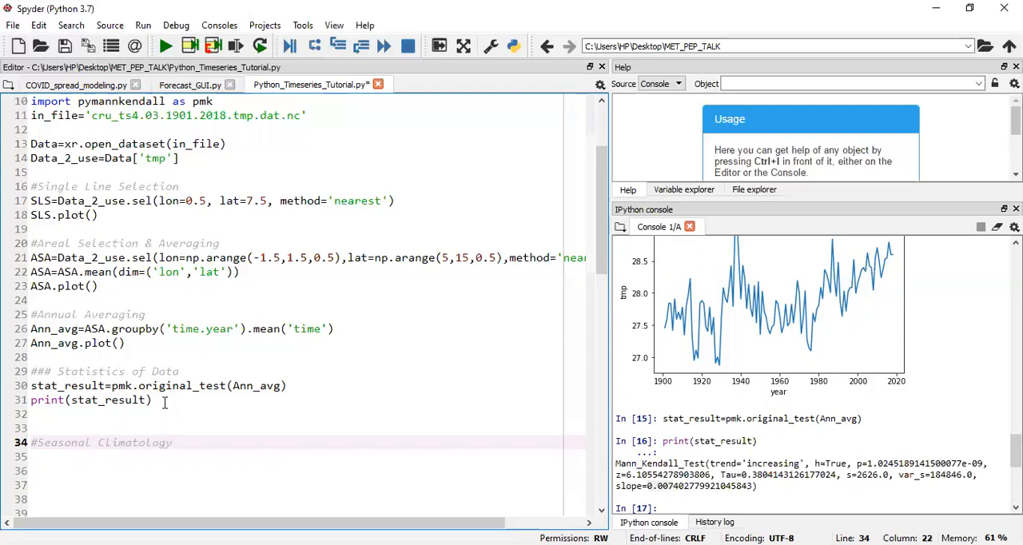
double_click(136, 442)
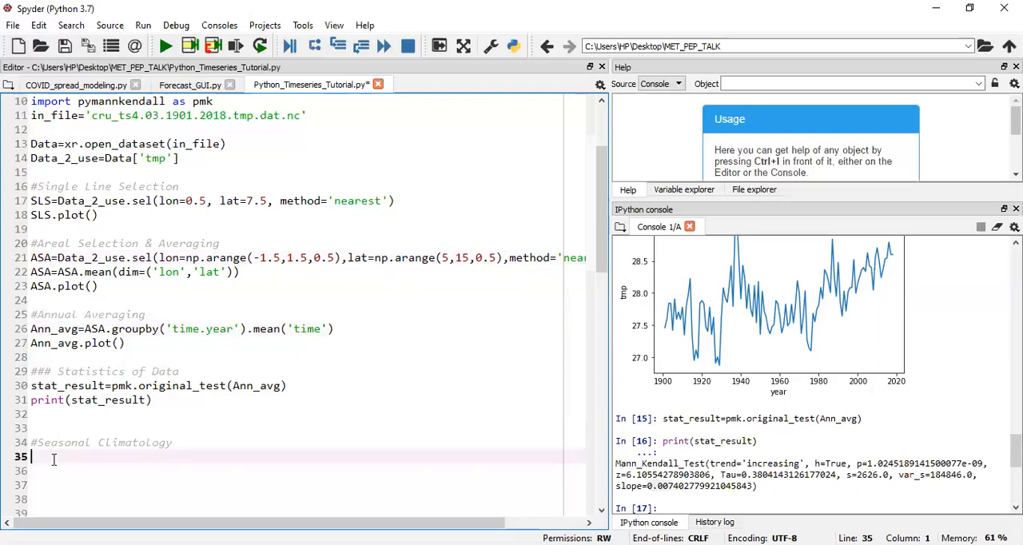
- Write Seas_avg=ASA.groupby('time.season').mean('time') on line 35
type("Seas")
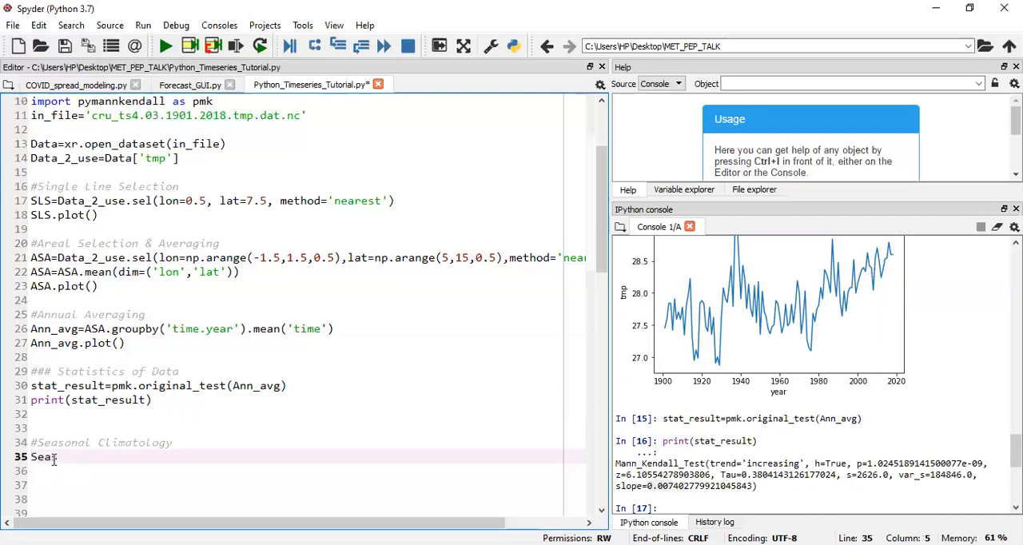
type("s_avg")
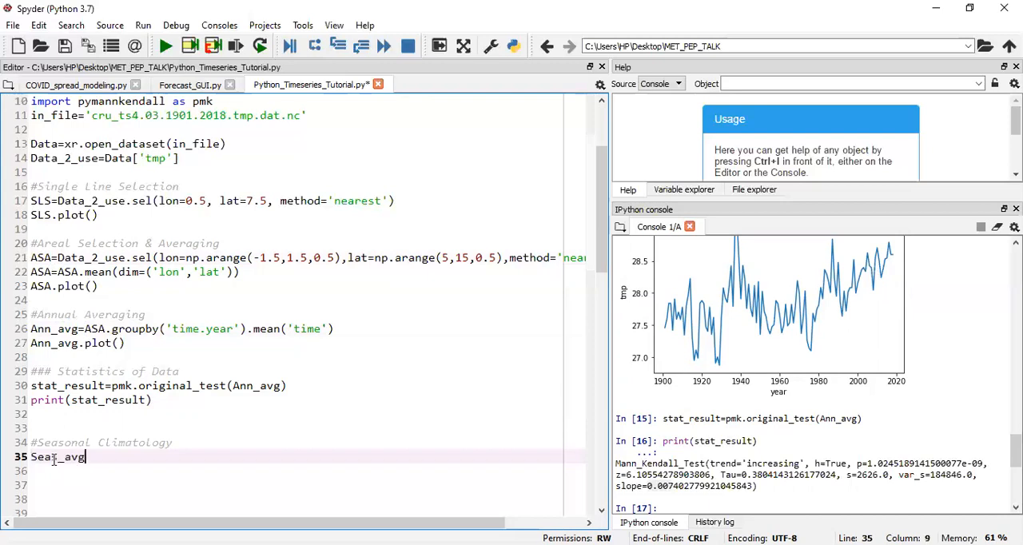
type("=A")
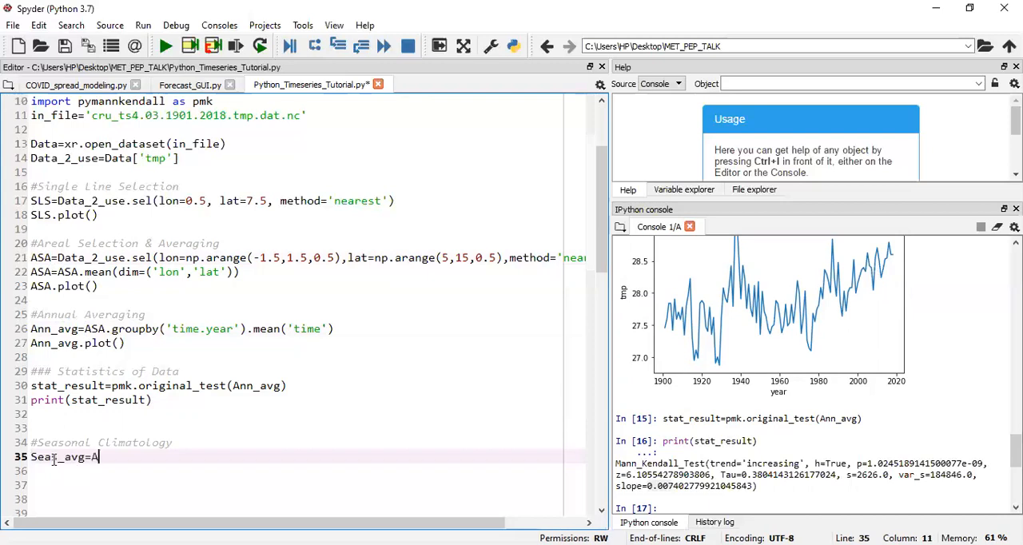
type("SA")
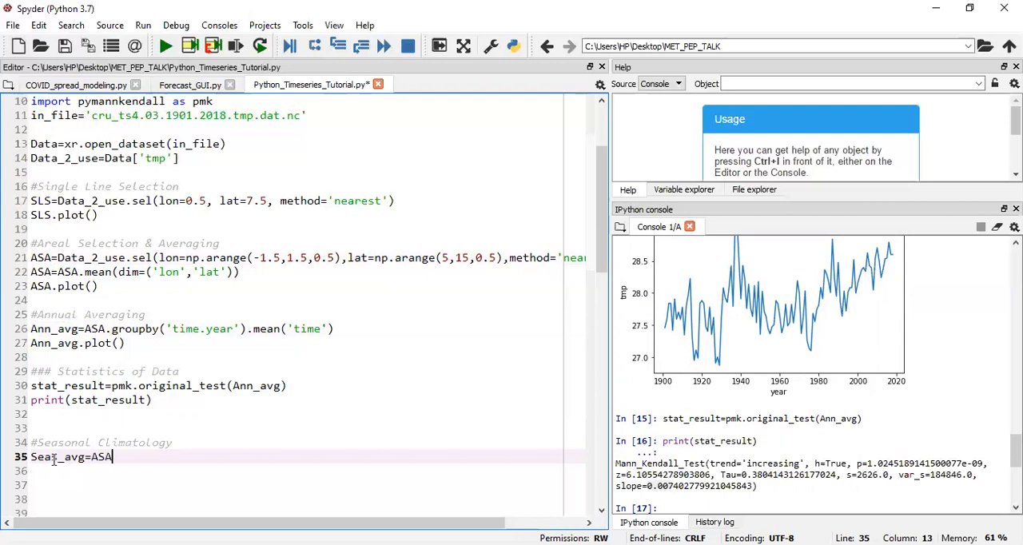
type(".")
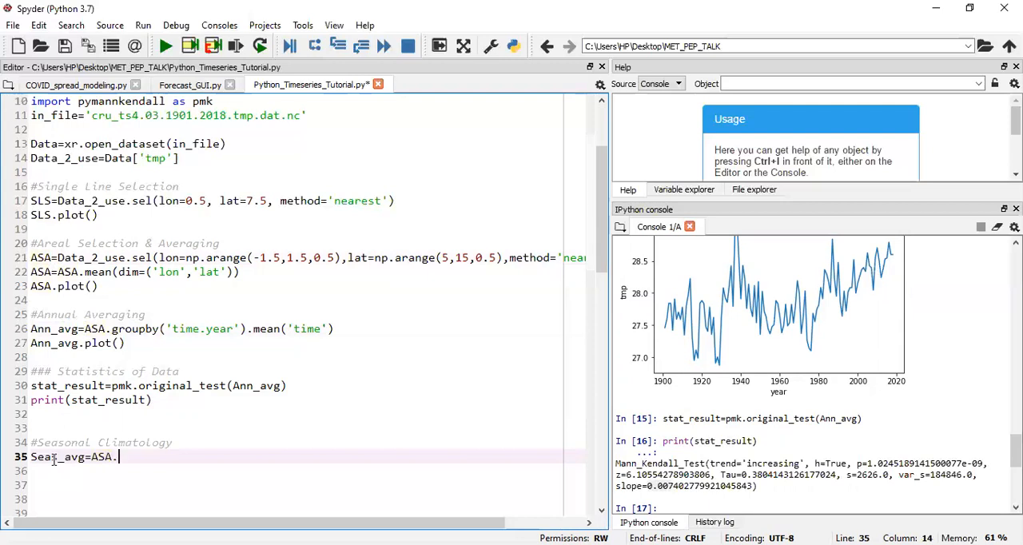
type("grou")
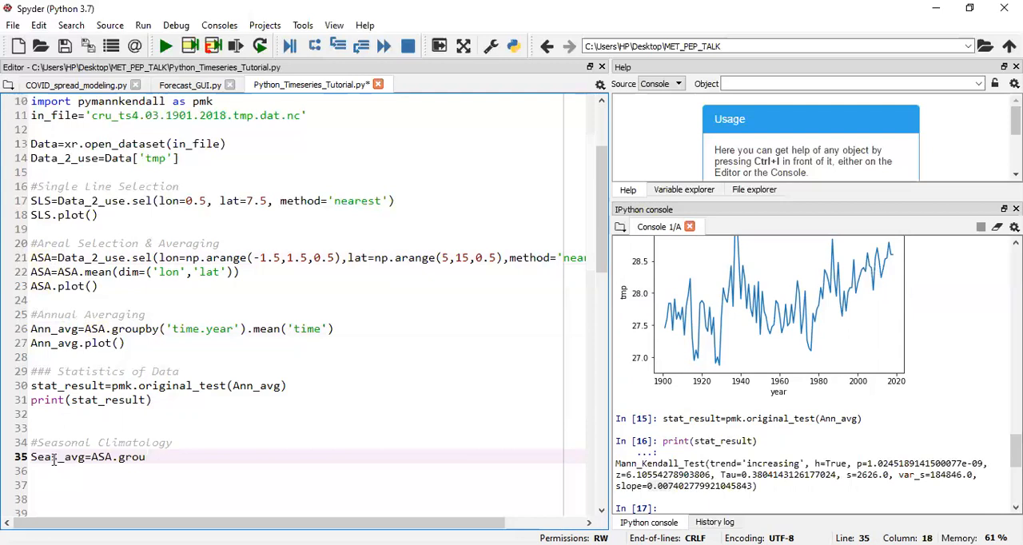
type("pby")
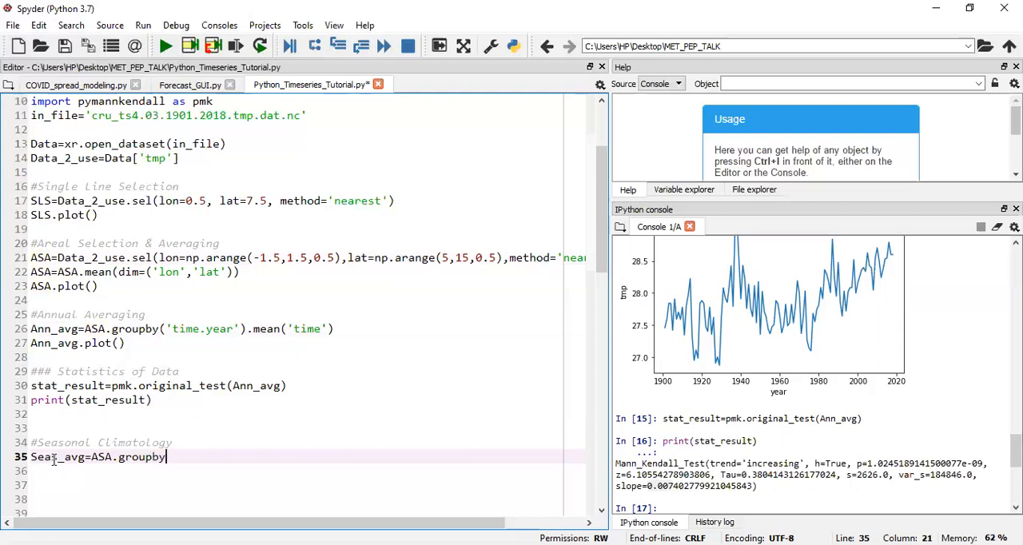
type("('ti")
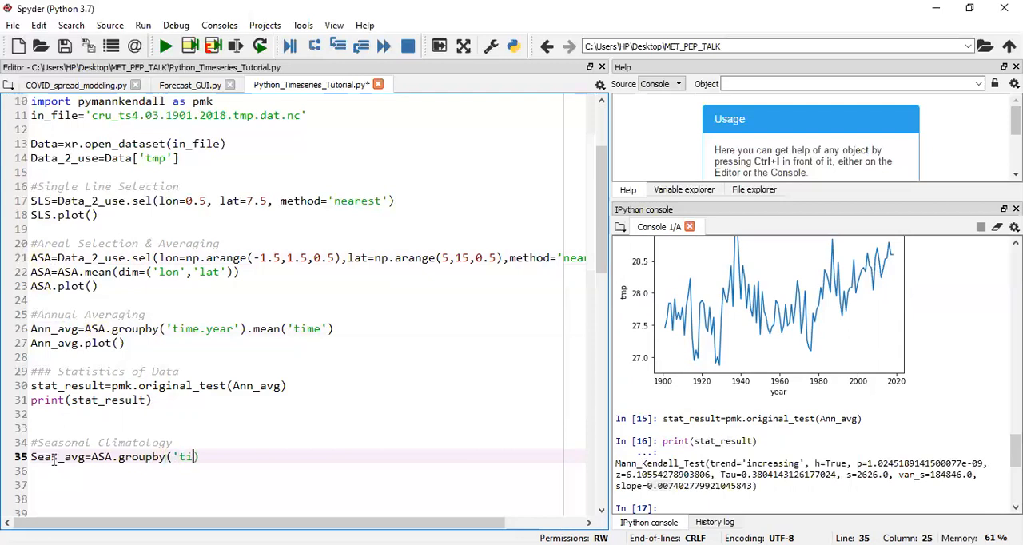
type("me.season")
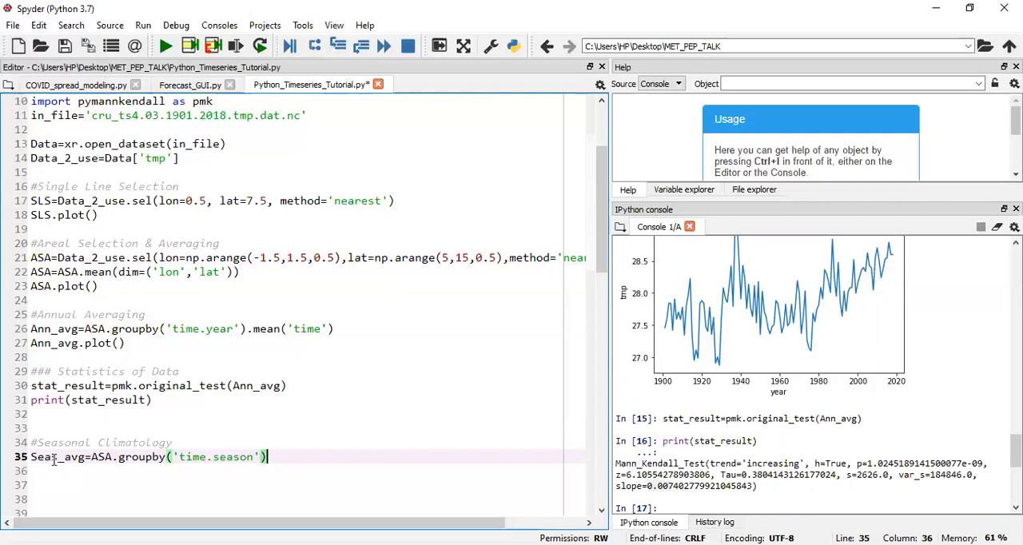
type(".mean(")
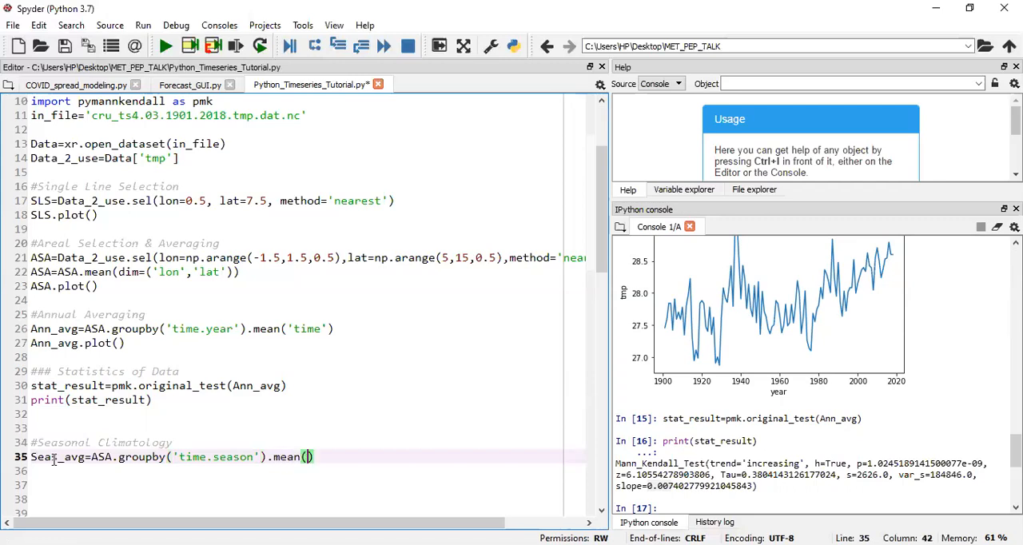
type("'time'")
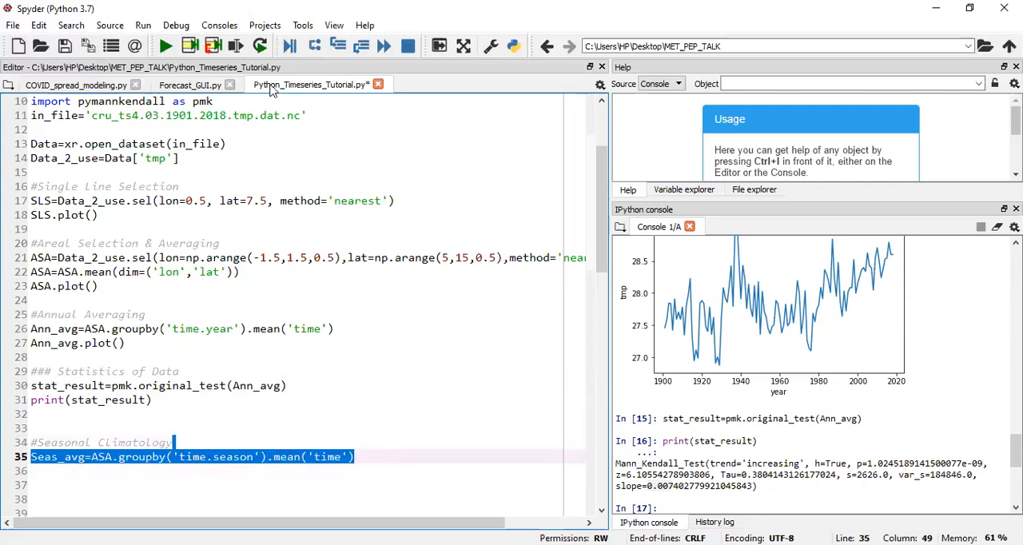
mouse_move(237, 45)
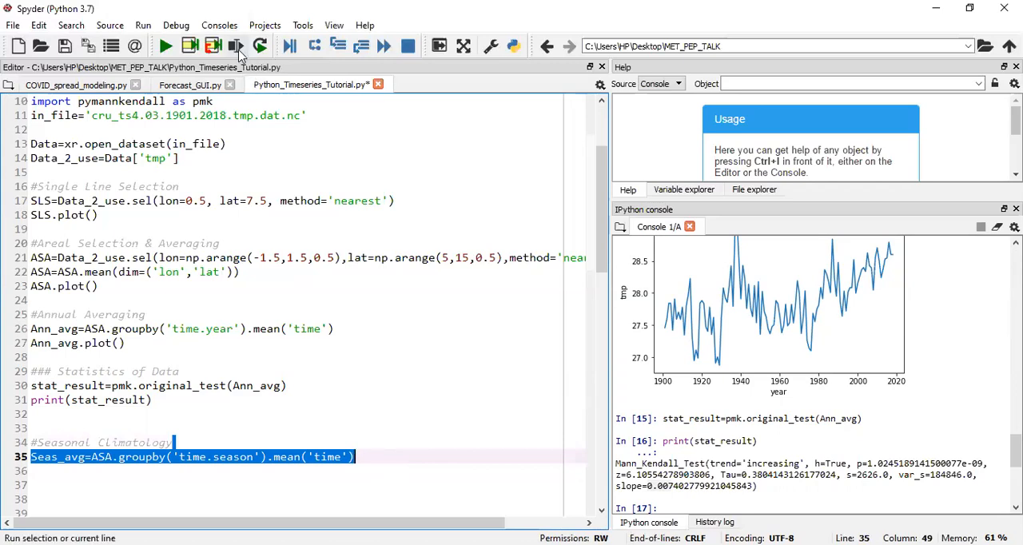
mouse_move(237, 46)
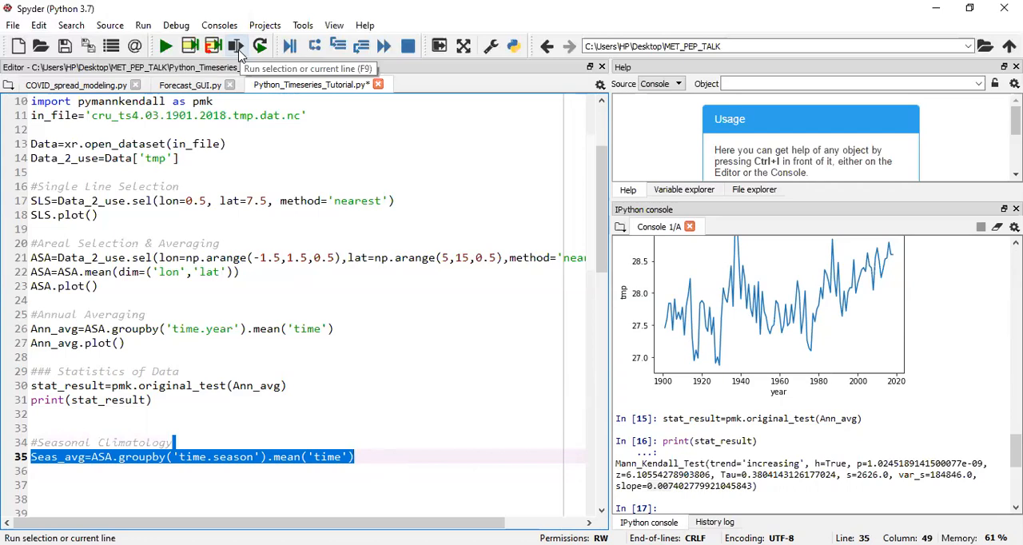
- Run the seasonal averaging line in the console and return the cursor to the end of line 35
left_click(236, 47)
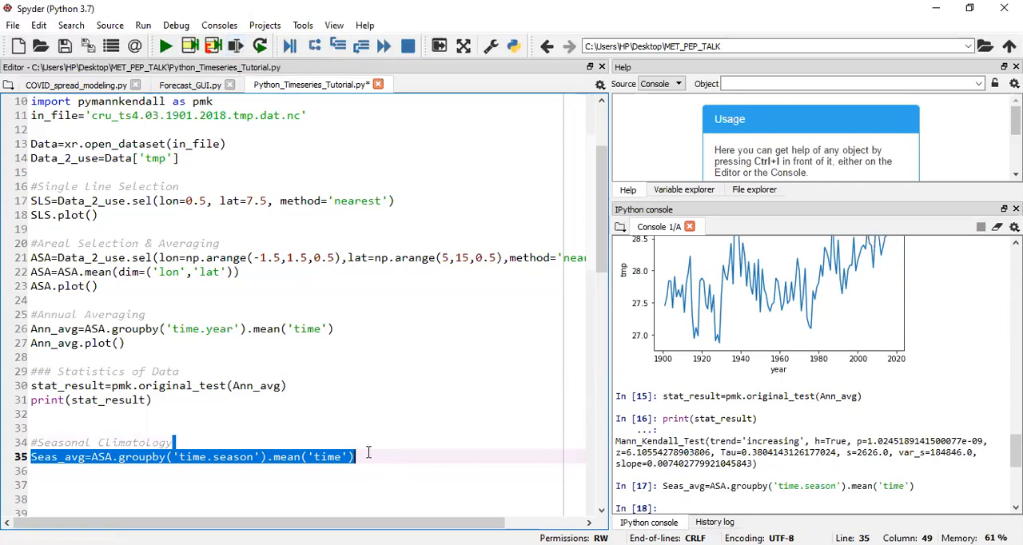
mouse_move(422, 455)
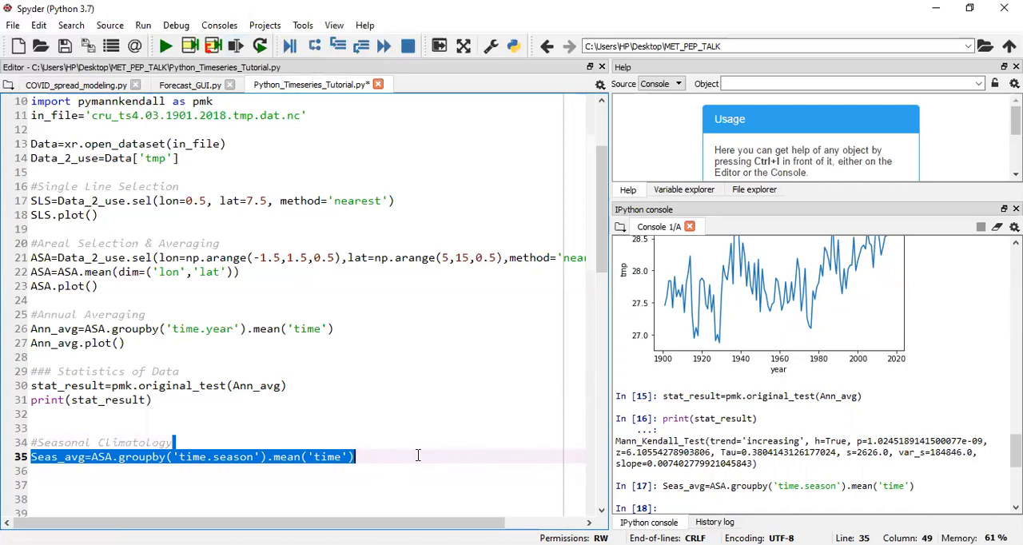
left_click(417, 455)
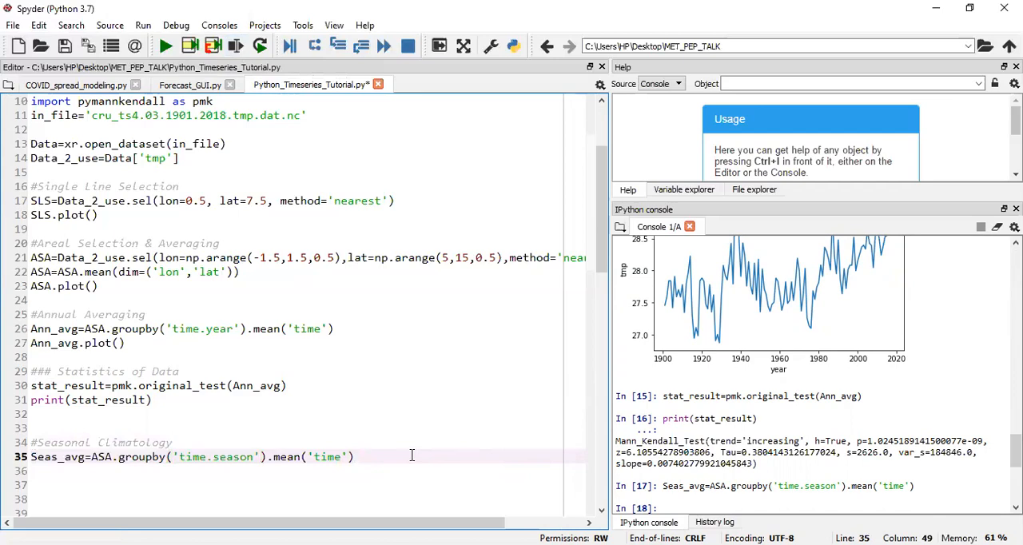
- Write print(Seas_avg) on line 36 and run it to show the seasonal means
type("print(Se")
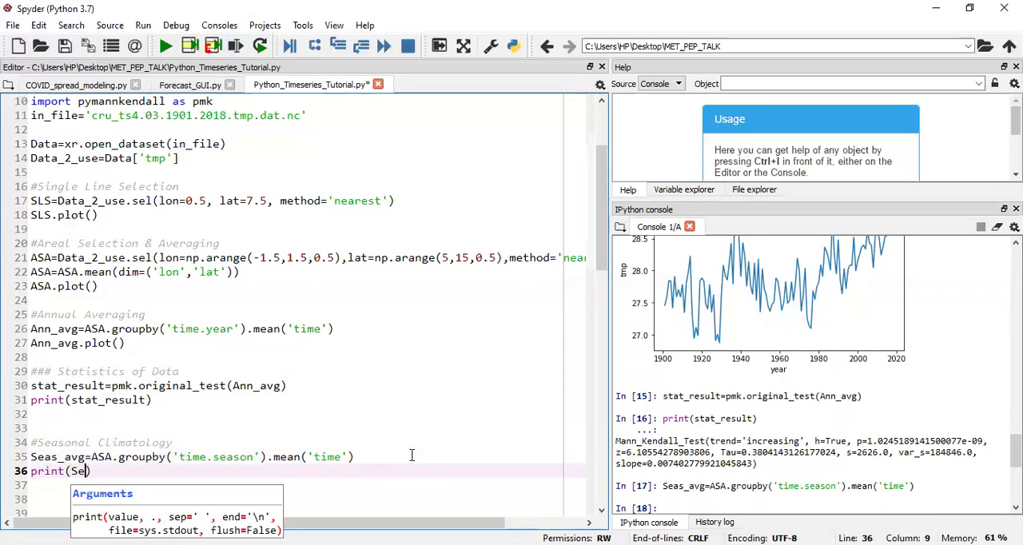
type("as_avg")
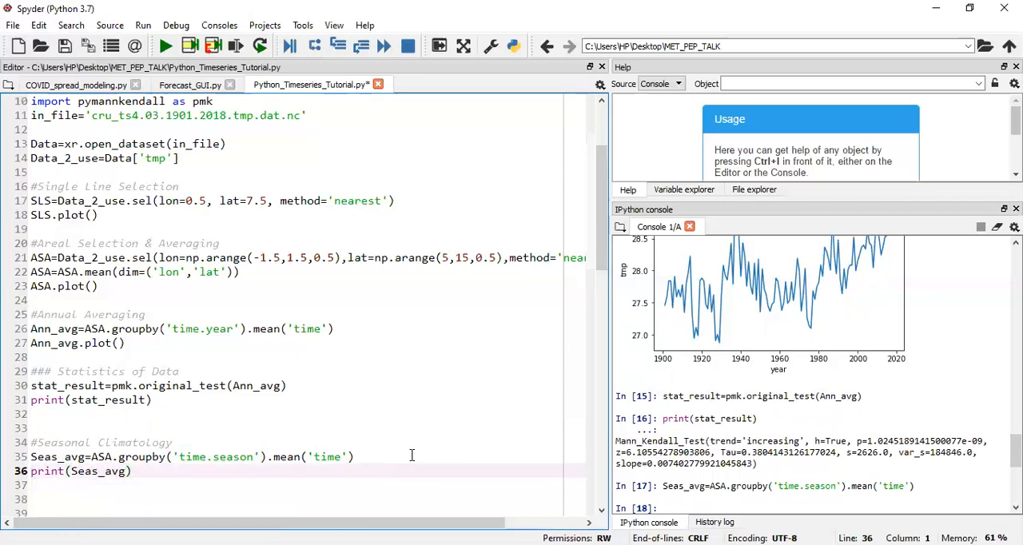
left_click(240, 46)
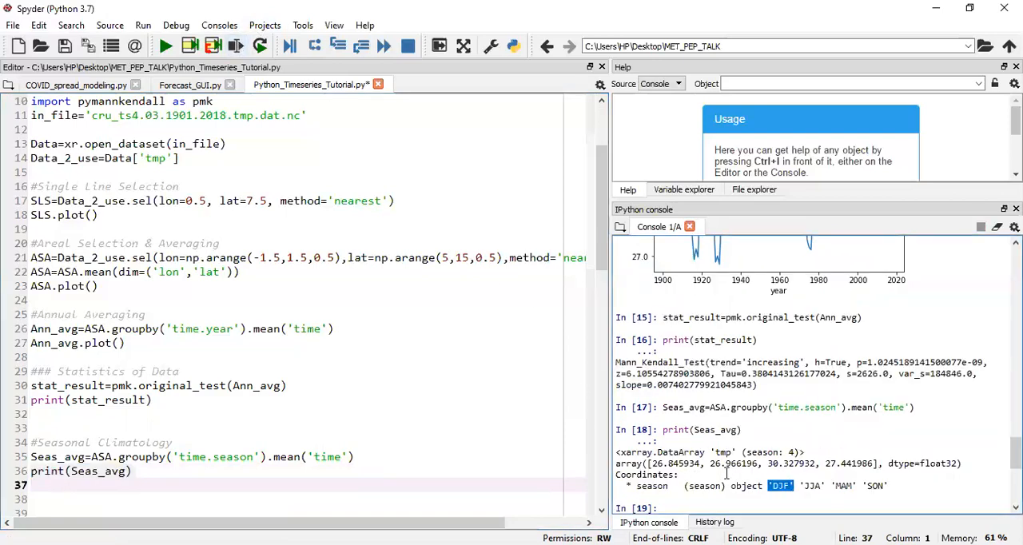
- Highlight the 26.845934 DJF mean and labels in the output, then begin a #THAN comment on line 38
double_click(677, 464)
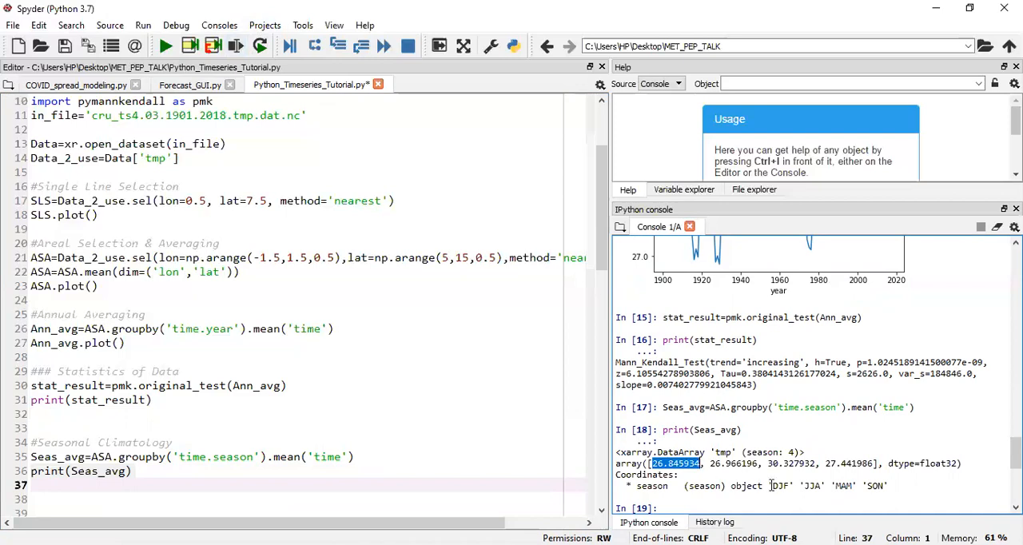
double_click(780, 485)
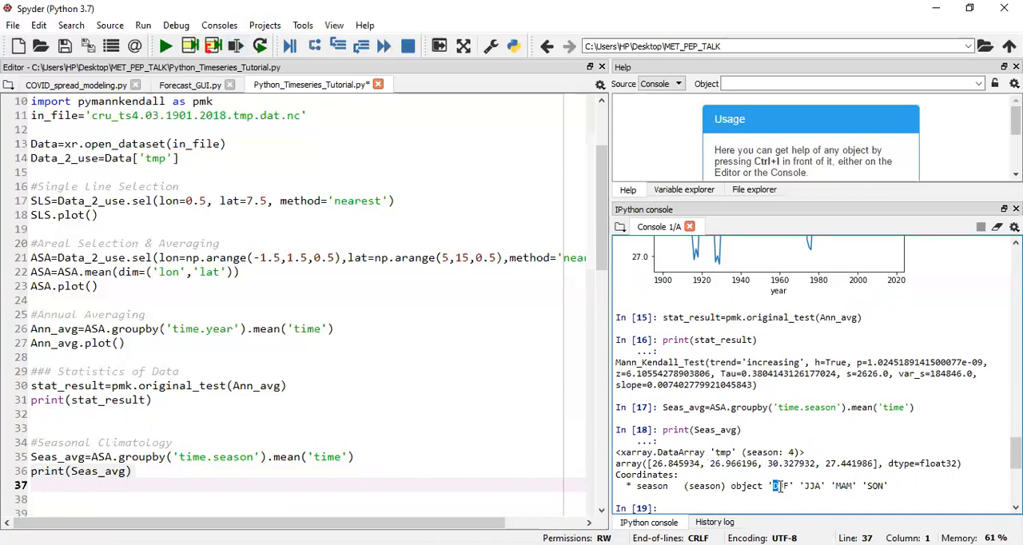
mouse_move(835, 487)
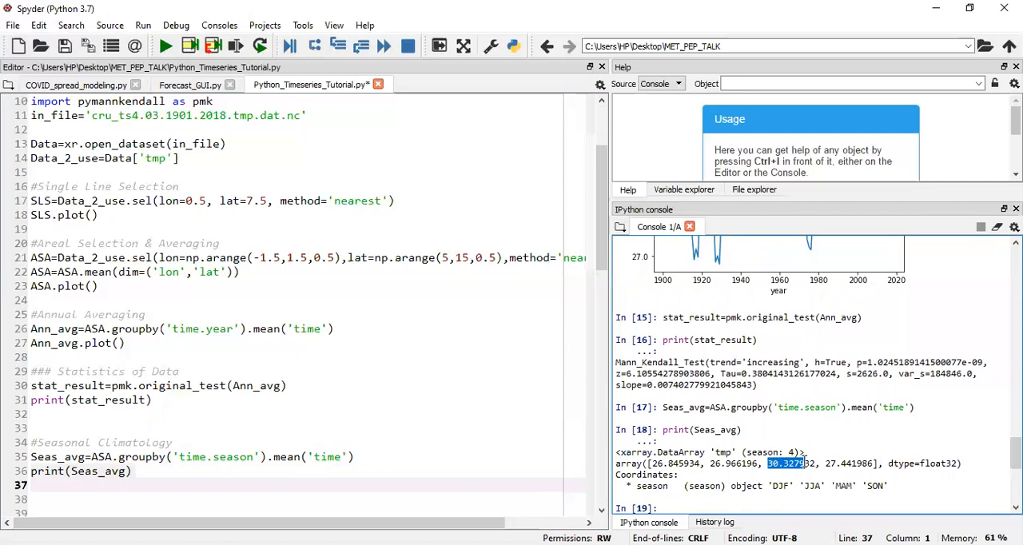
mouse_move(843, 484)
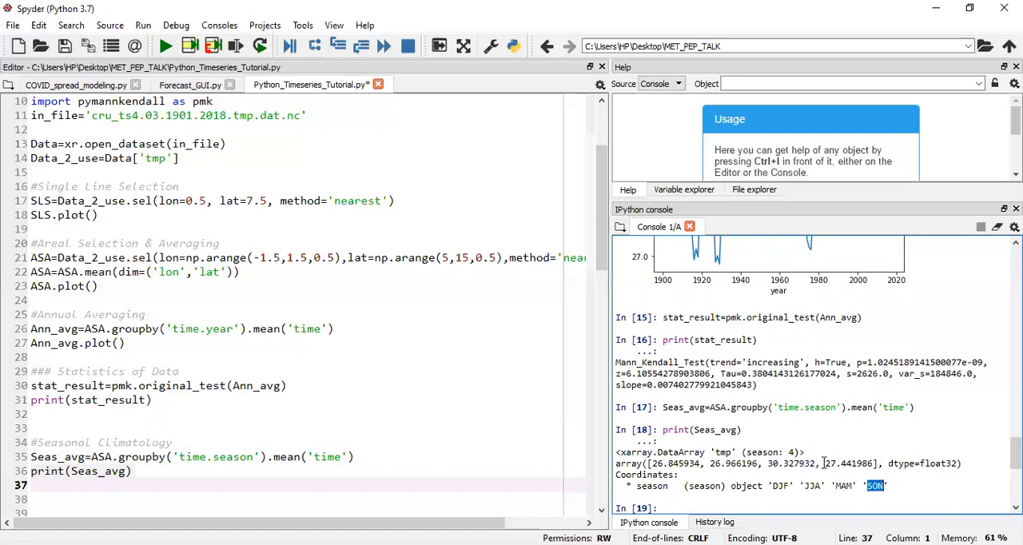
double_click(850, 463)
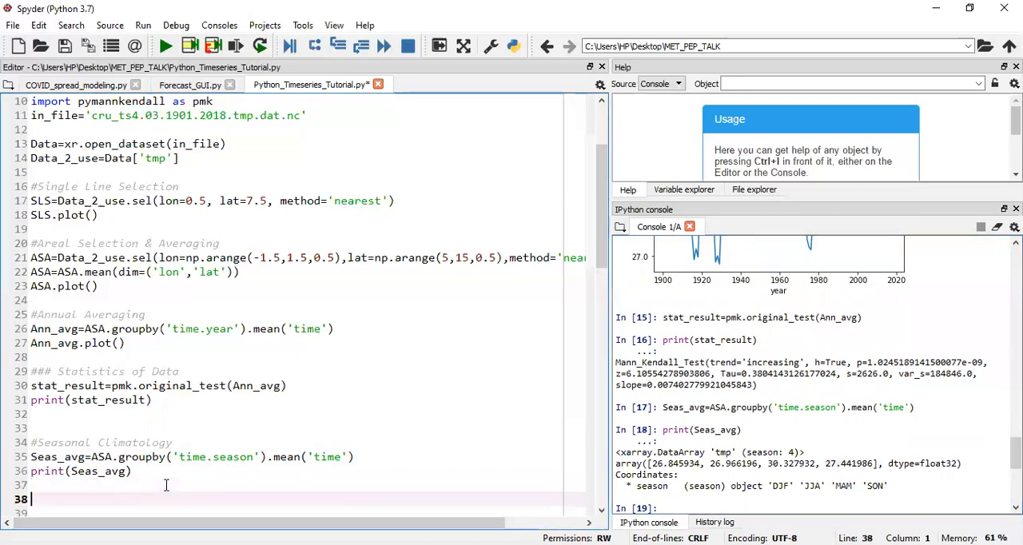
type("#THAN")
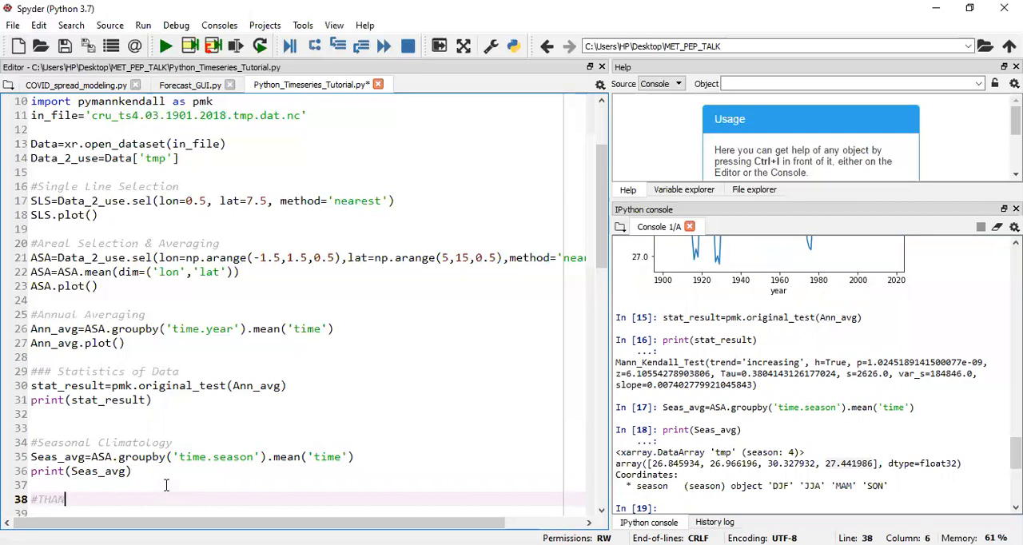